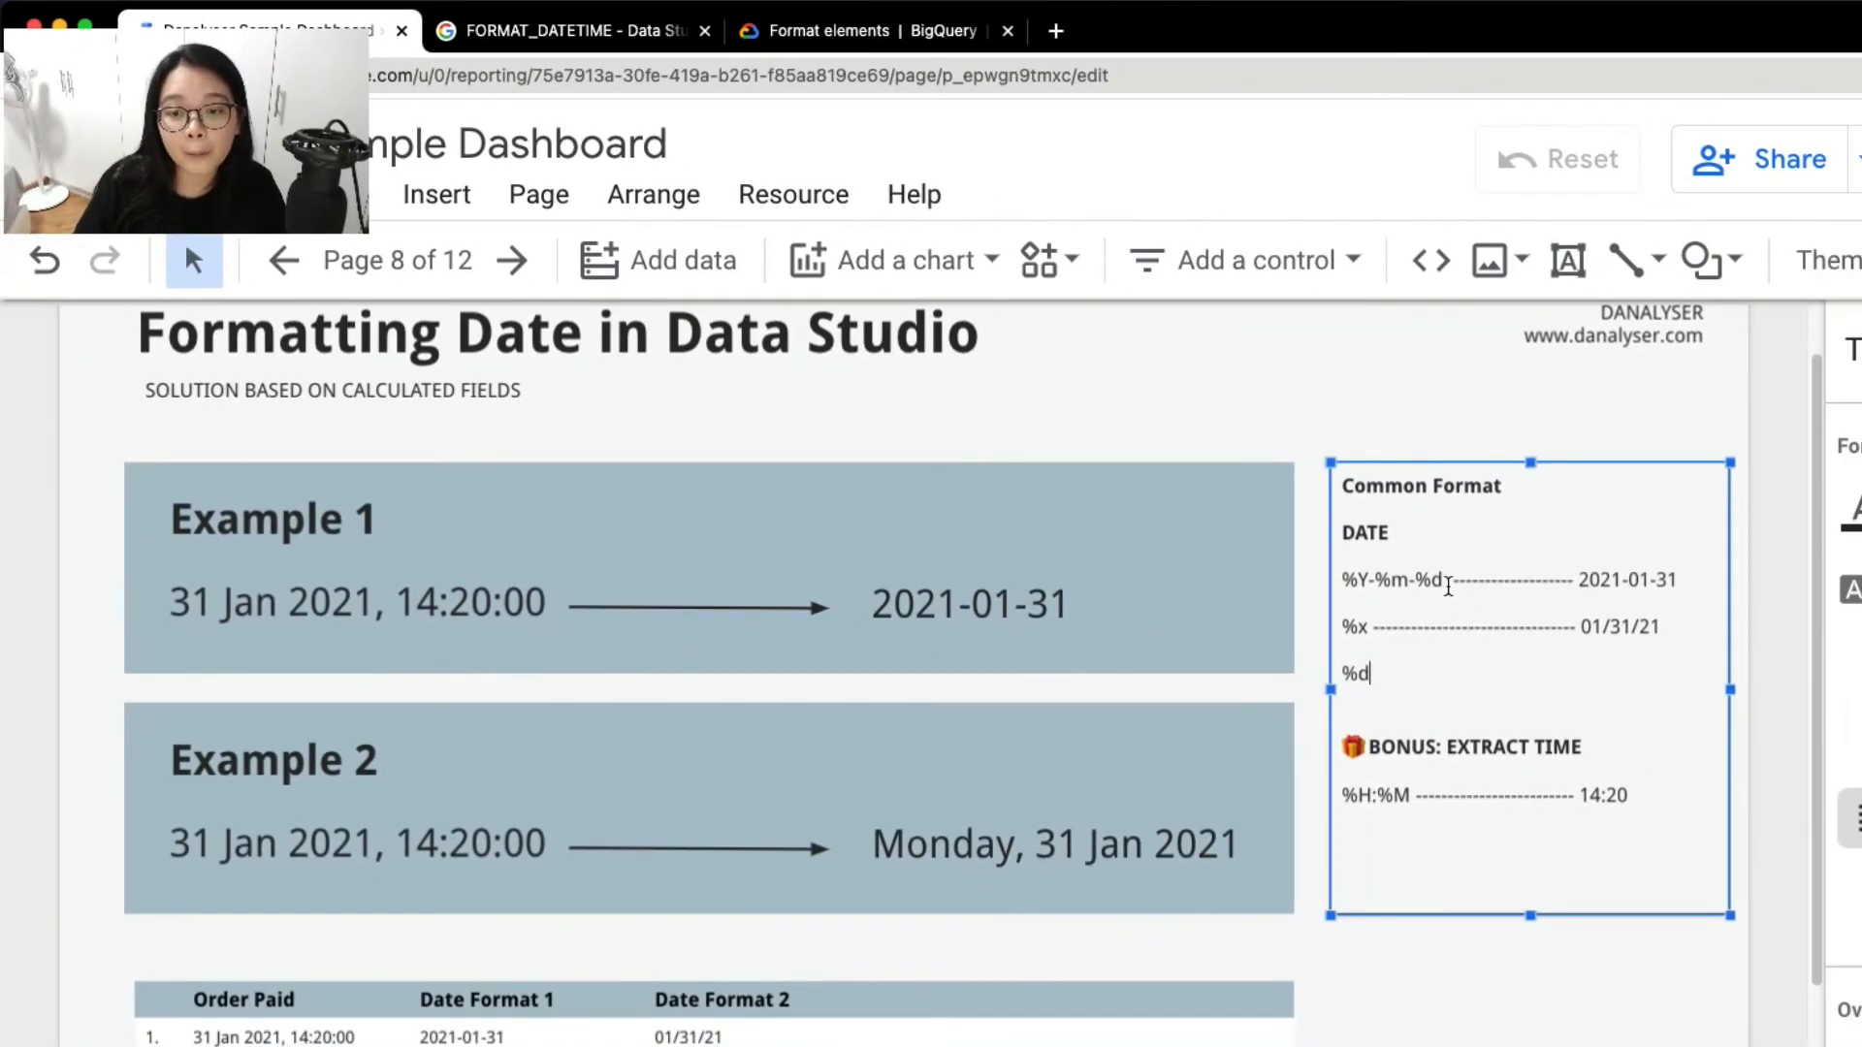
# Add the date pattern %d/%m/%Y as a third line in the Common Format note
pyautogui.doubleClick(1427, 580)
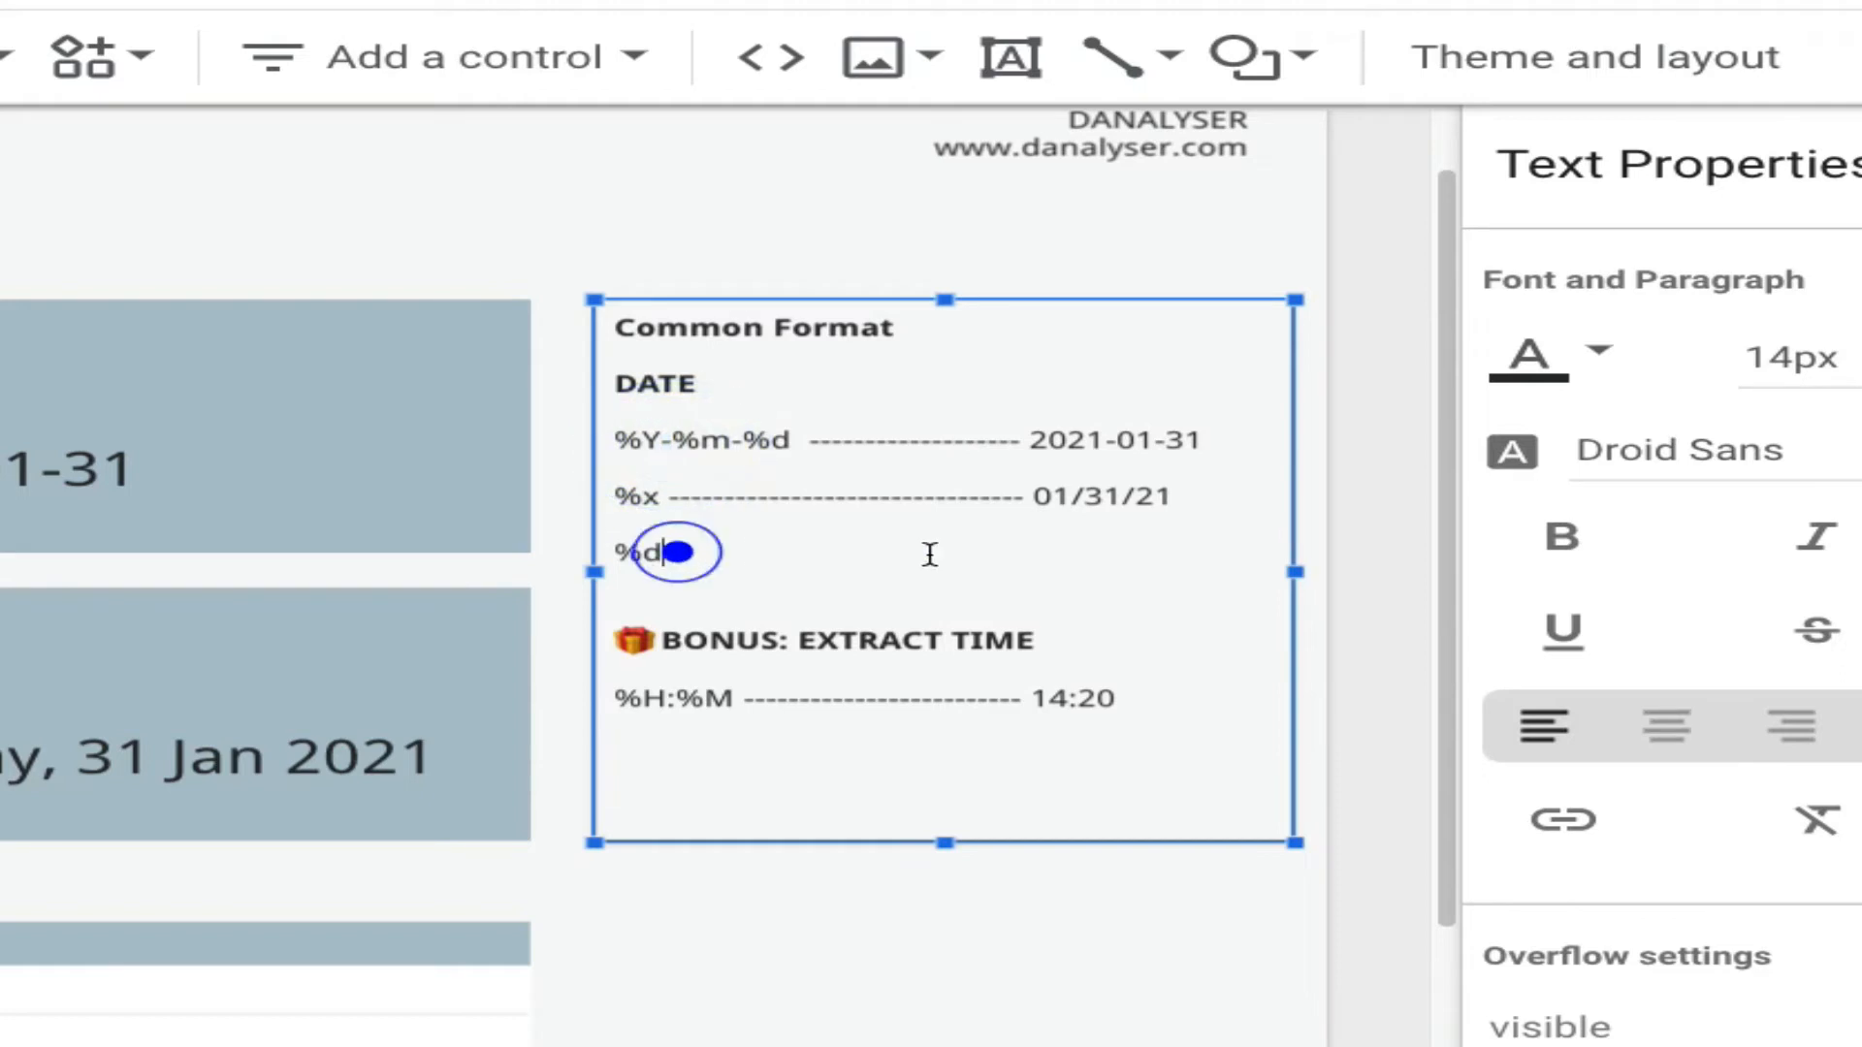
pyautogui.write('/')
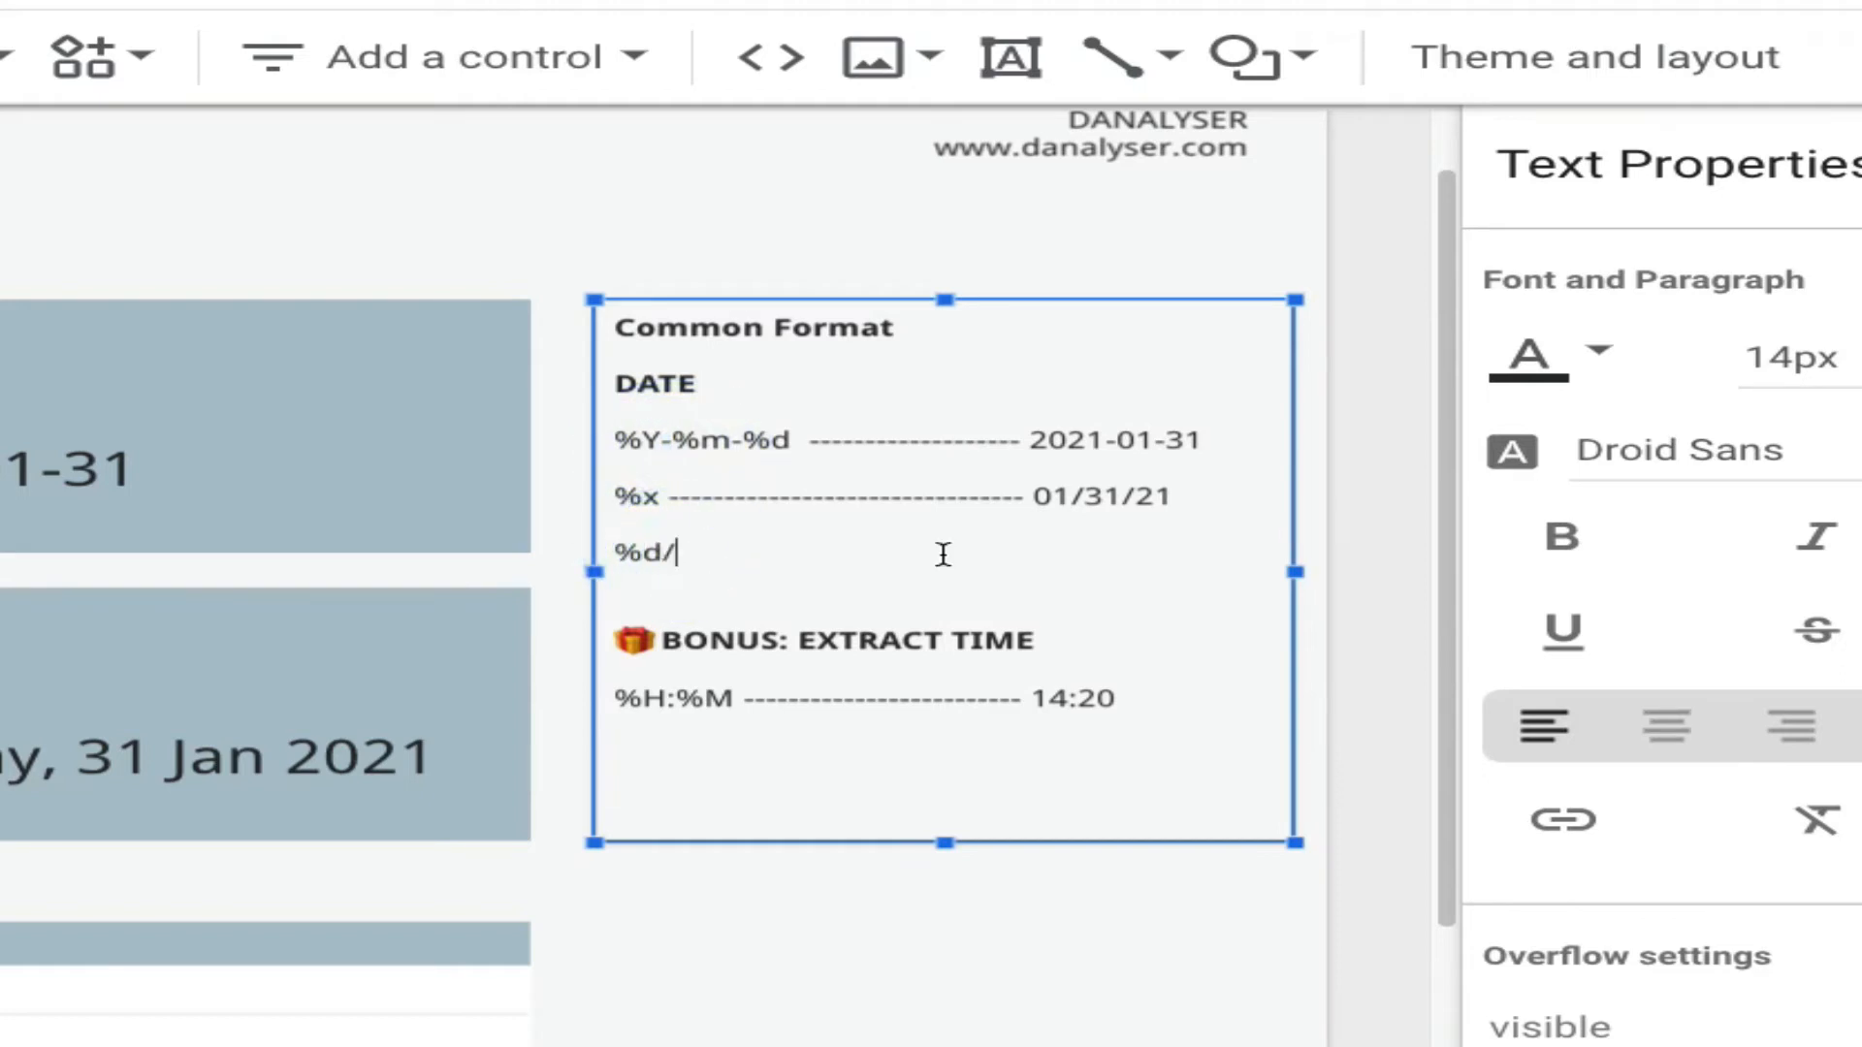
pyautogui.write('.')
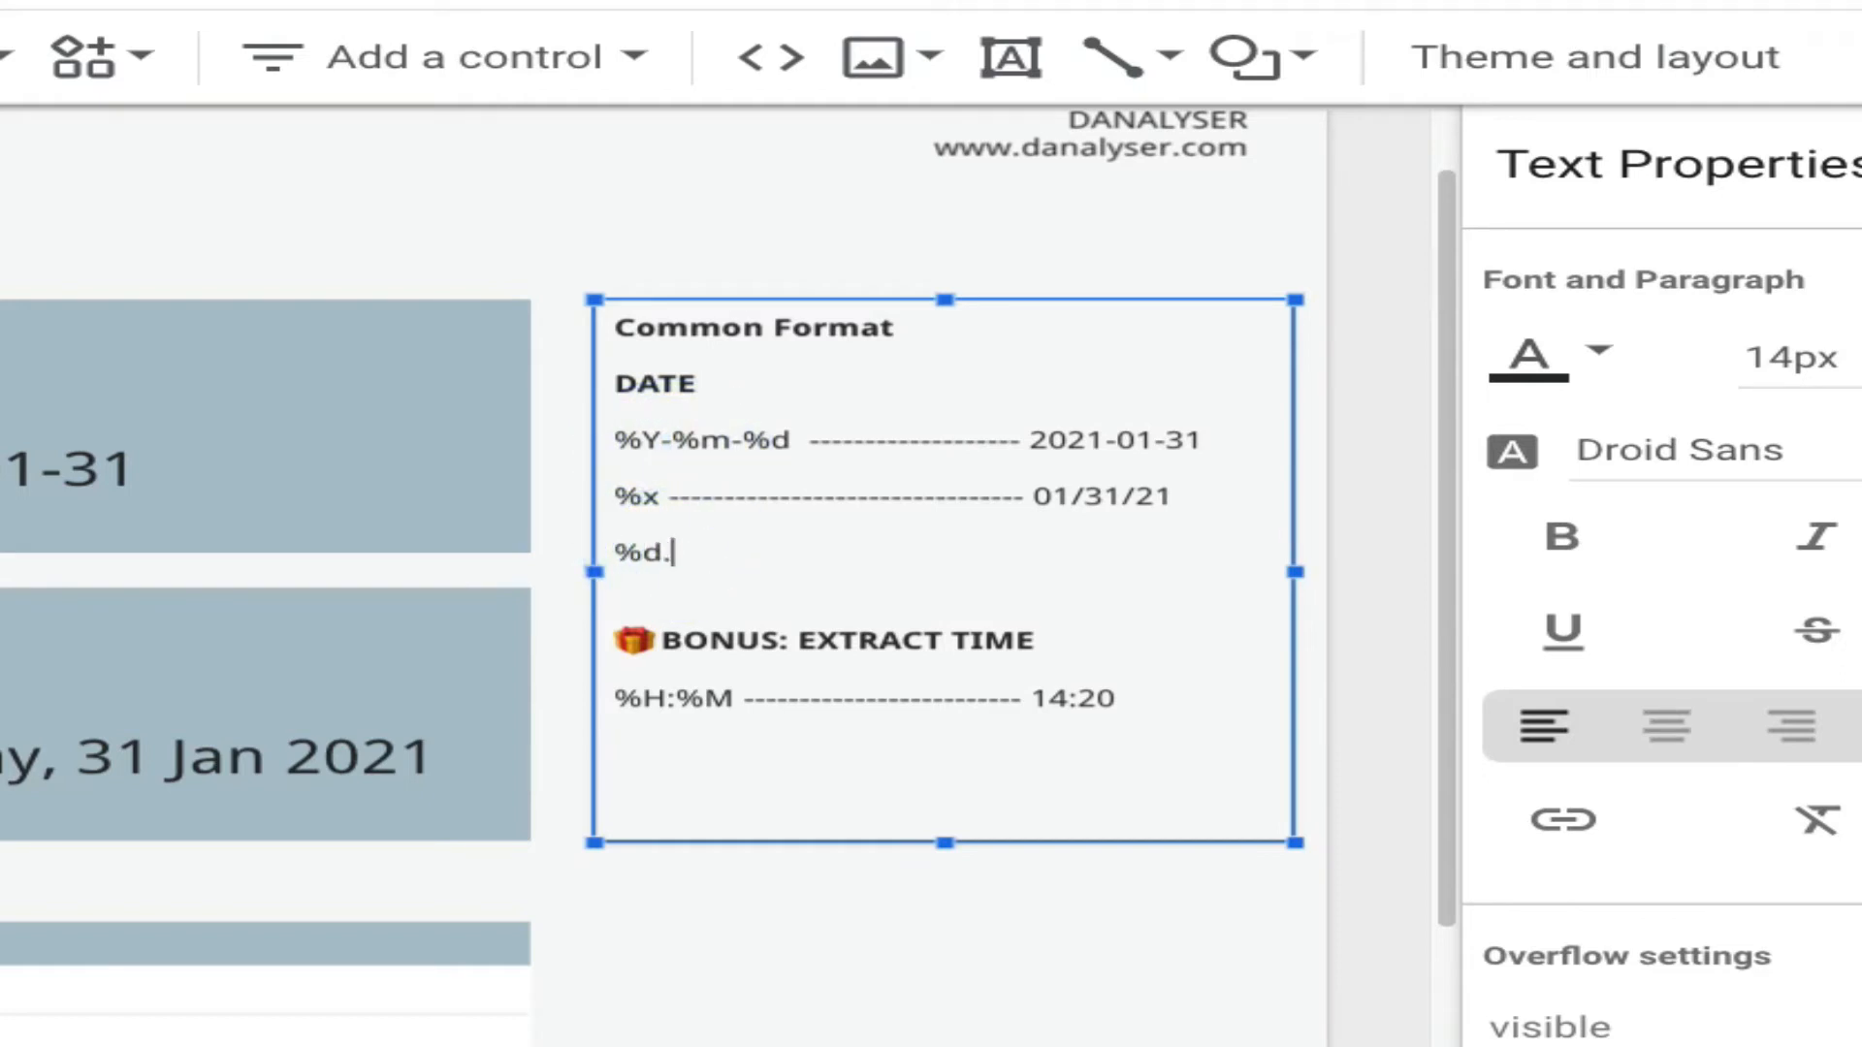
pyautogui.write('/')
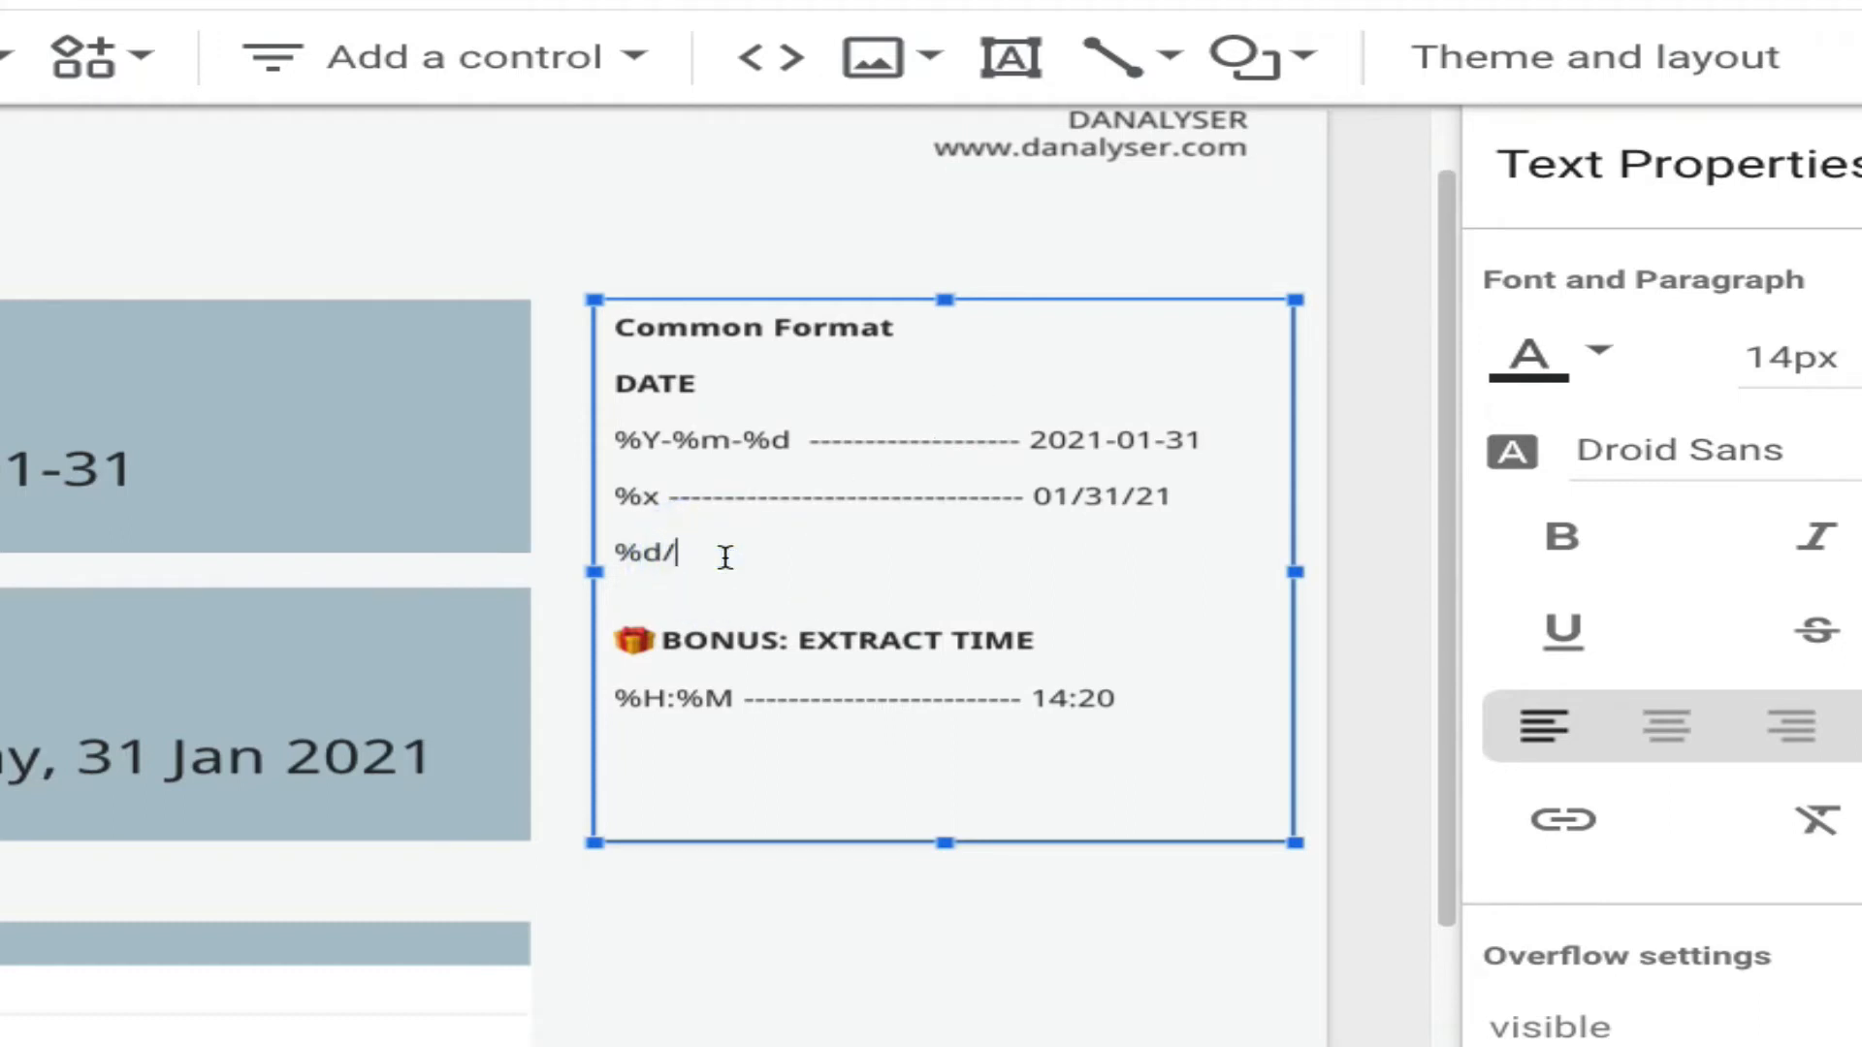
pyautogui.write('%')
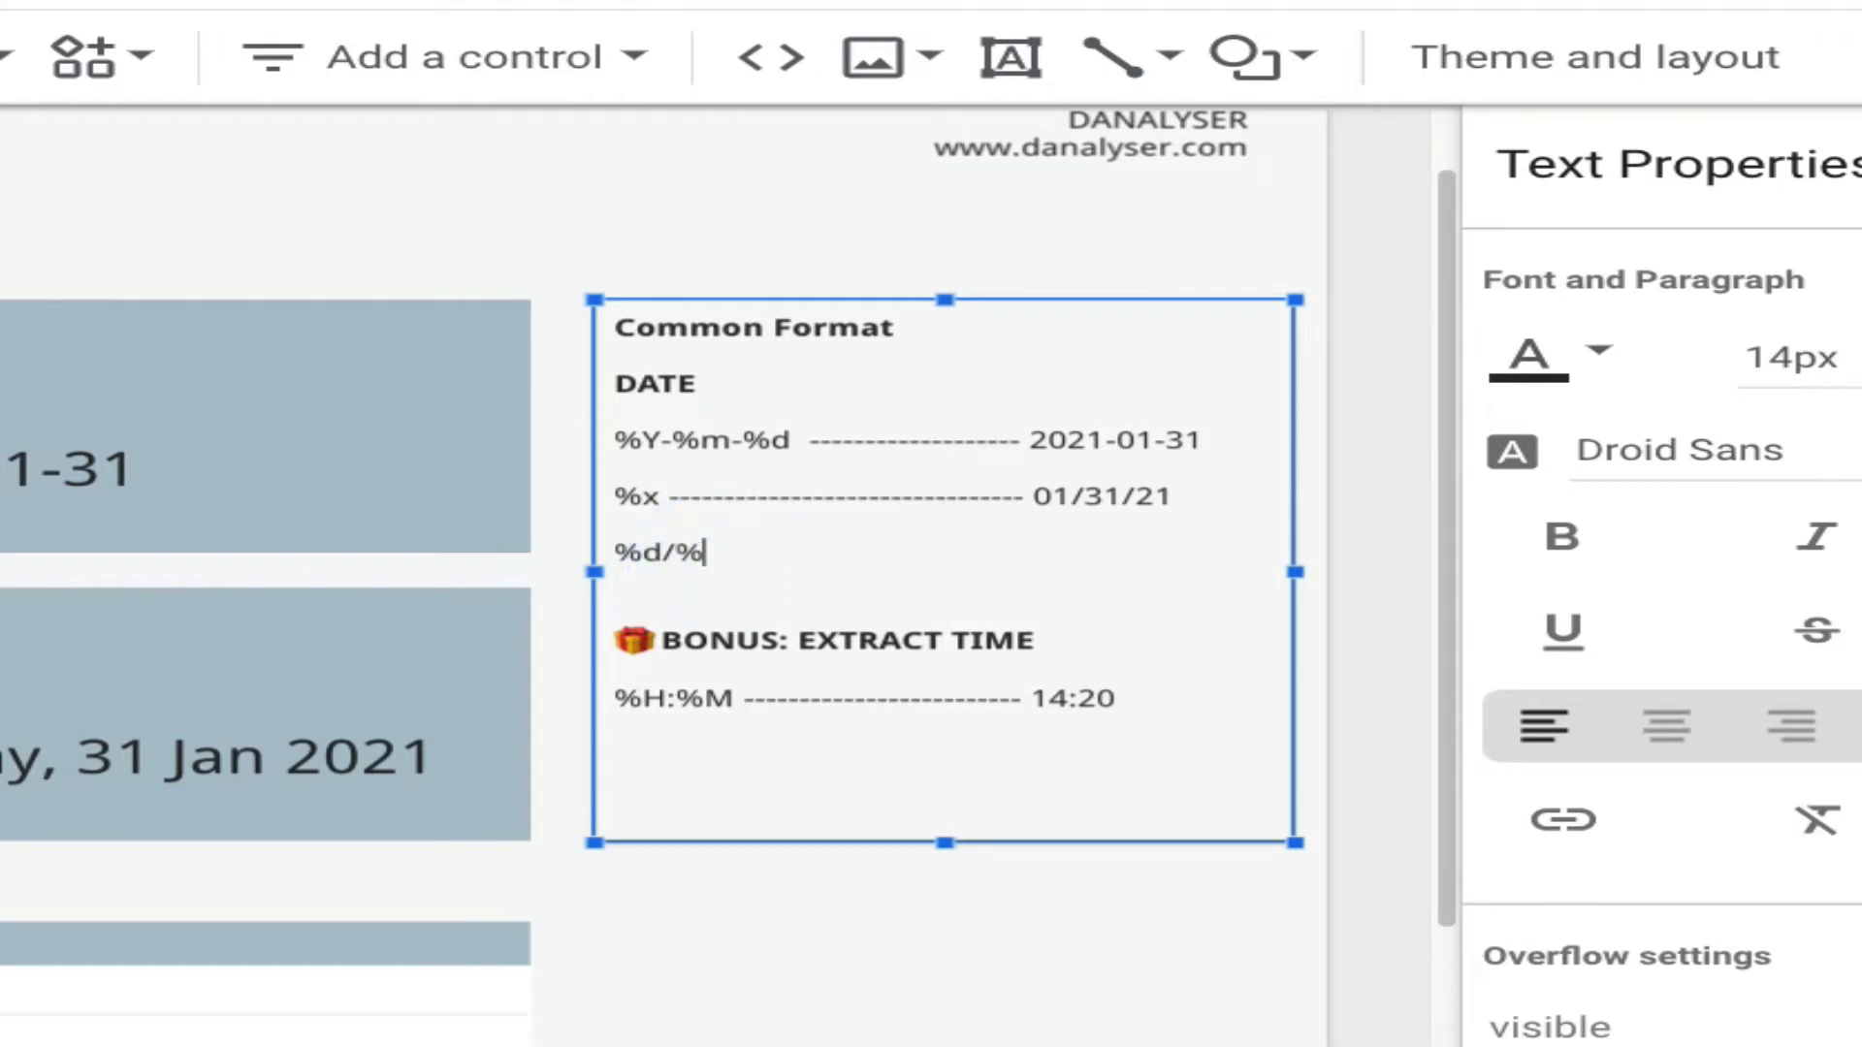
pyautogui.write('m-')
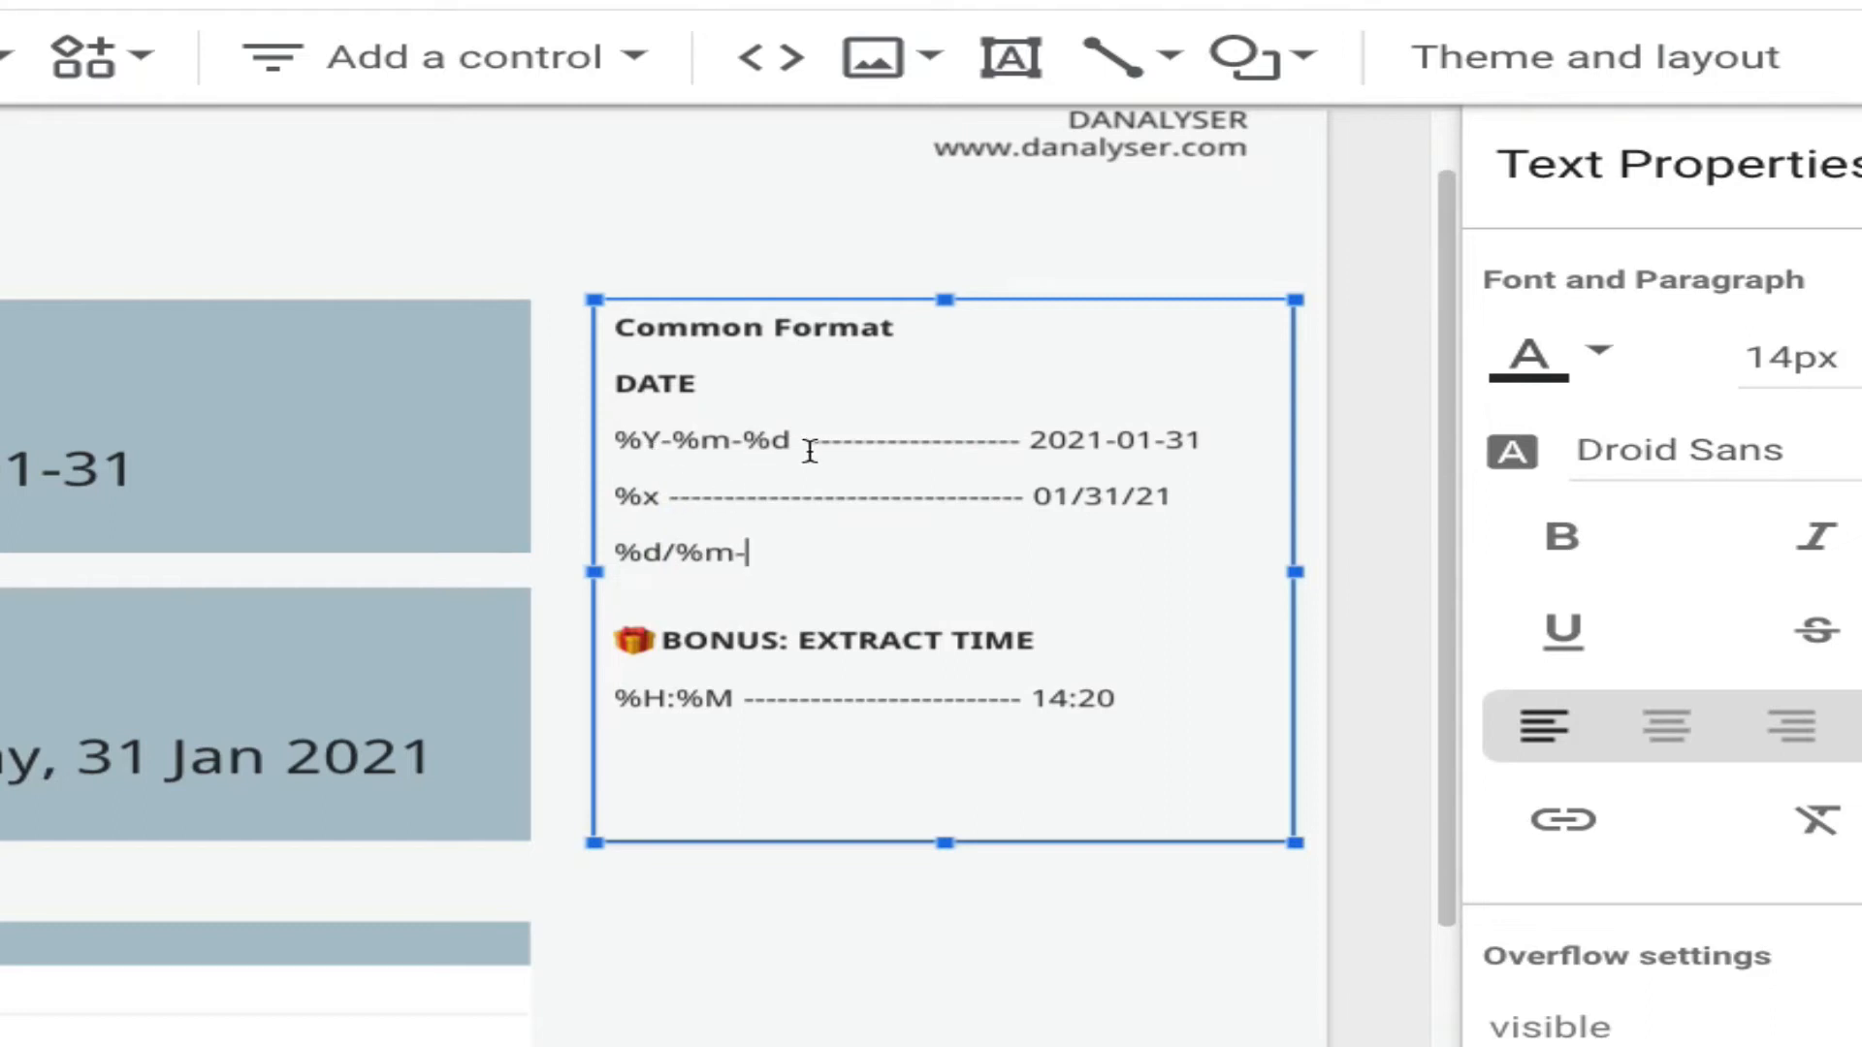
pyautogui.press('Backspace')
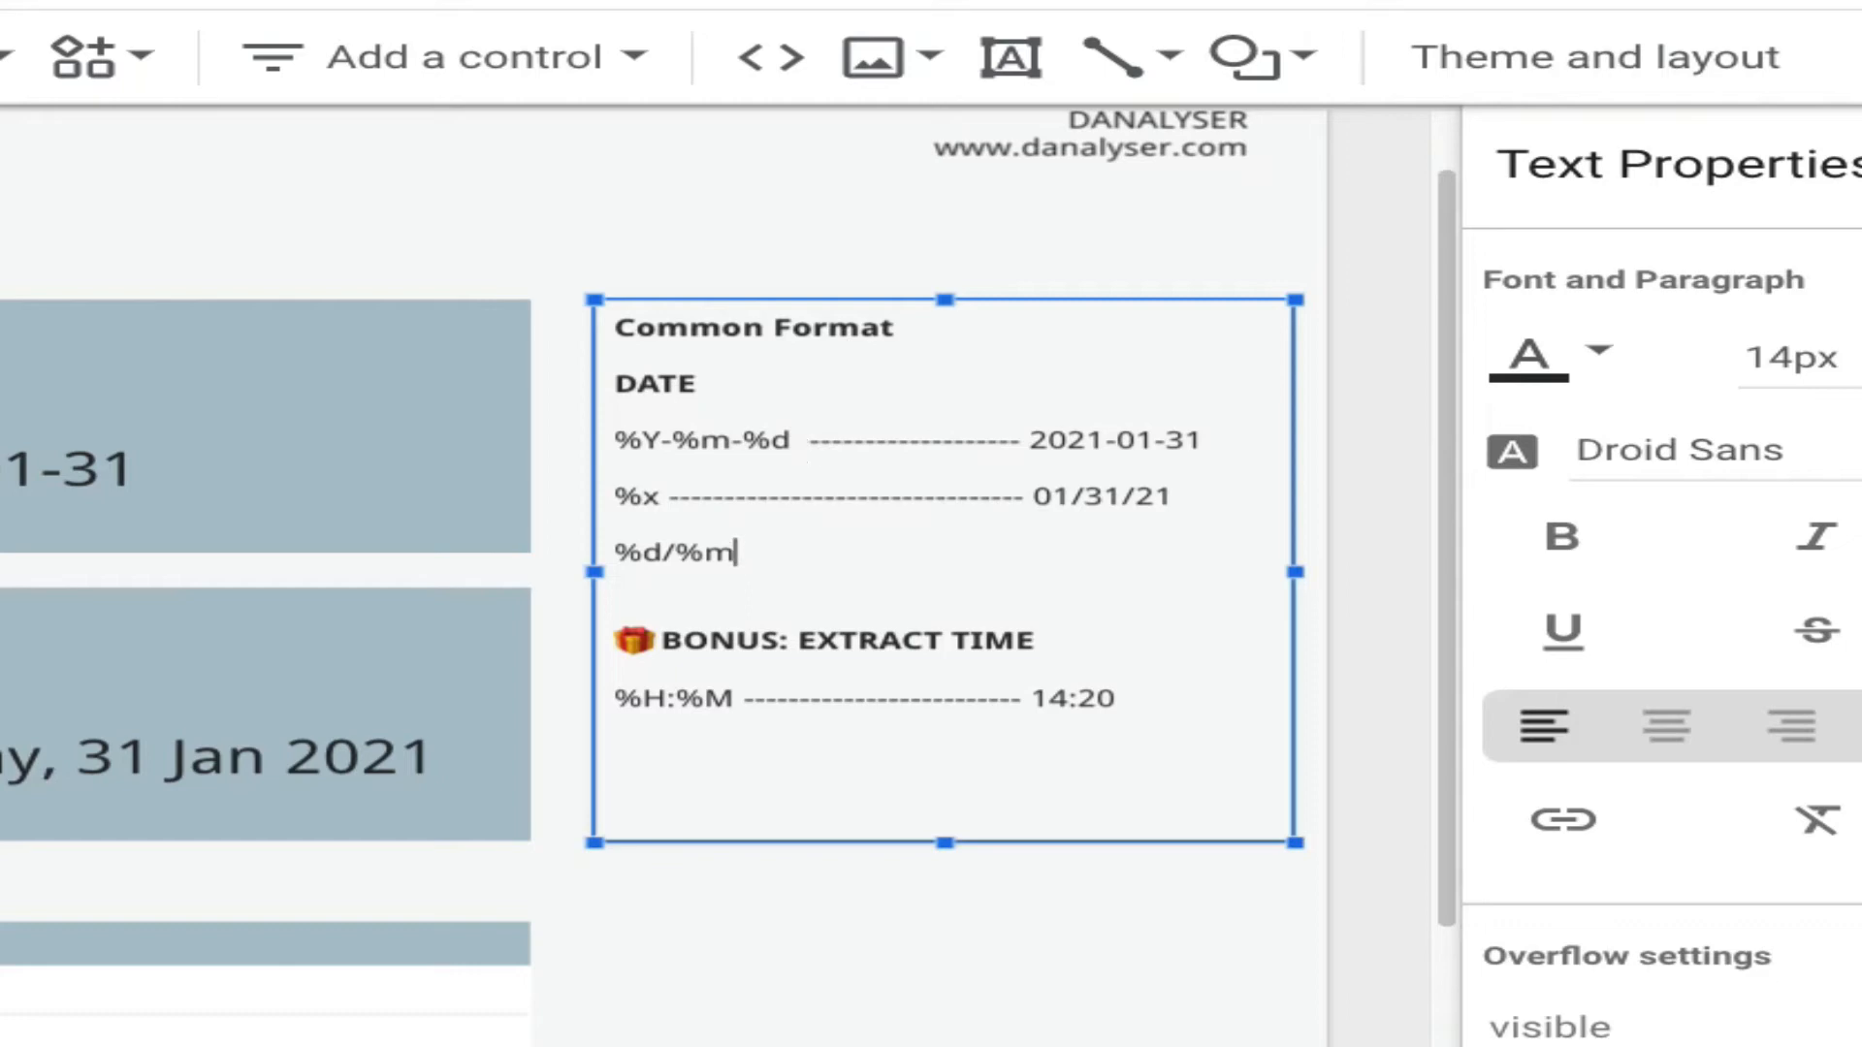
pyautogui.write('/%Y')
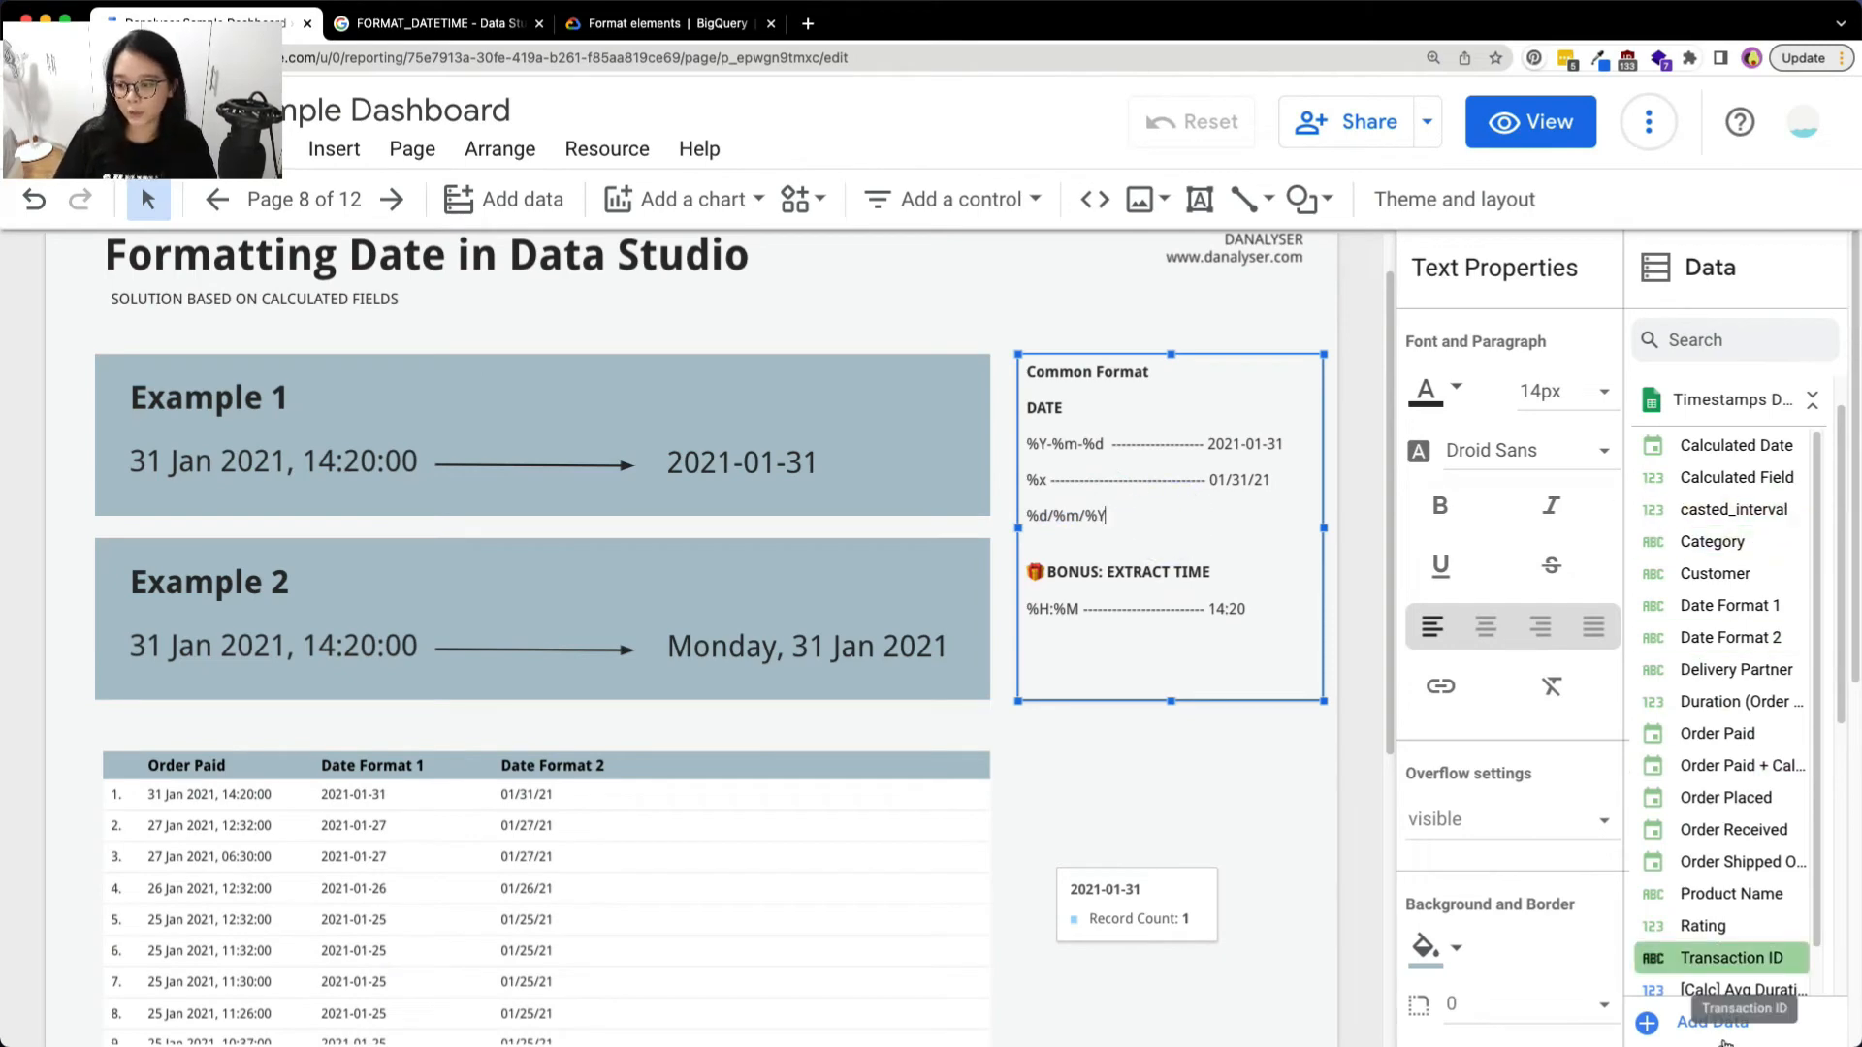
# Create and save calculated field Date Format #3 as FORMAT_DATETIME("%d/%m/%Y", Order Paid)
pyautogui.scroll(-3)
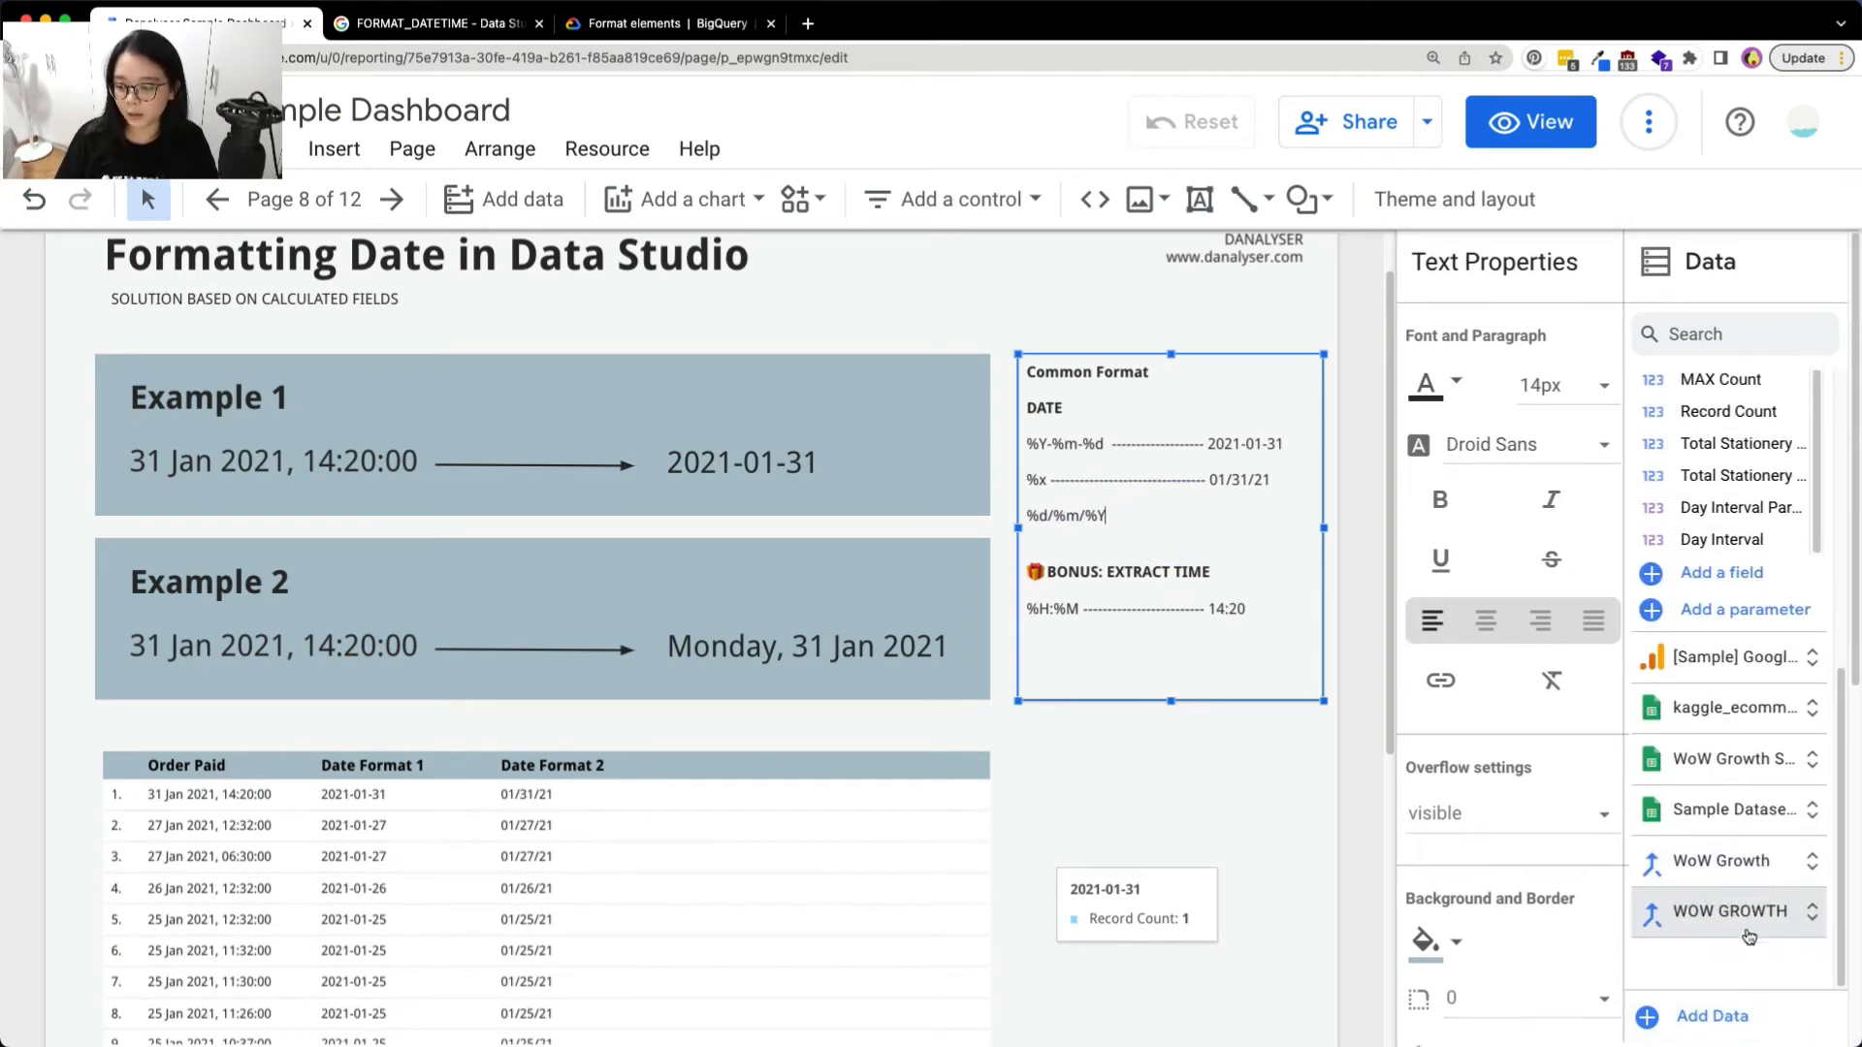
pyautogui.click(1722, 572)
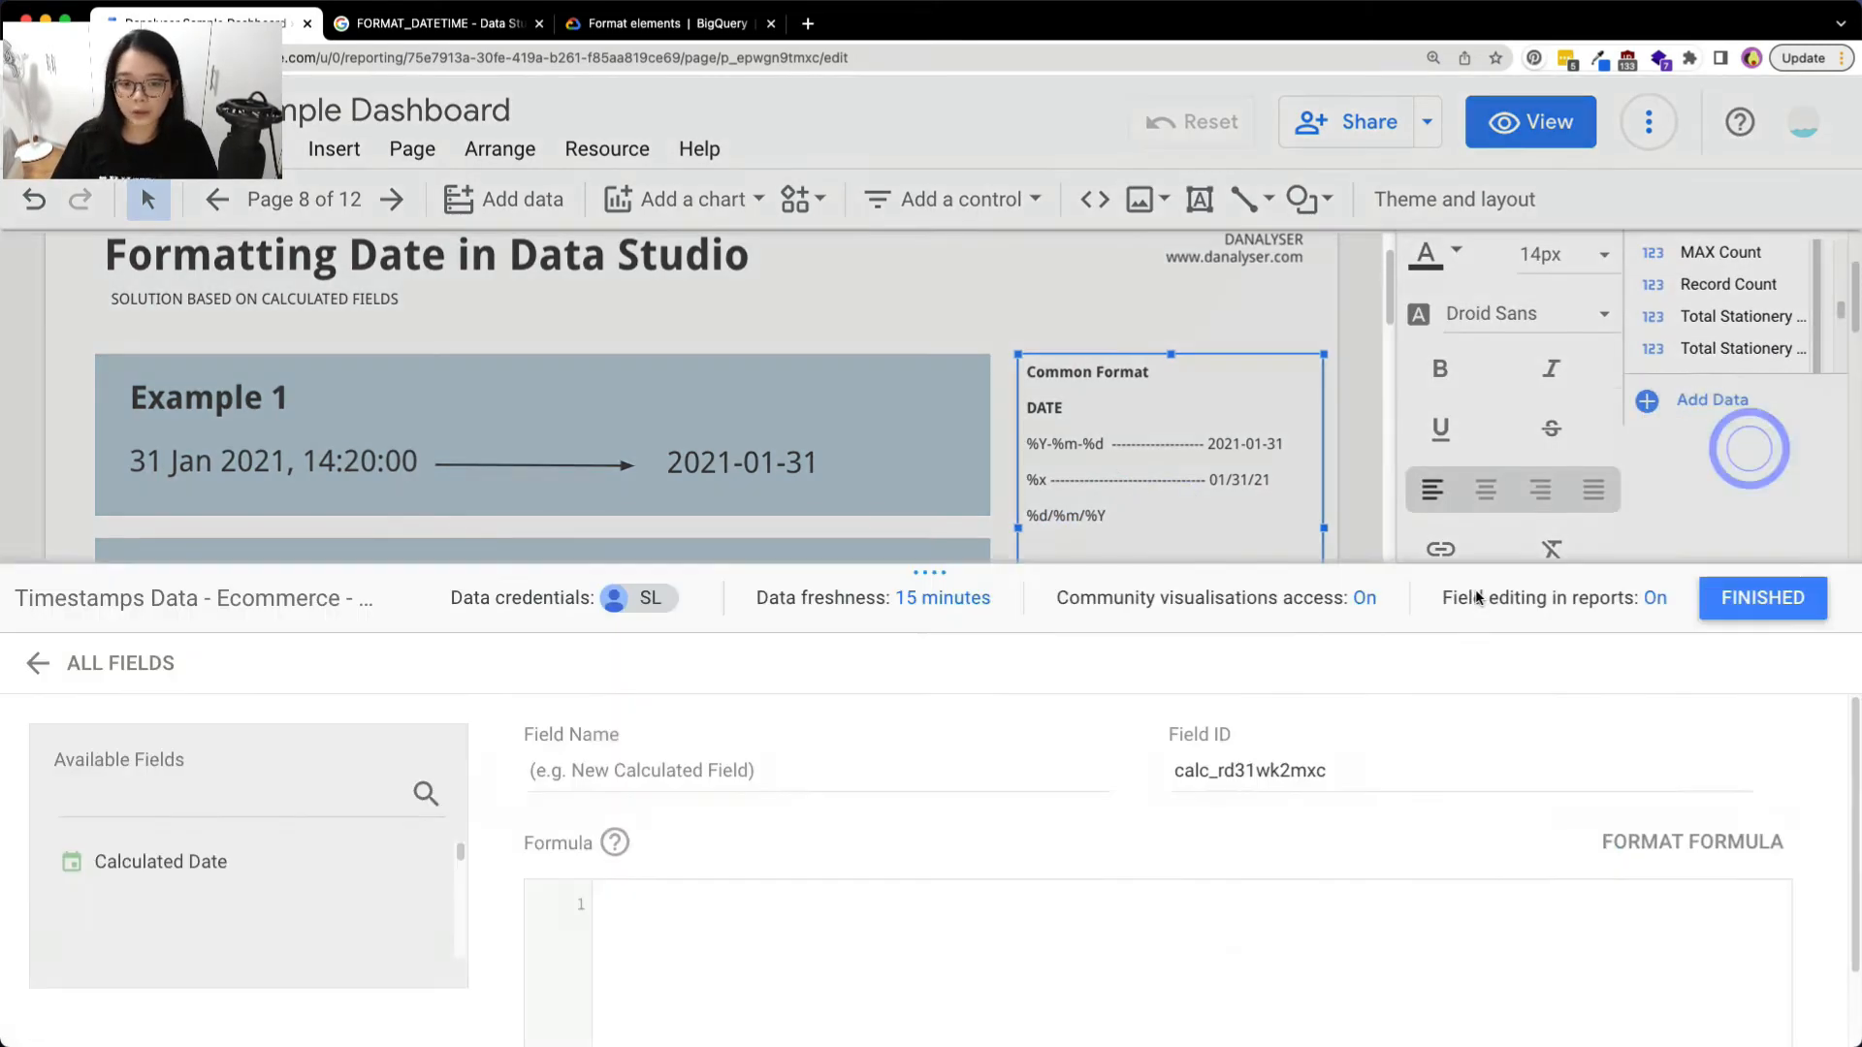
pyautogui.write('Date Format #3')
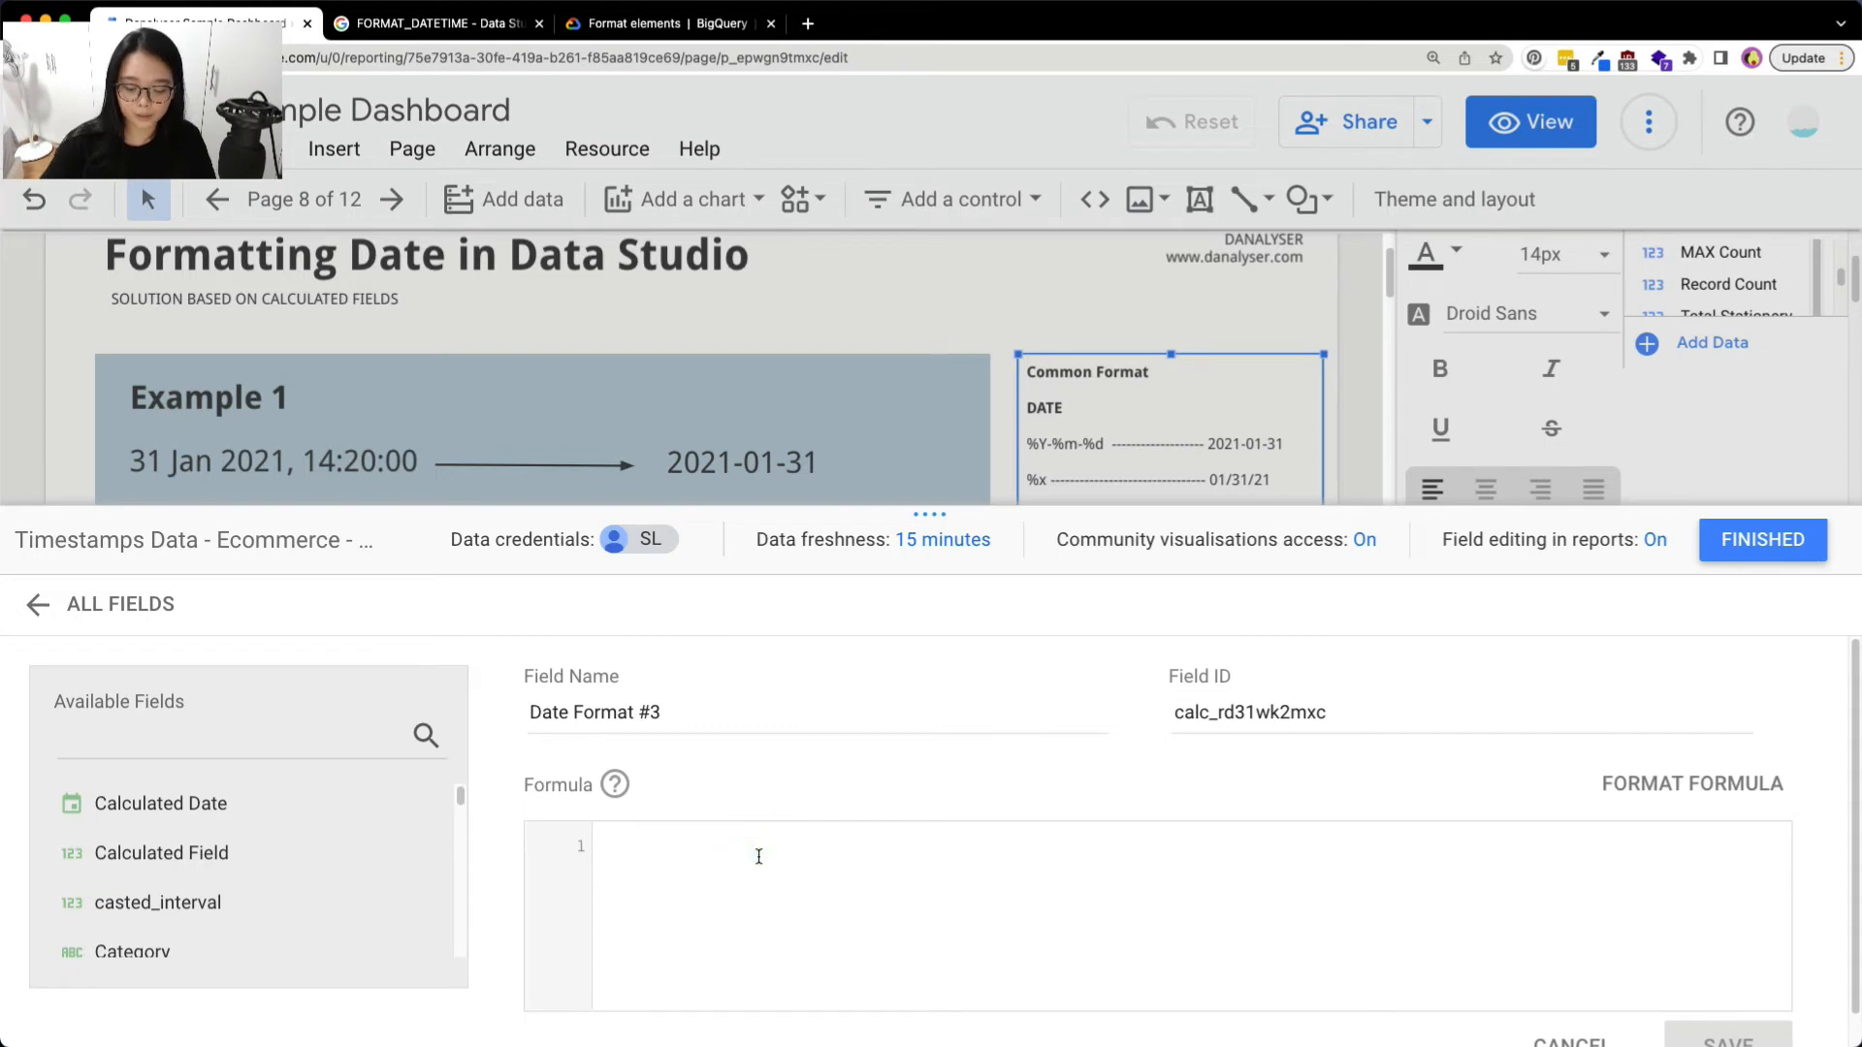
pyautogui.write('FORMAT_DATETIME(')
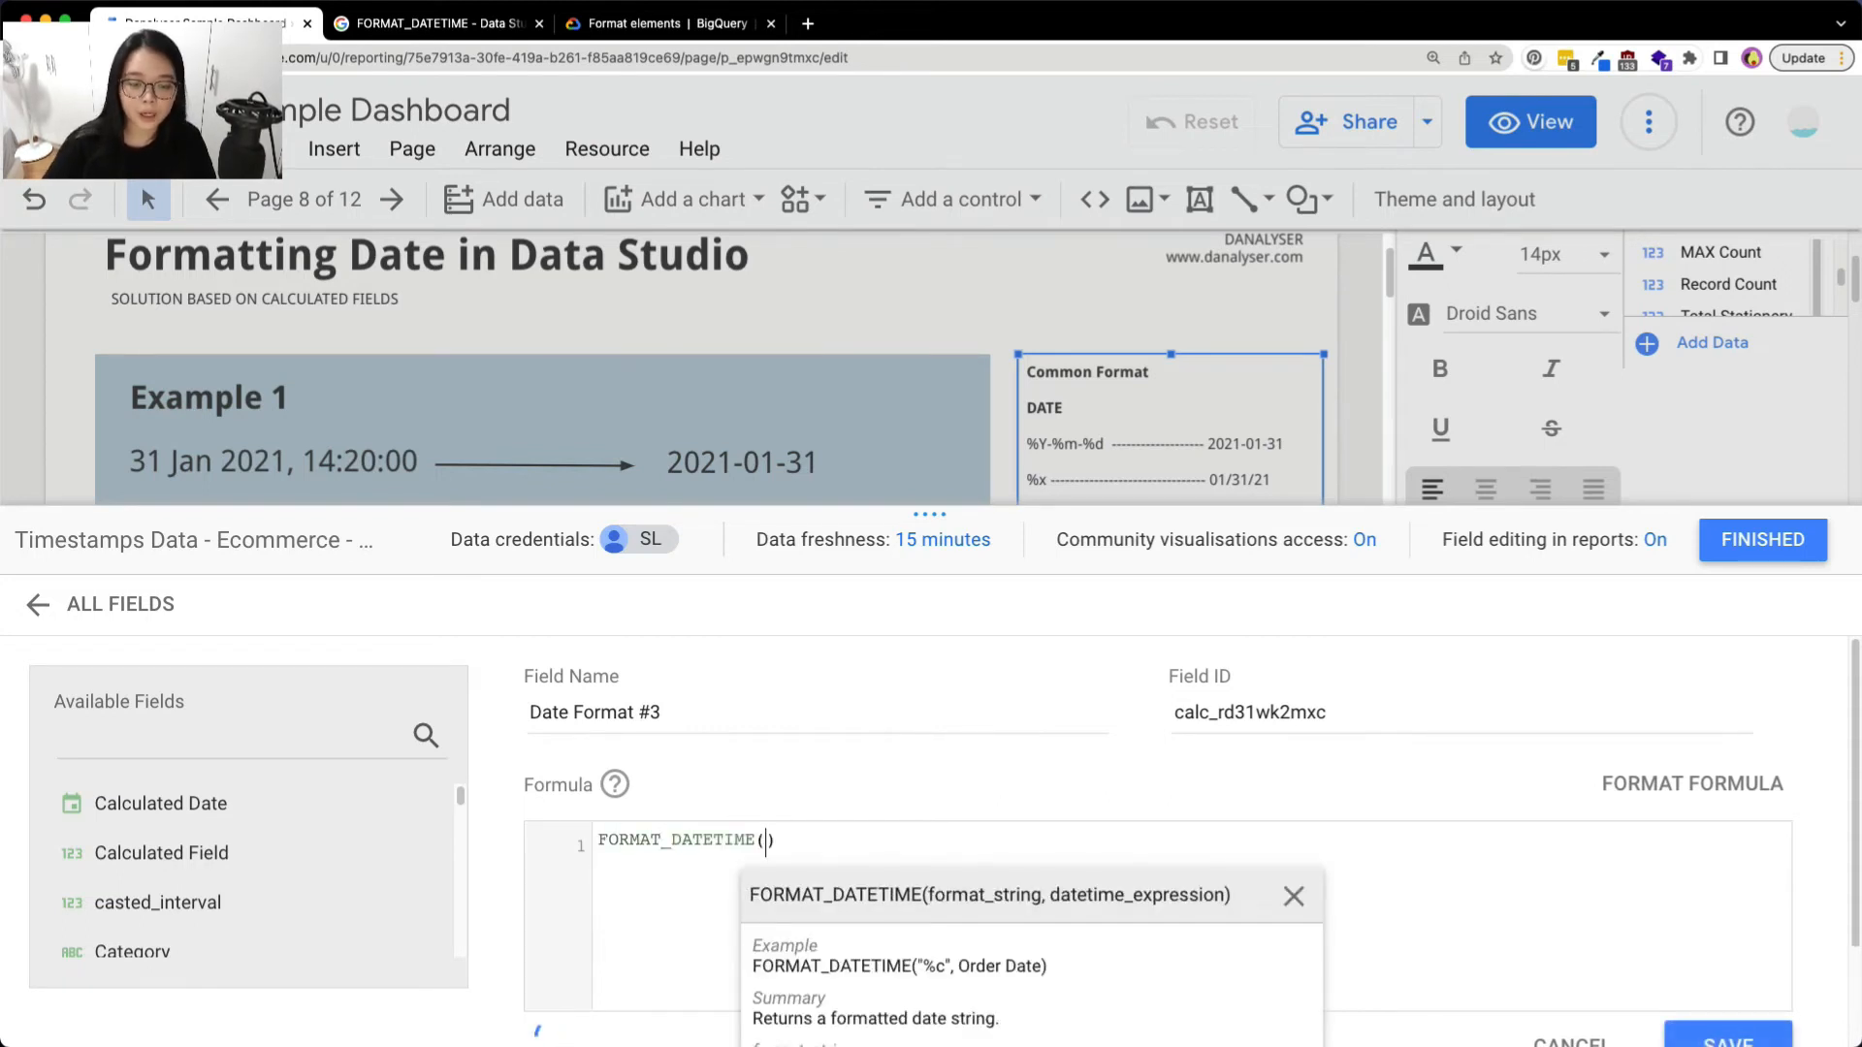
pyautogui.write('"%d/%m/%Y",')
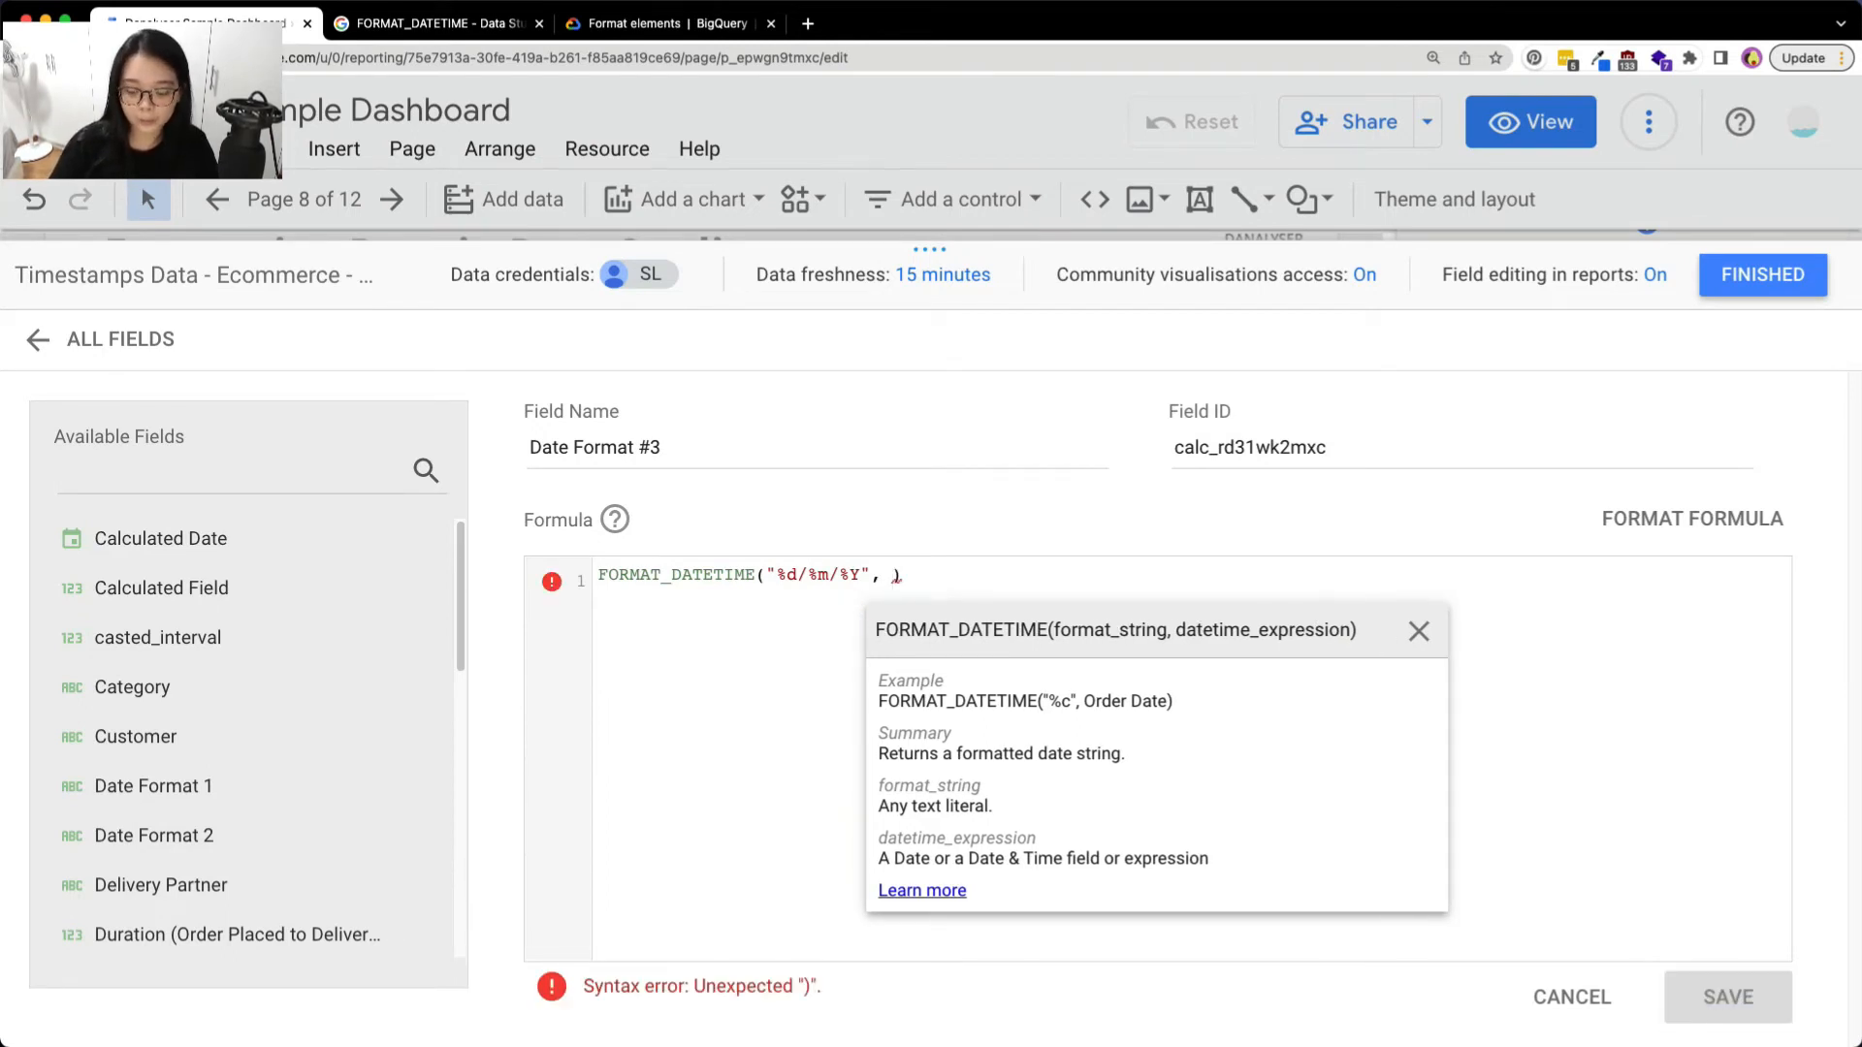
pyautogui.write('order')
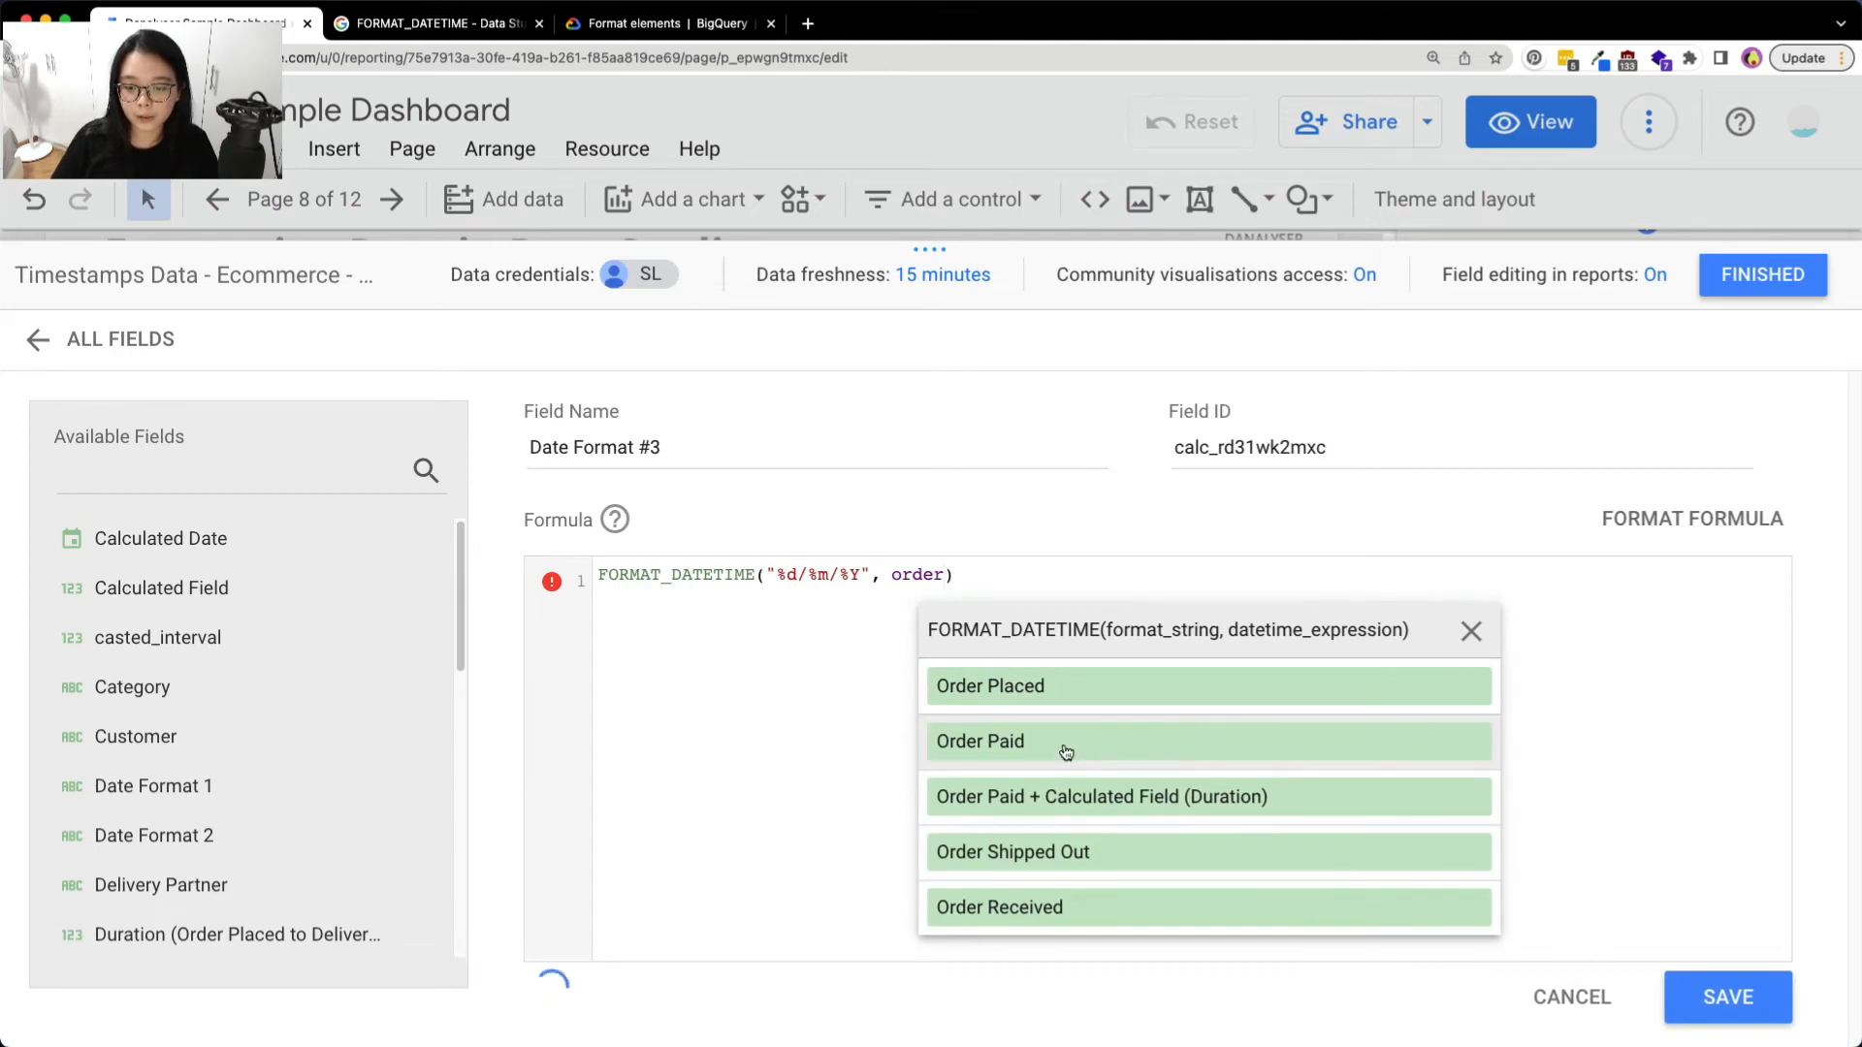
pyautogui.click(979, 741)
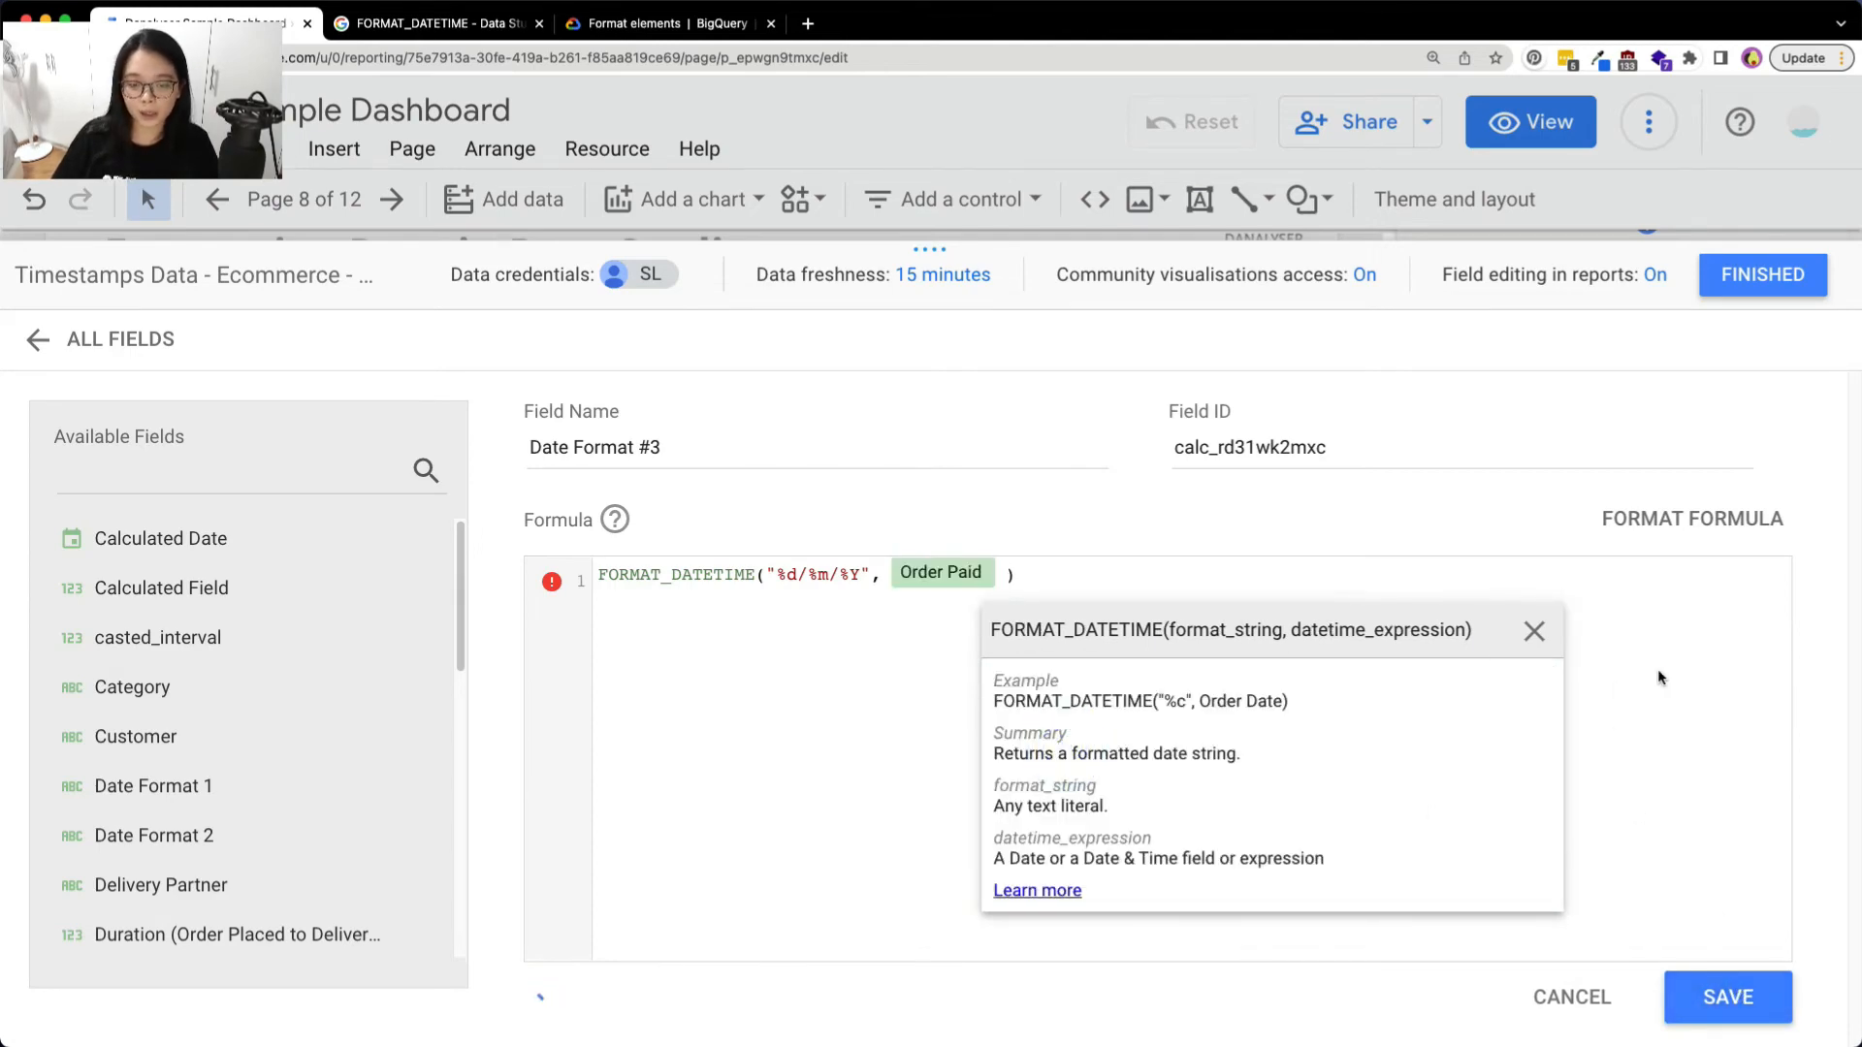
pyautogui.click(1728, 1024)
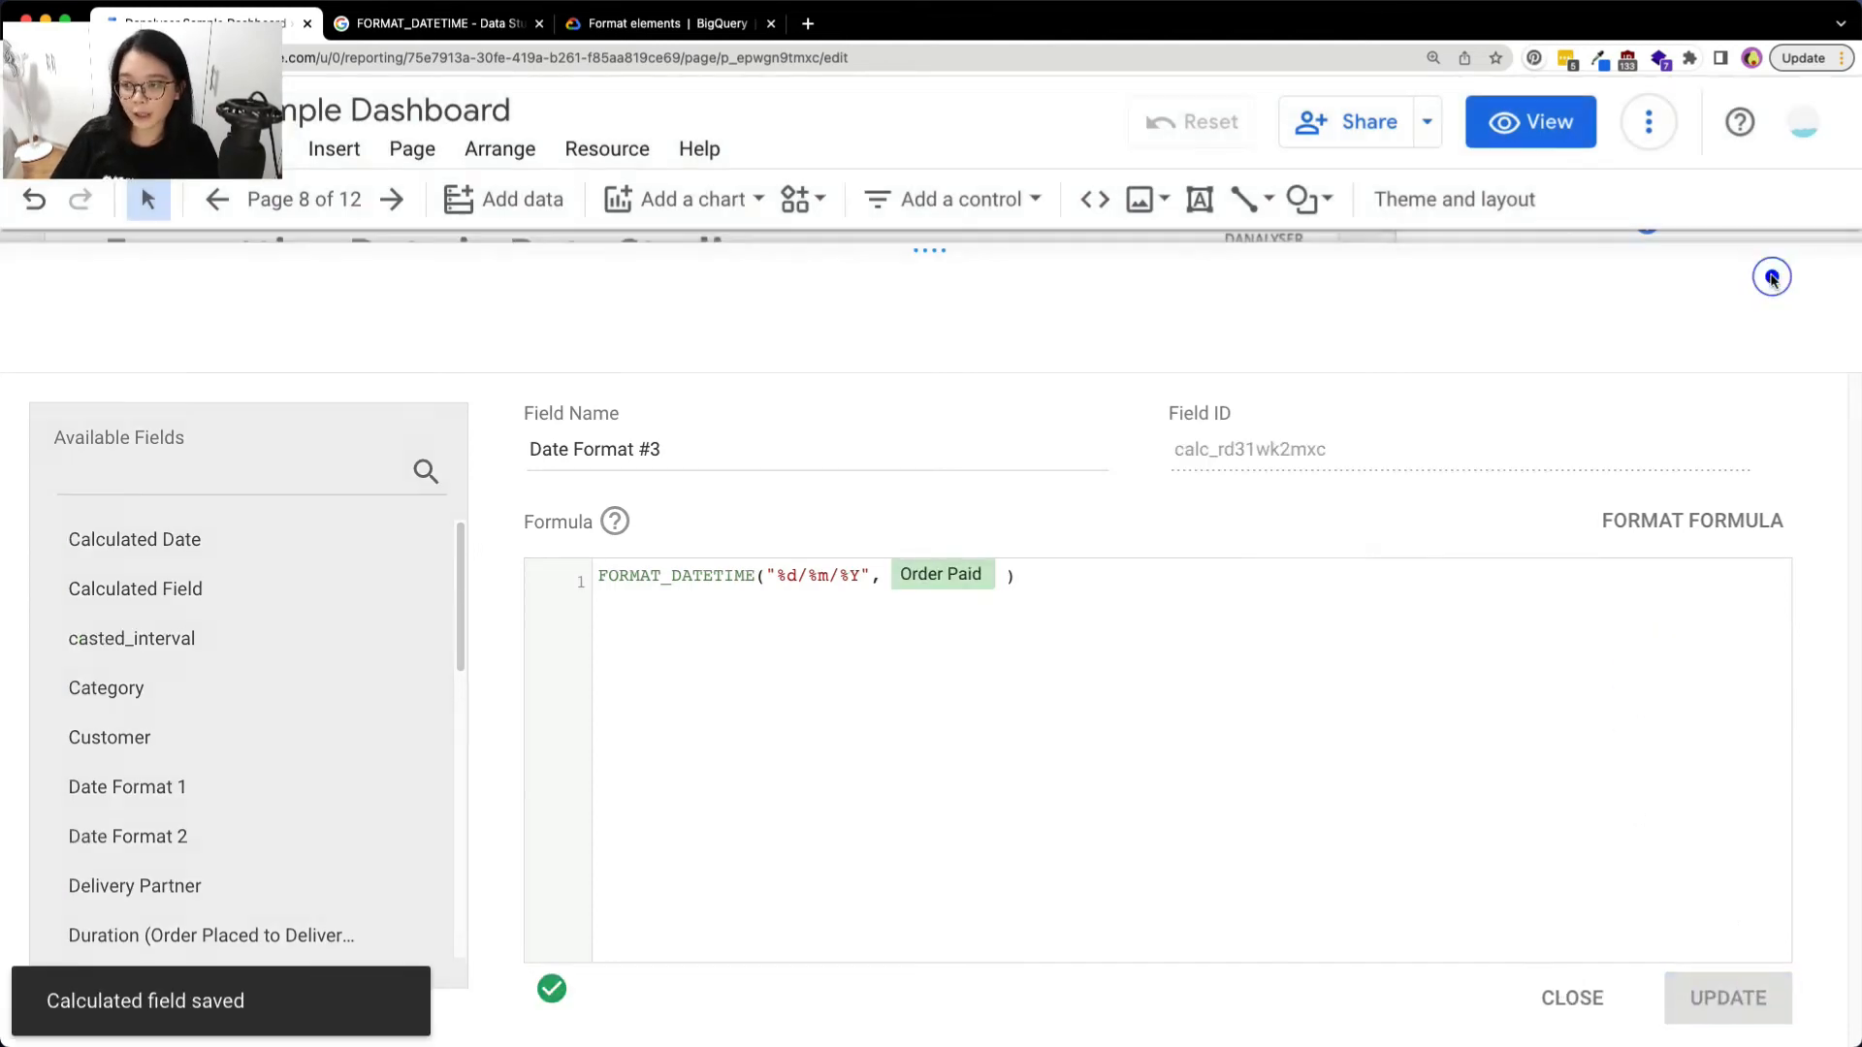
pyautogui.click(1573, 1024)
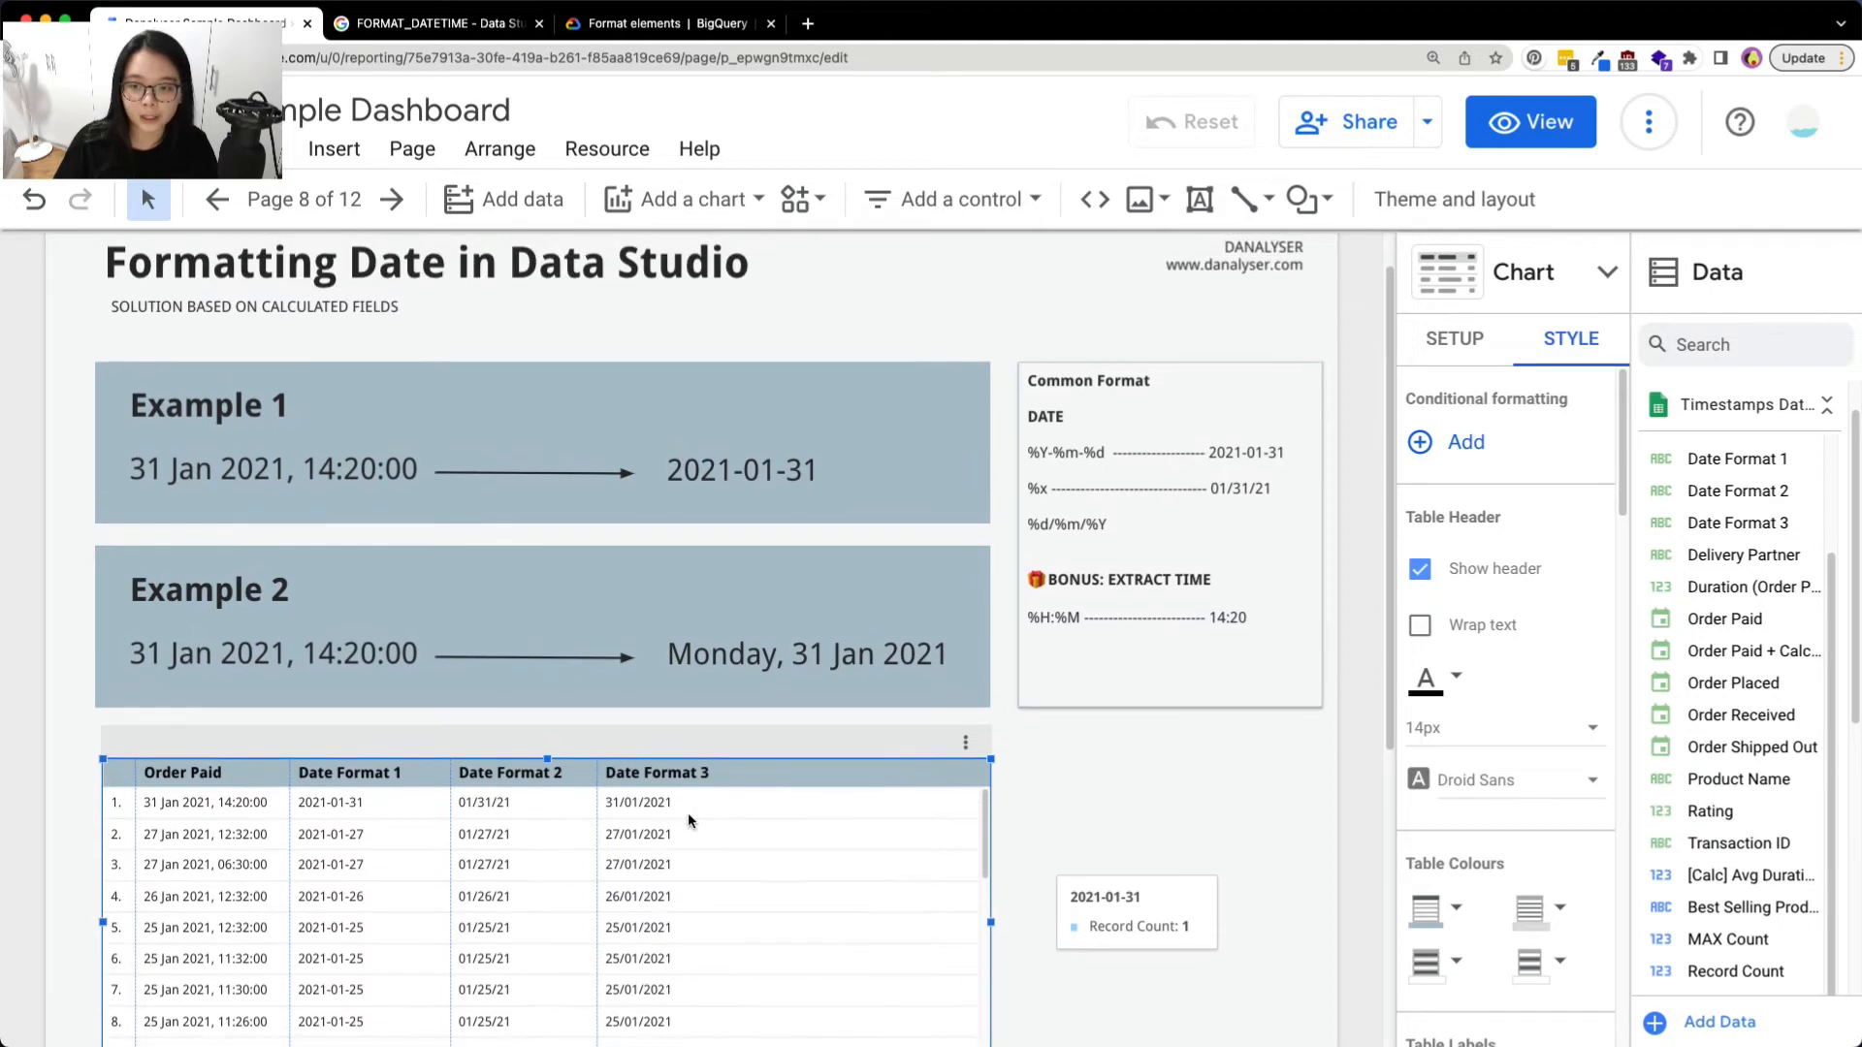
# Review the Date Format 3 column (31/01/2021) and select the Monday, 31 Jan 2021 example text
pyautogui.scroll(-3)
pyautogui.write(' ------------------ 31/01/2021')
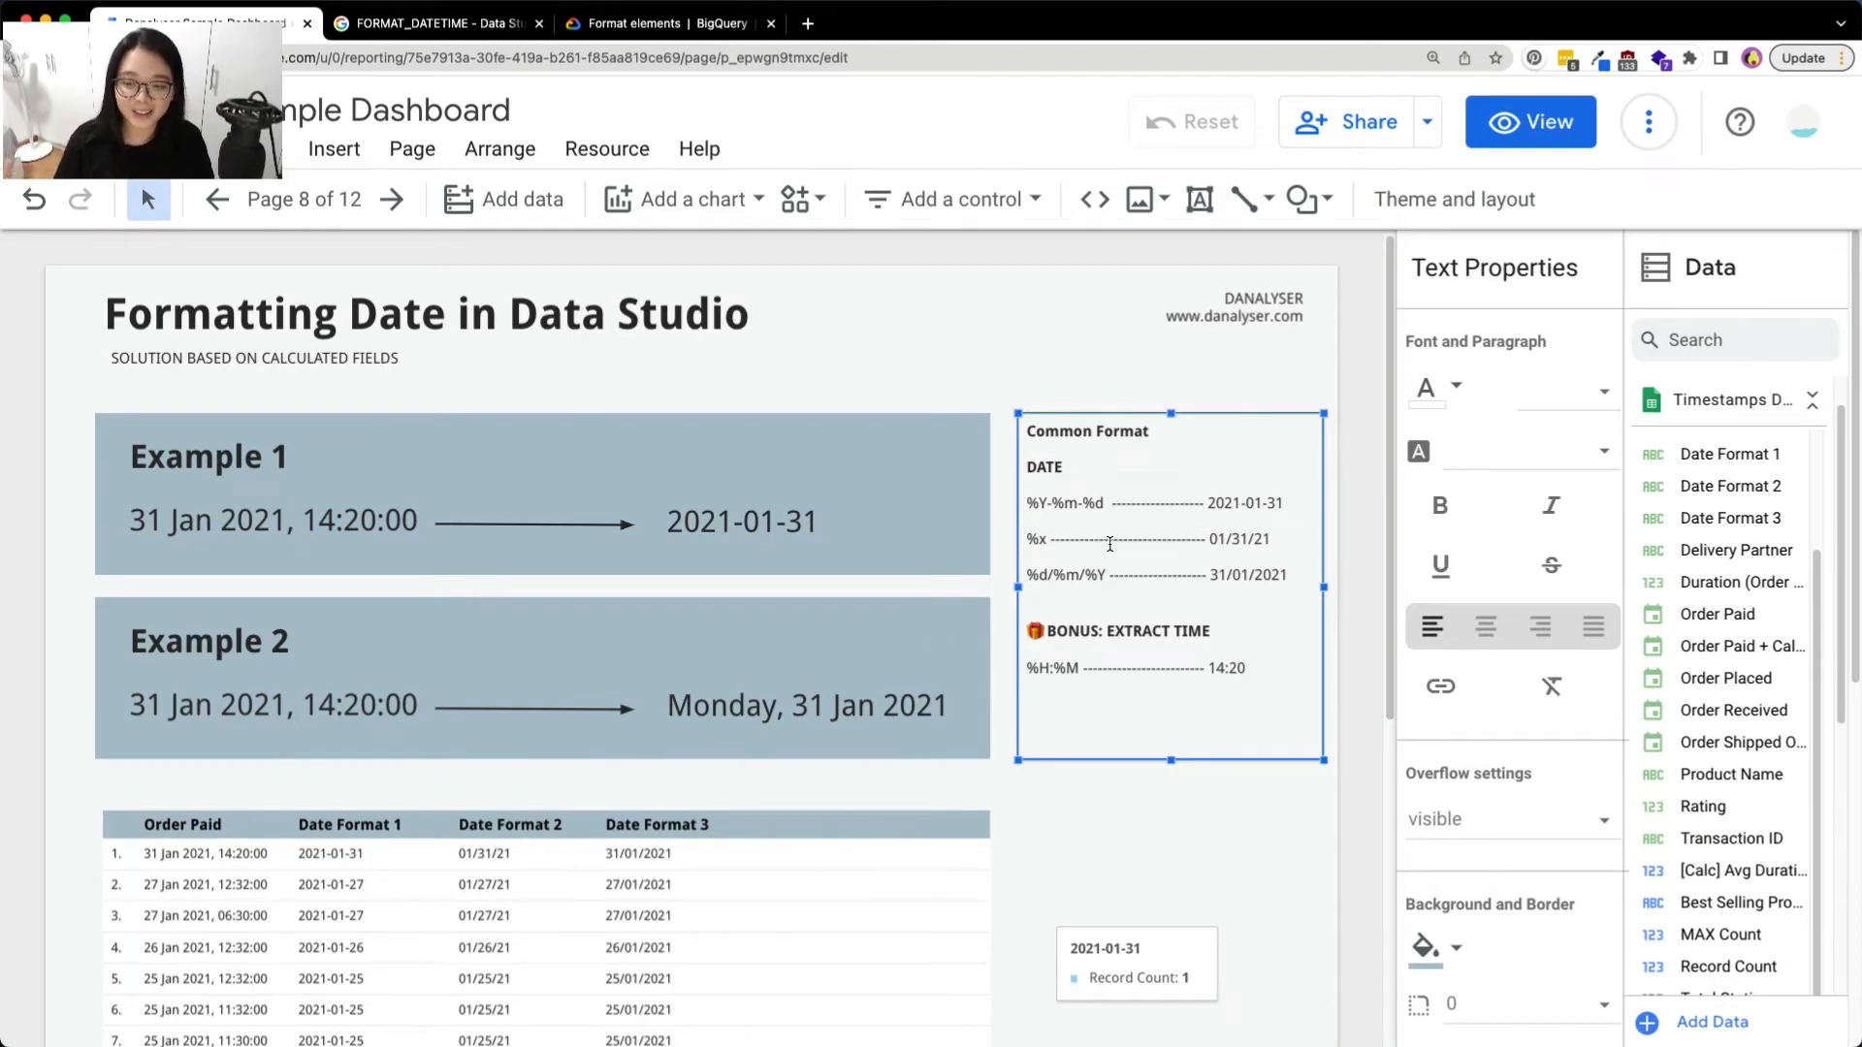
pyautogui.scroll(-3)
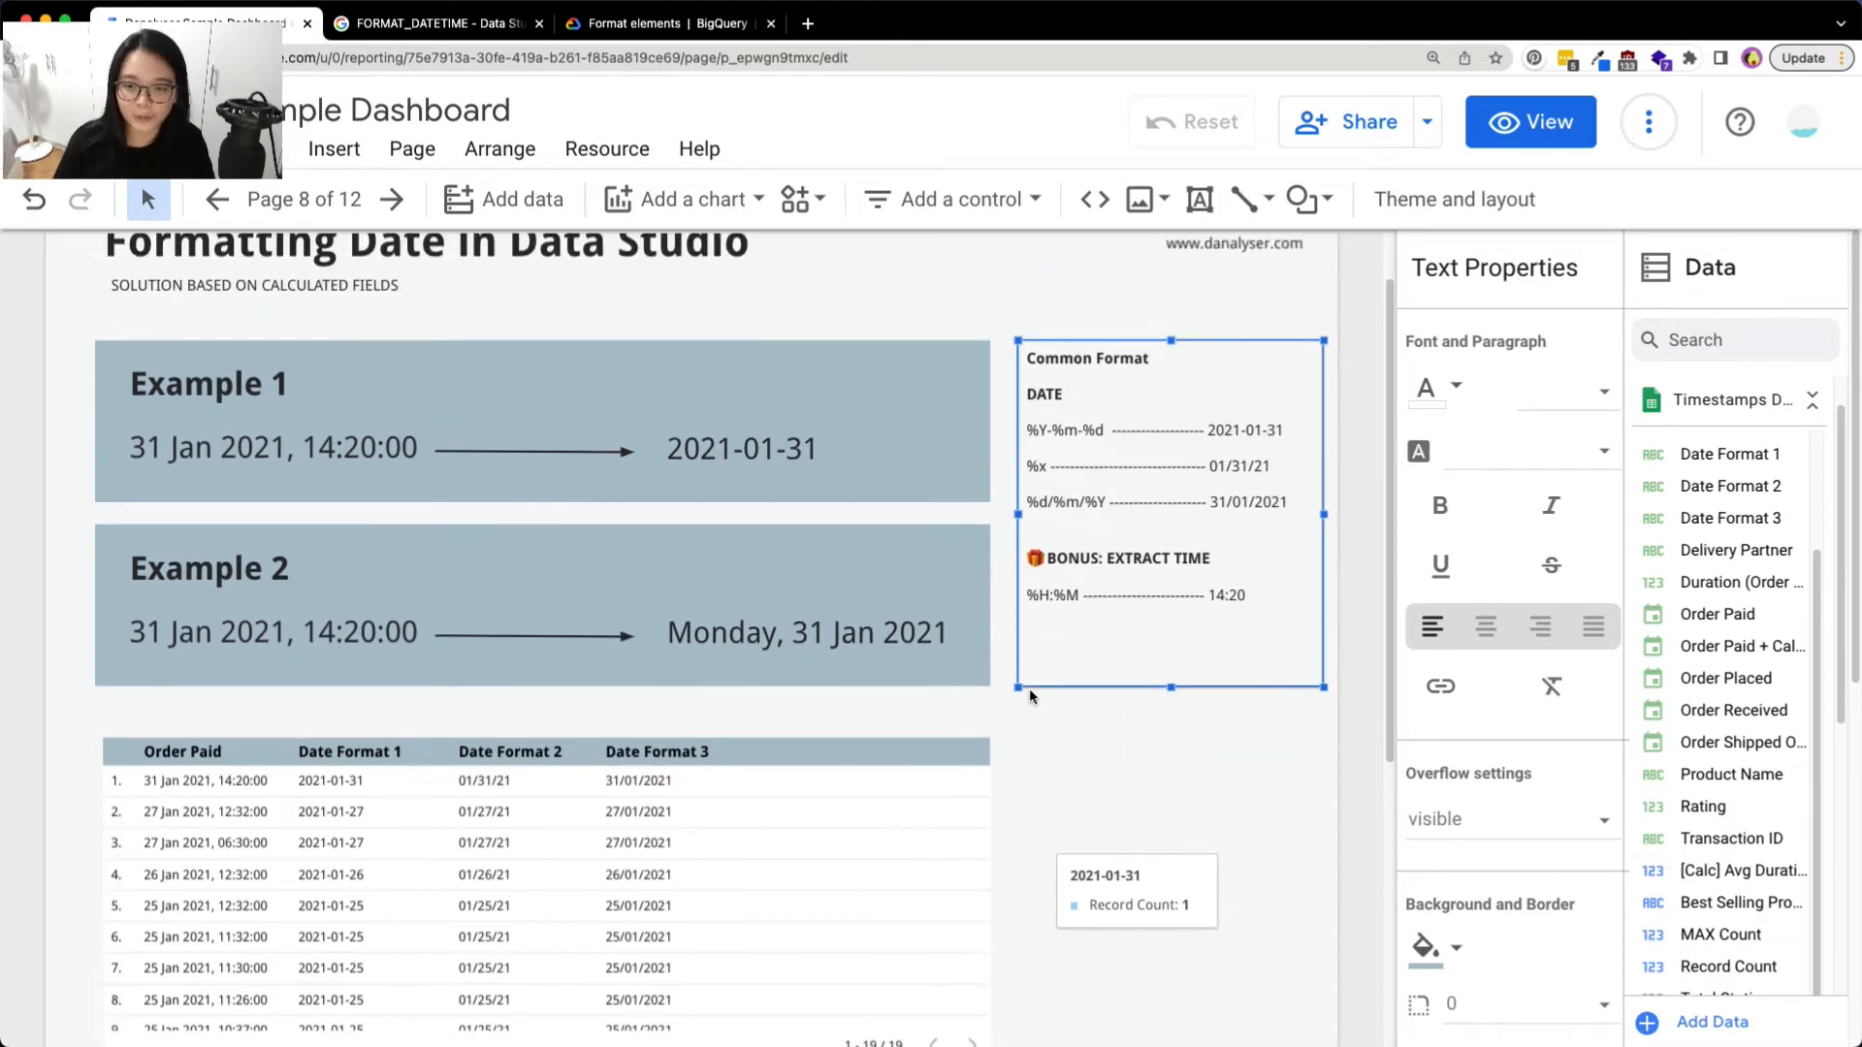
pyautogui.click(924, 687)
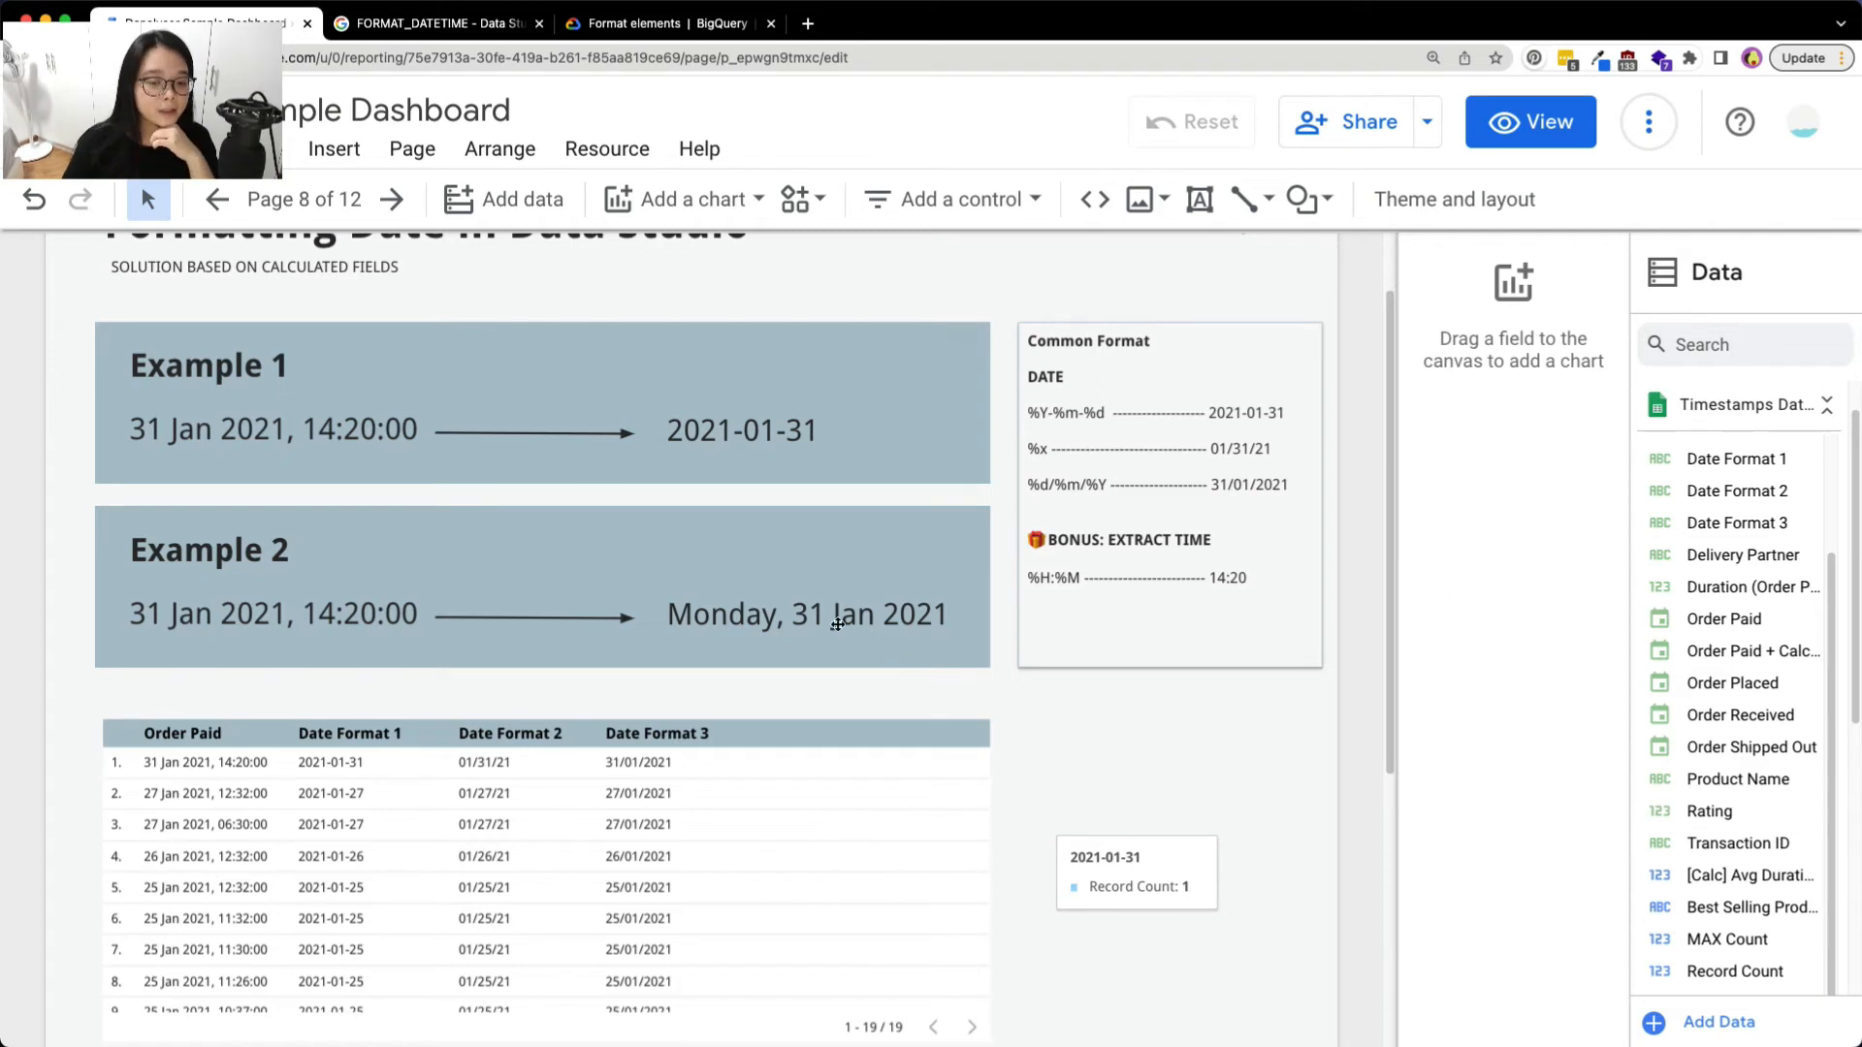
pyautogui.click(806, 613)
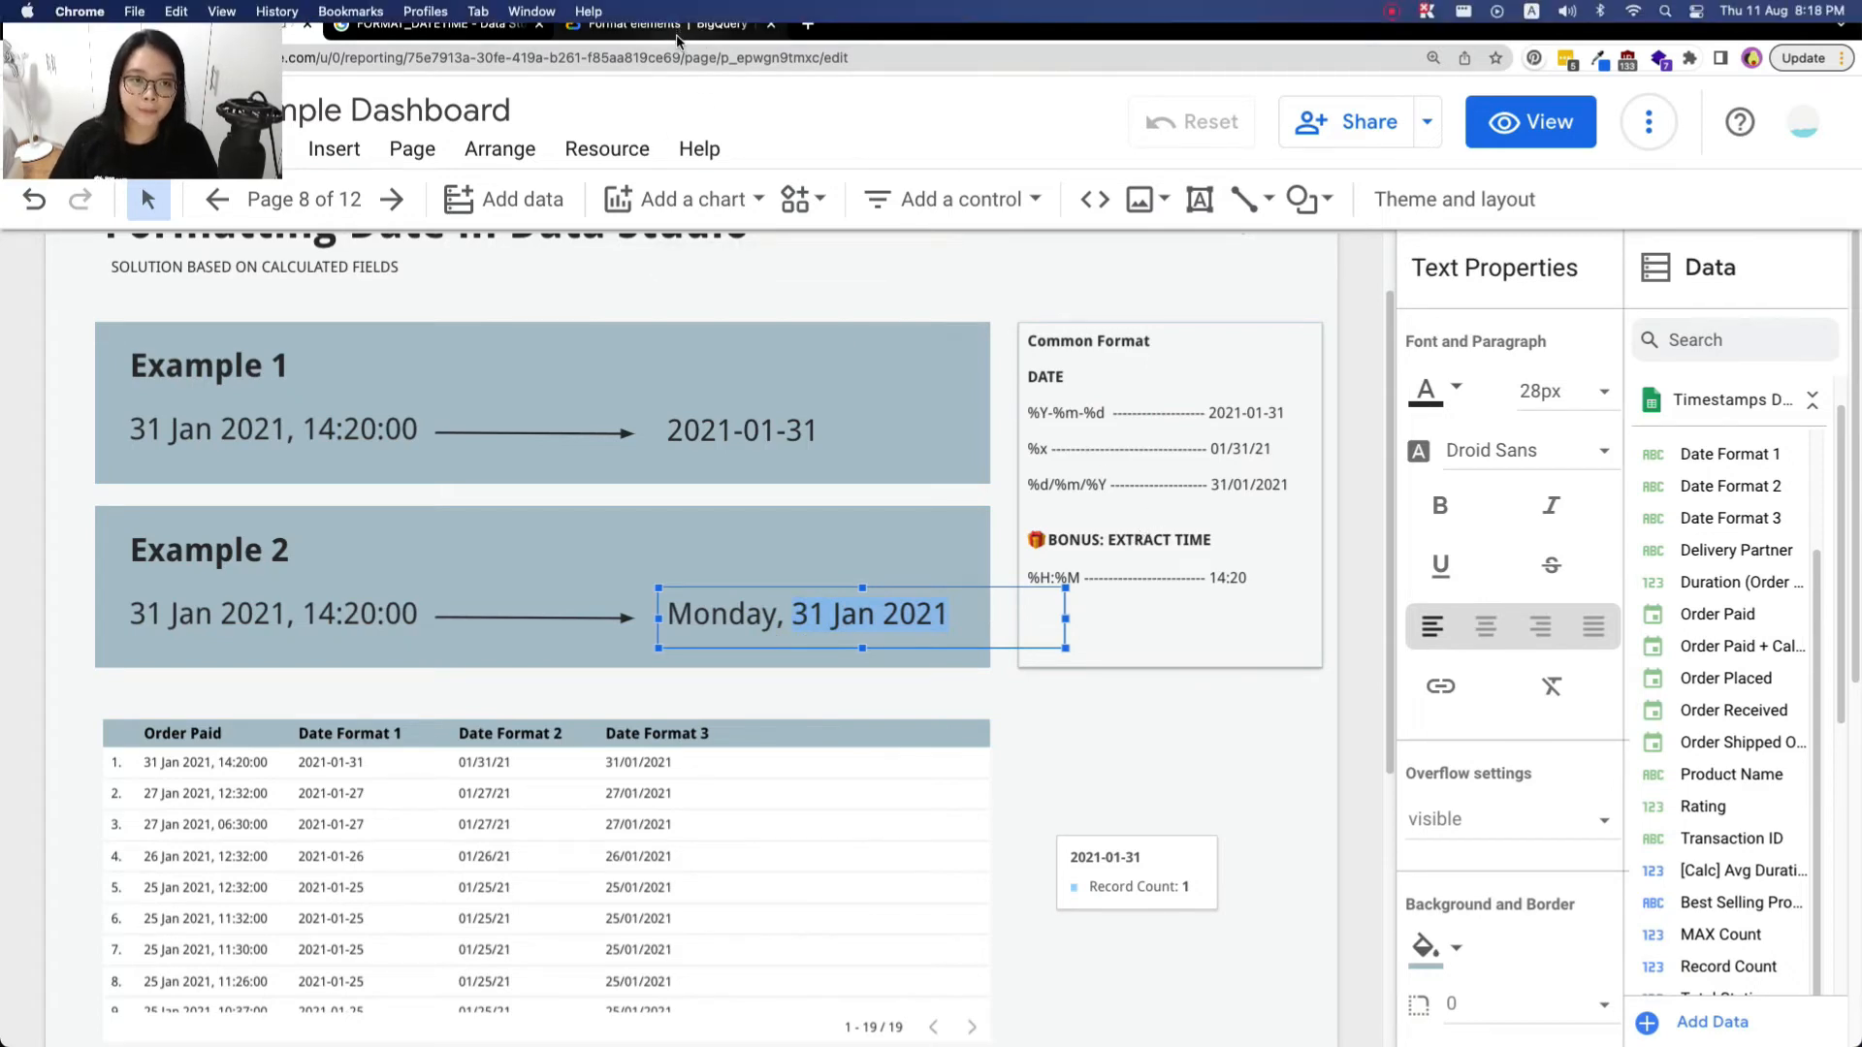
# Open the FORMAT_DATETIME help and reach the BigQuery format elements reference
pyautogui.click(667, 23)
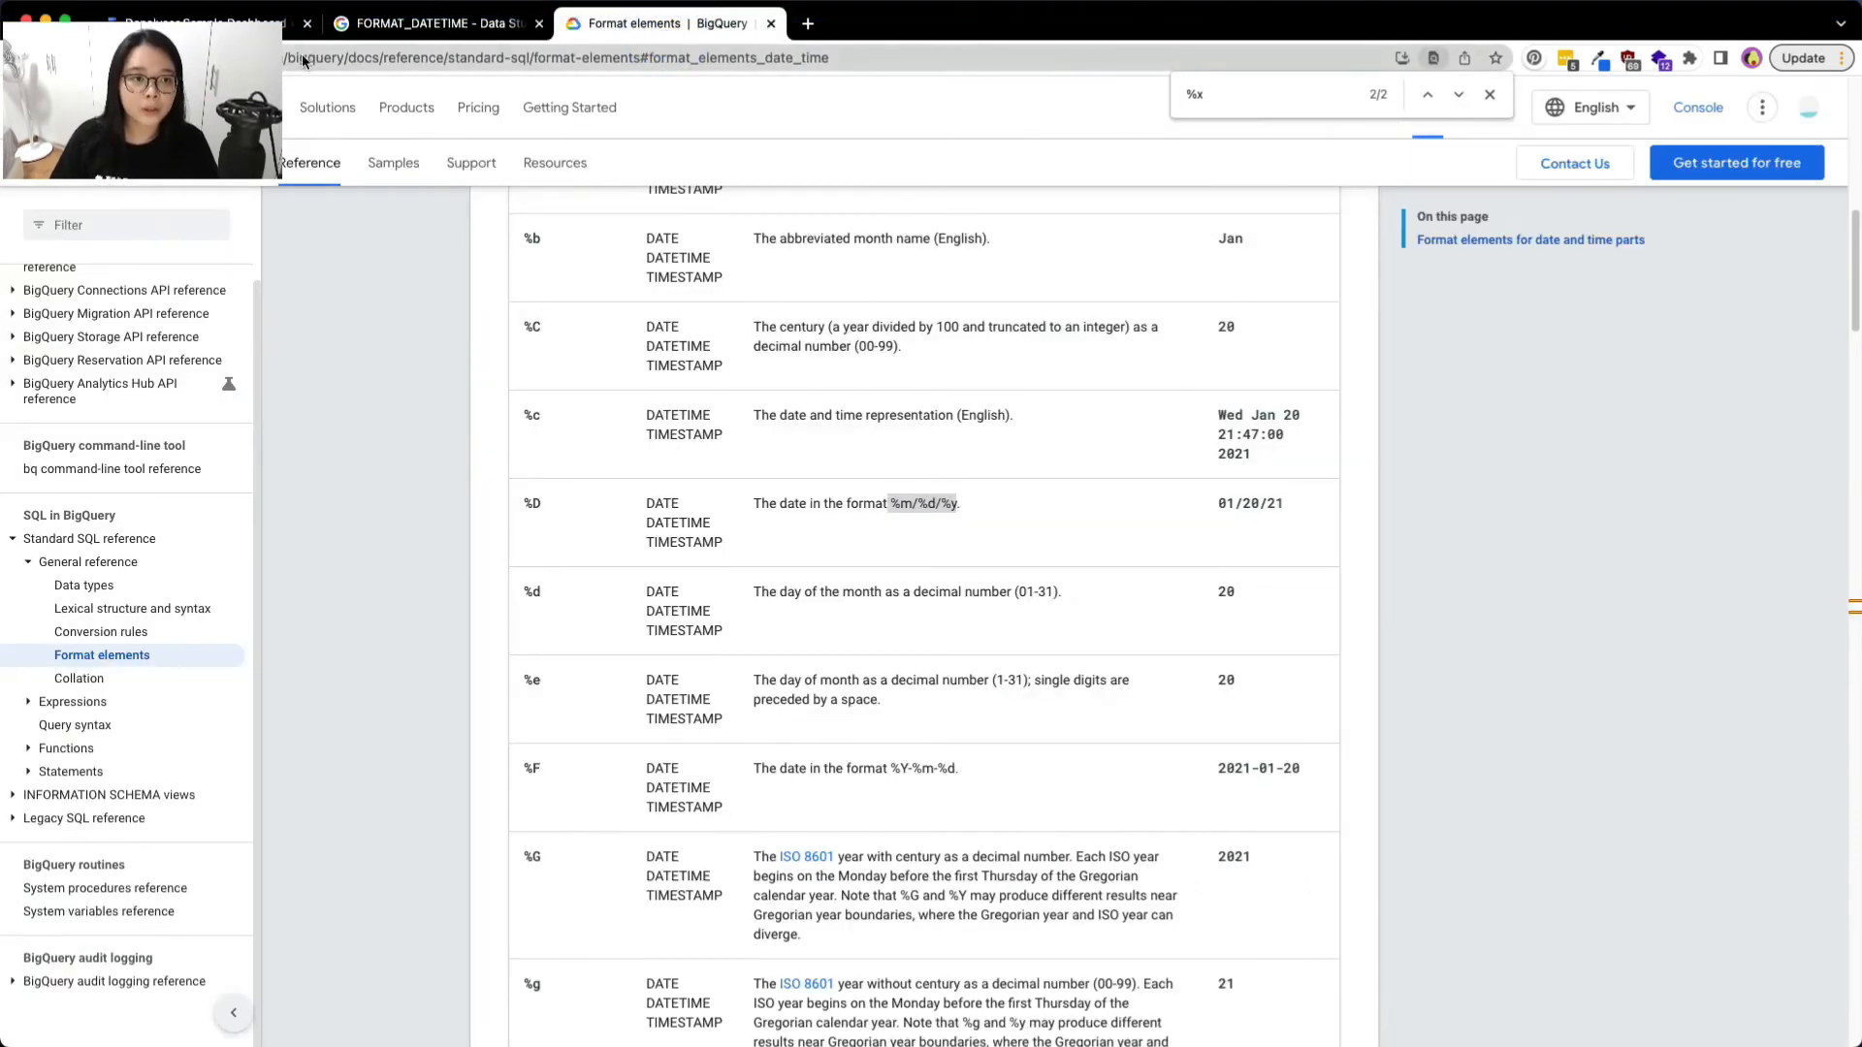
pyautogui.click(194, 21)
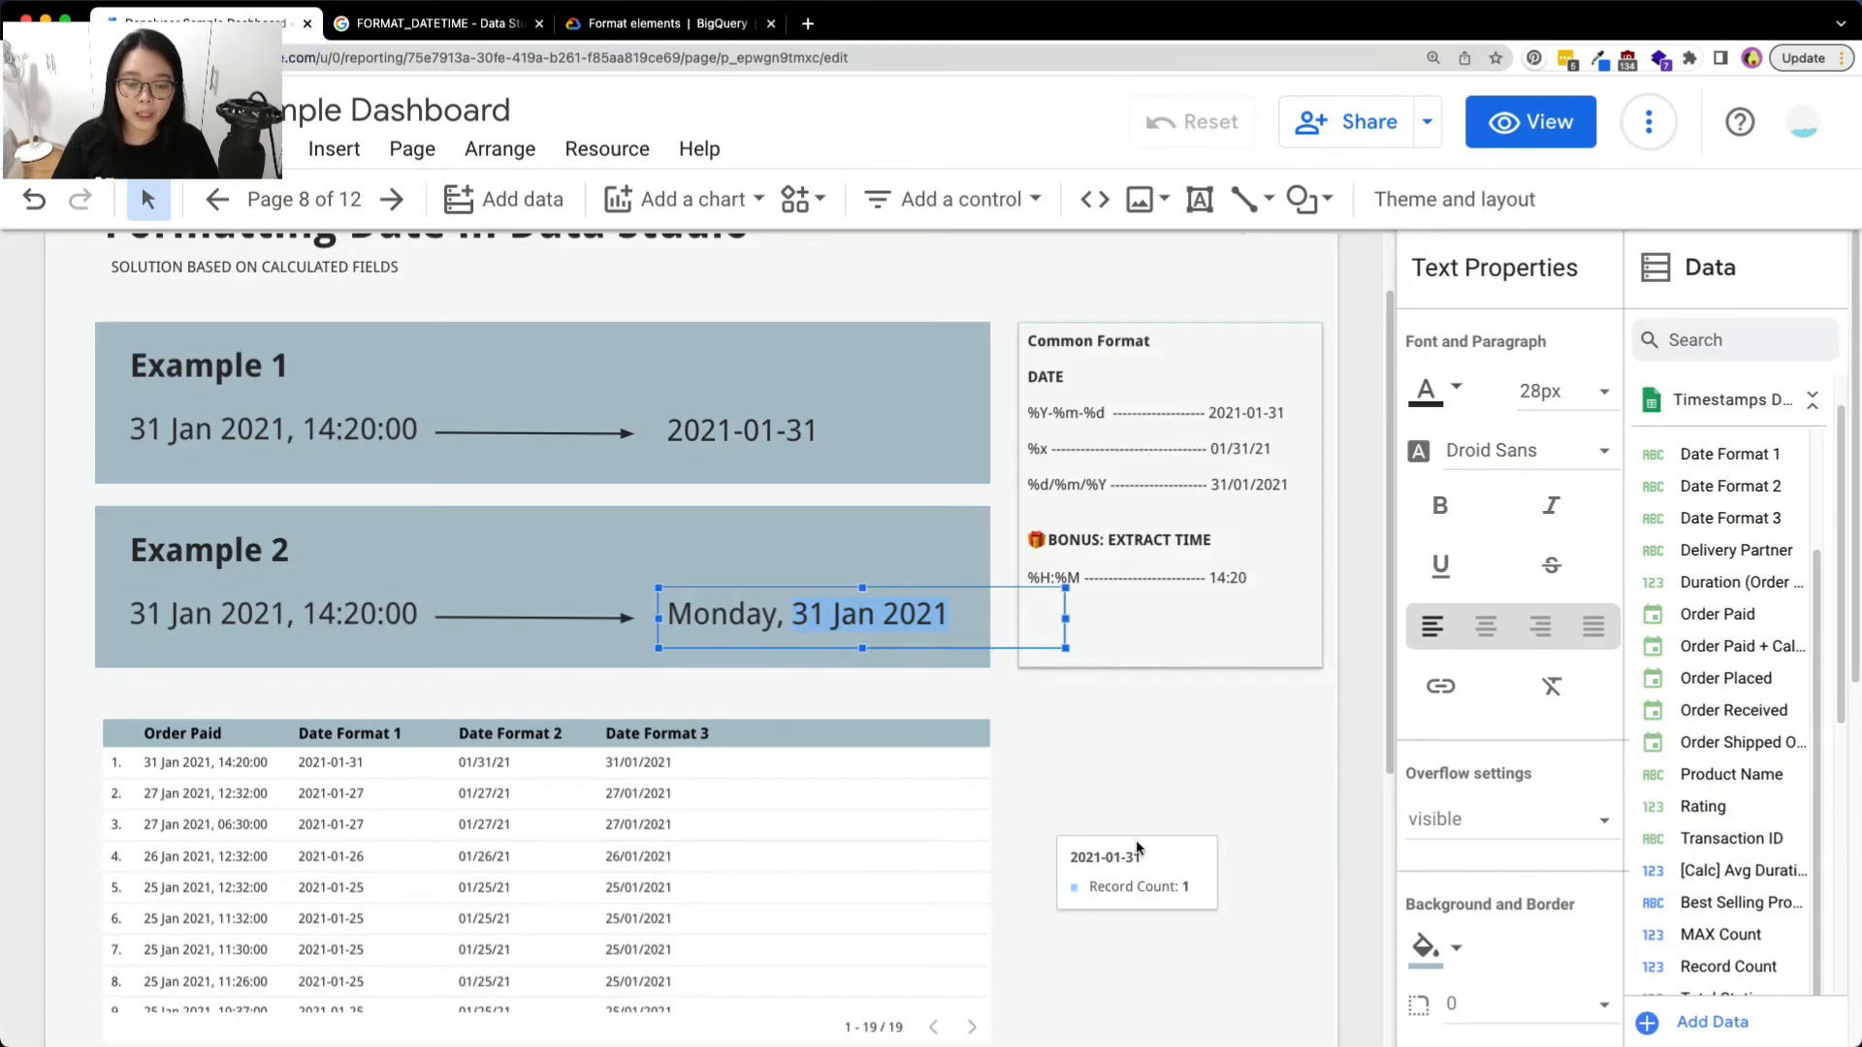
pyautogui.click(950, 613)
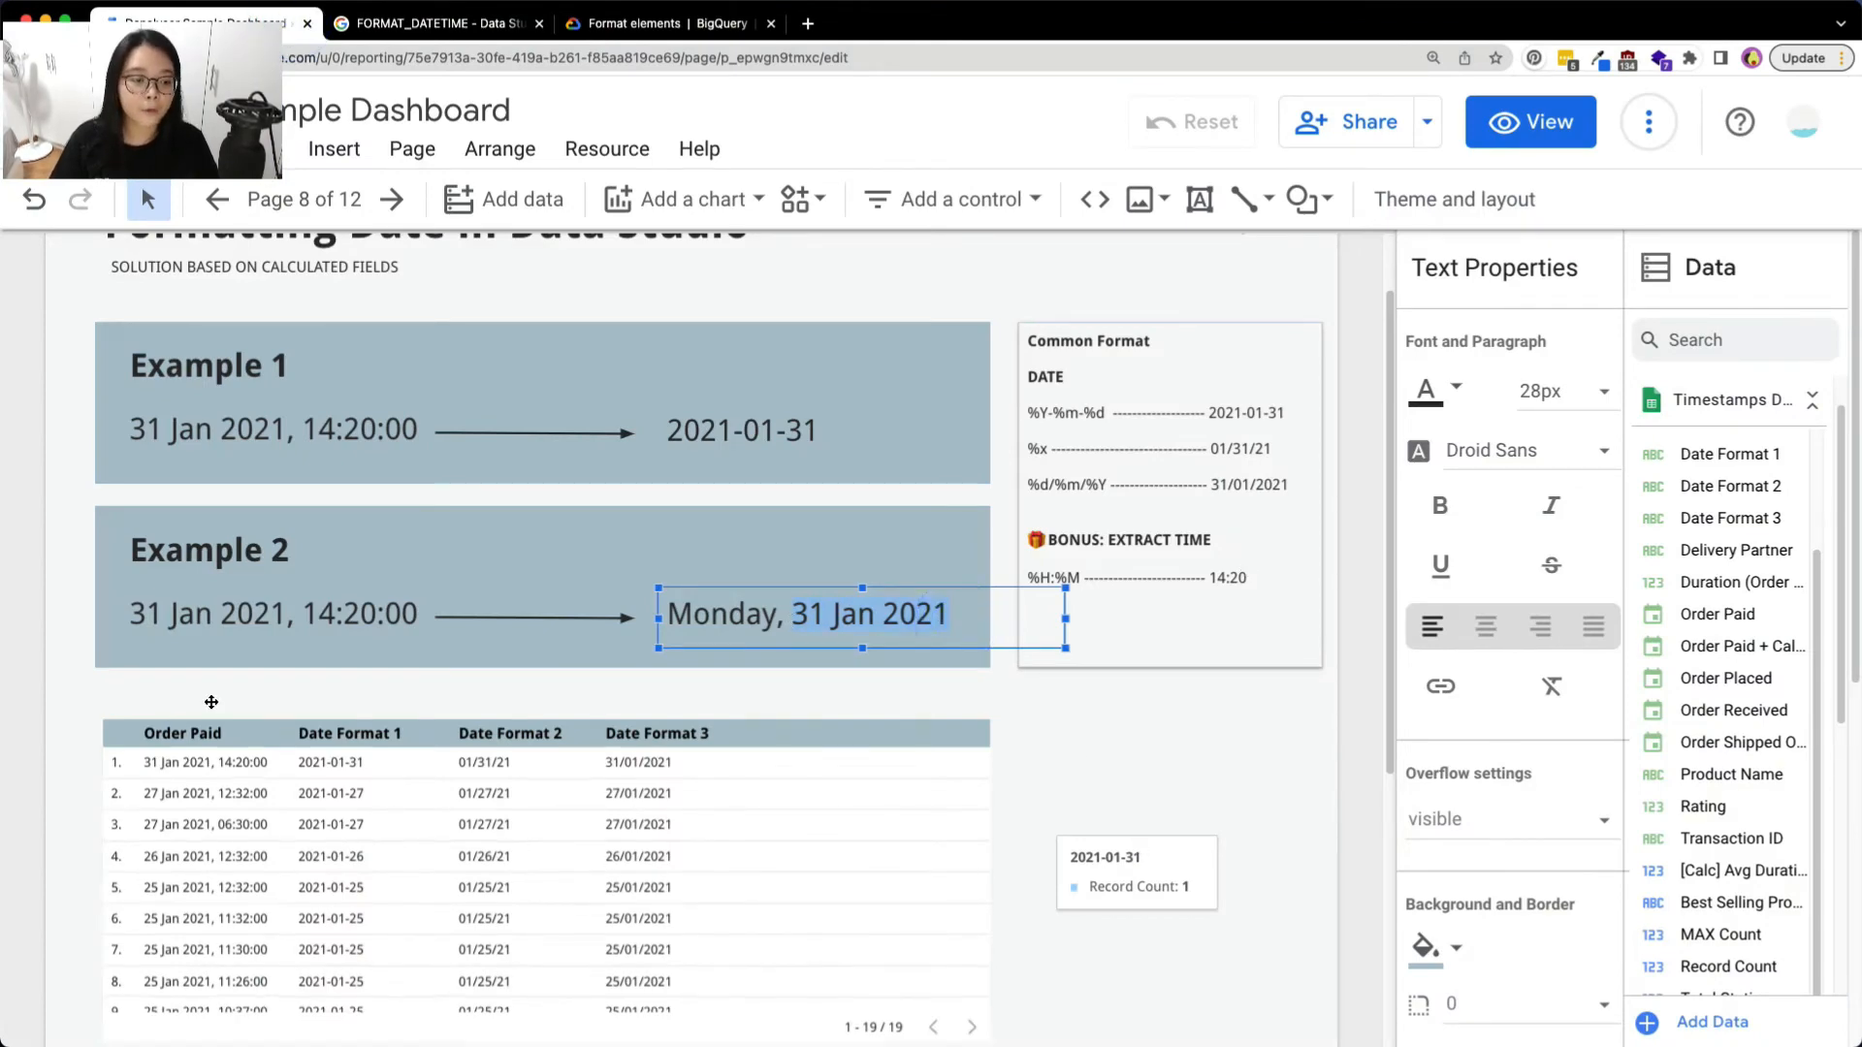
pyautogui.click(958, 613)
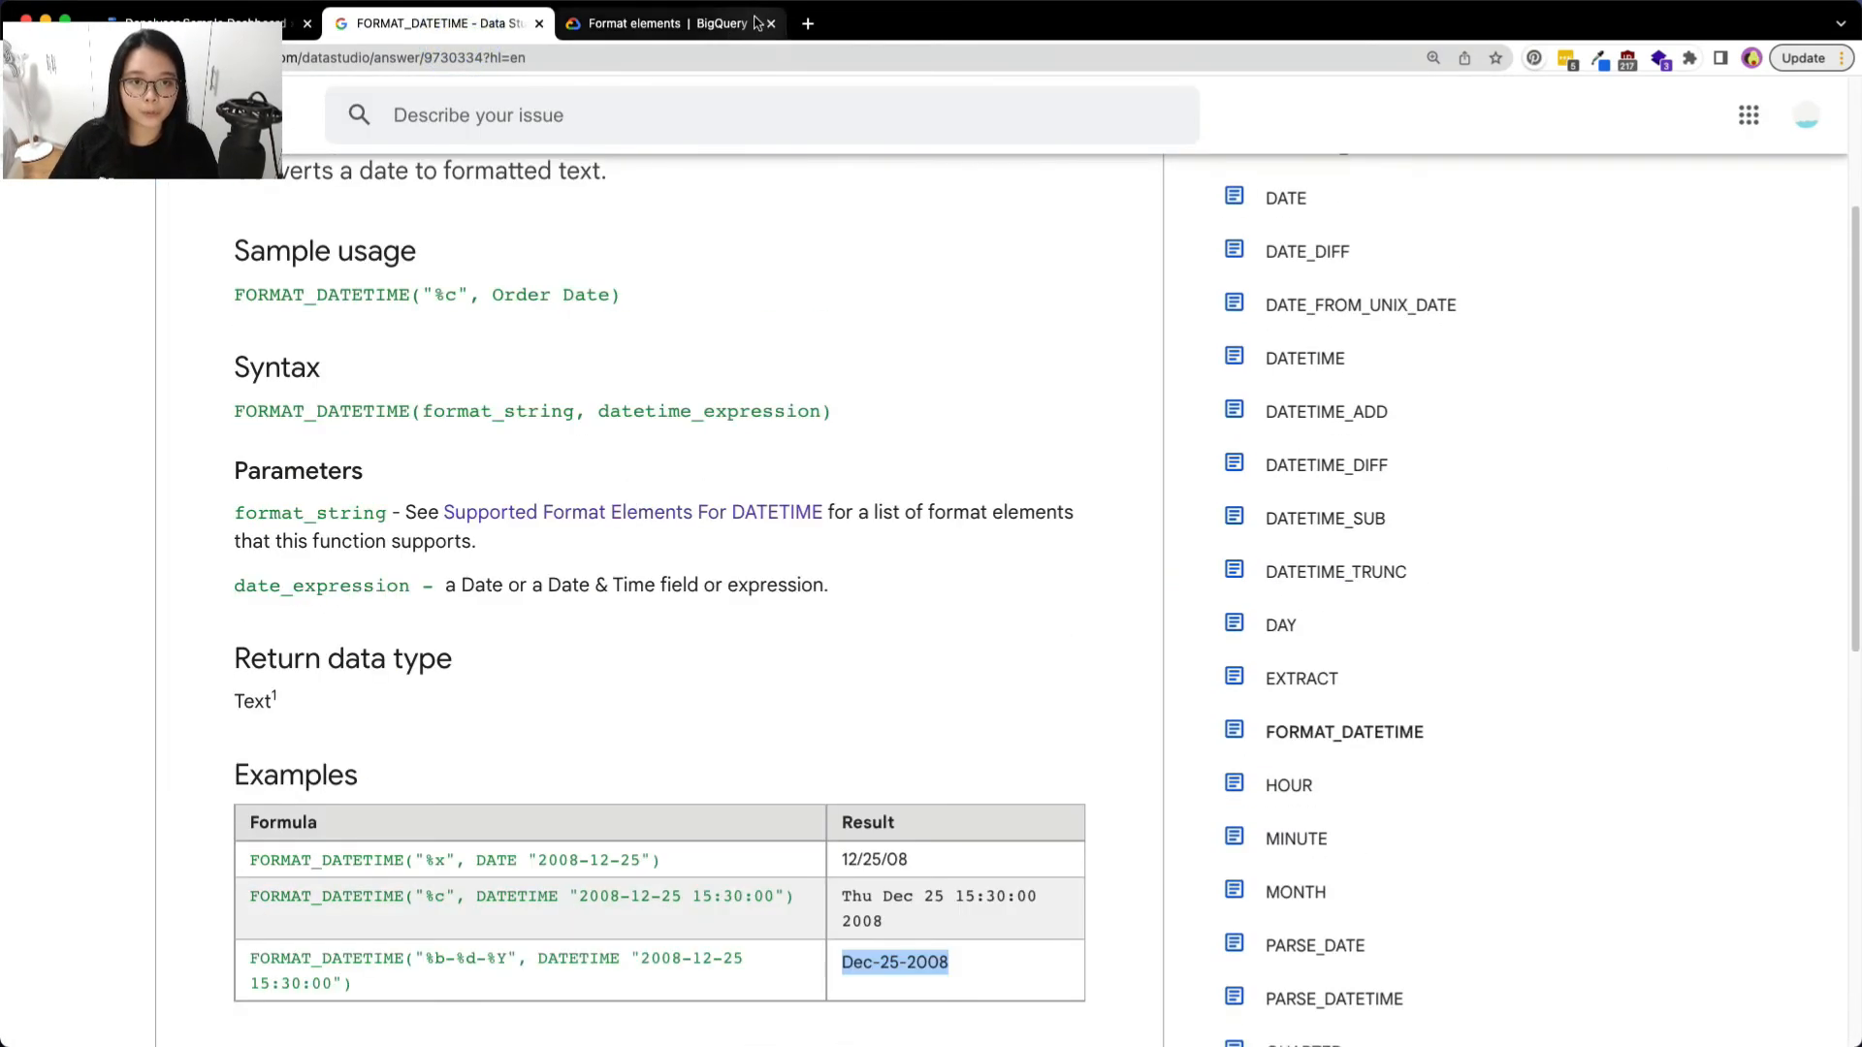
pyautogui.click(682, 23)
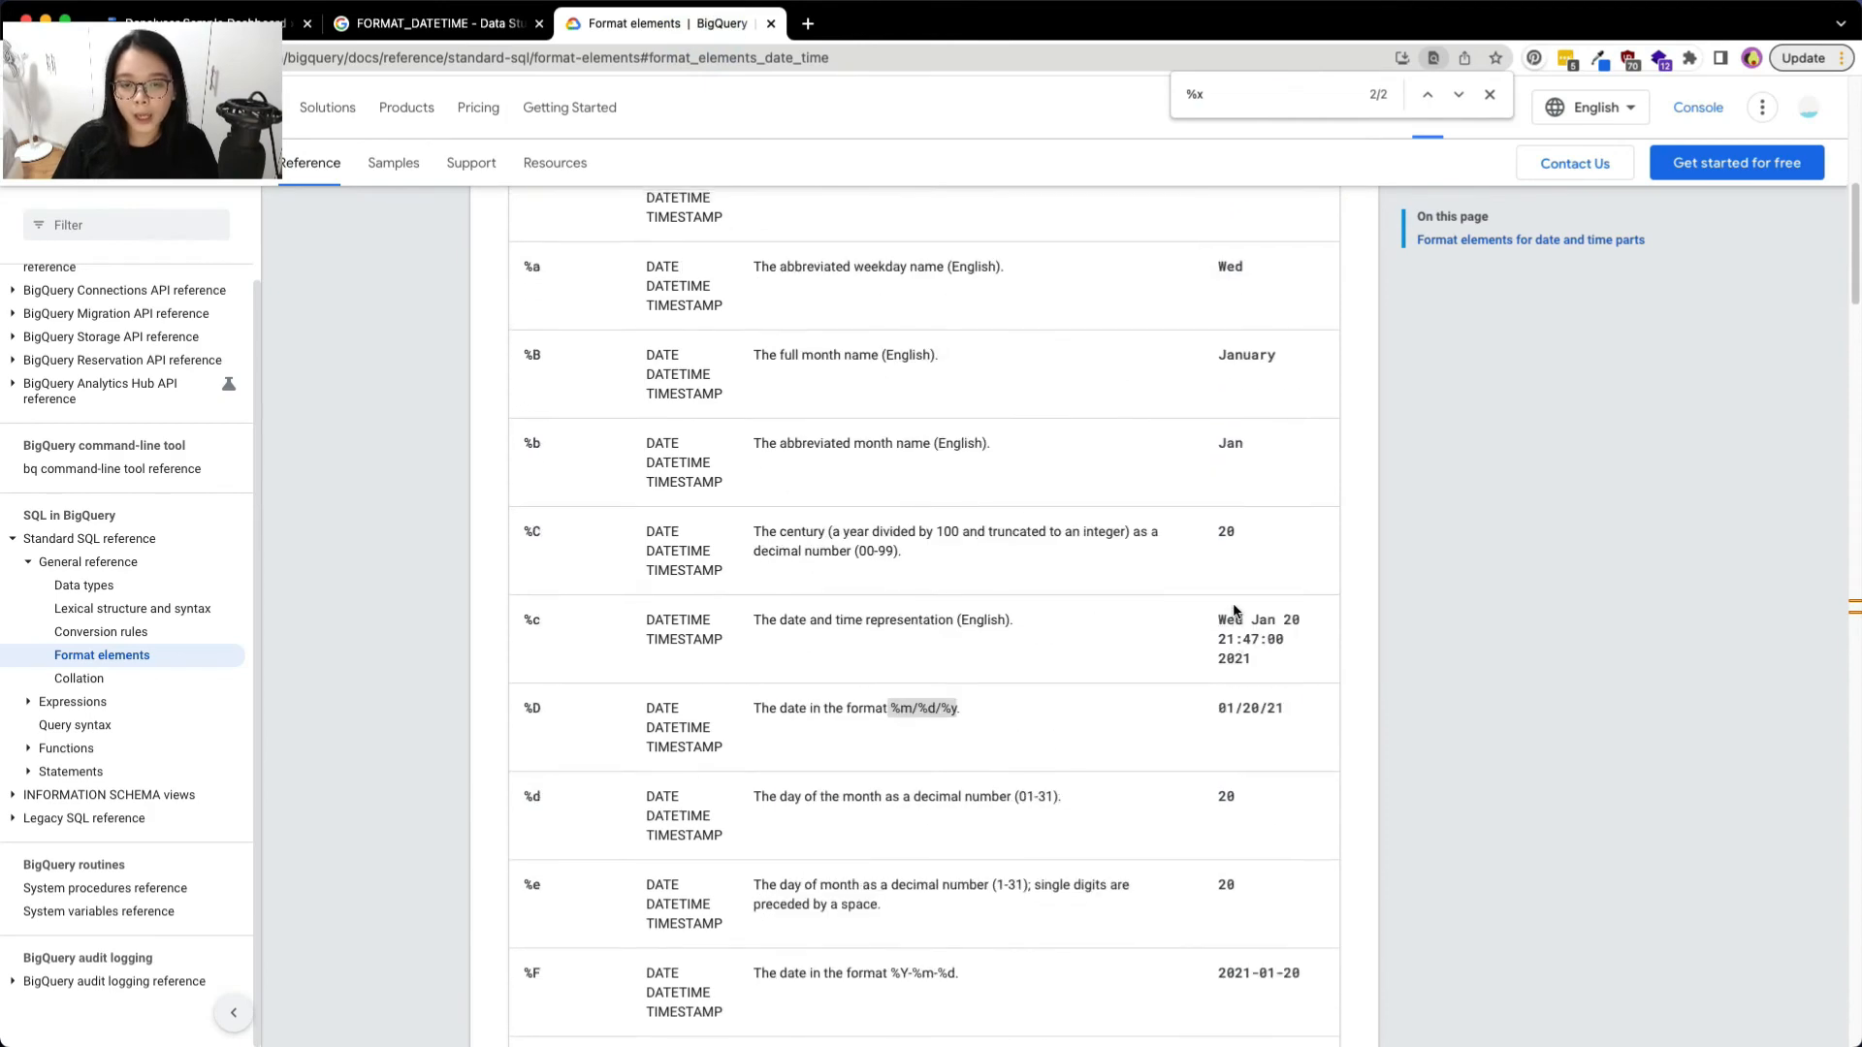
# Search the reference for "weekday" to find %A, comparing against the Monday example
pyautogui.write('weekday')
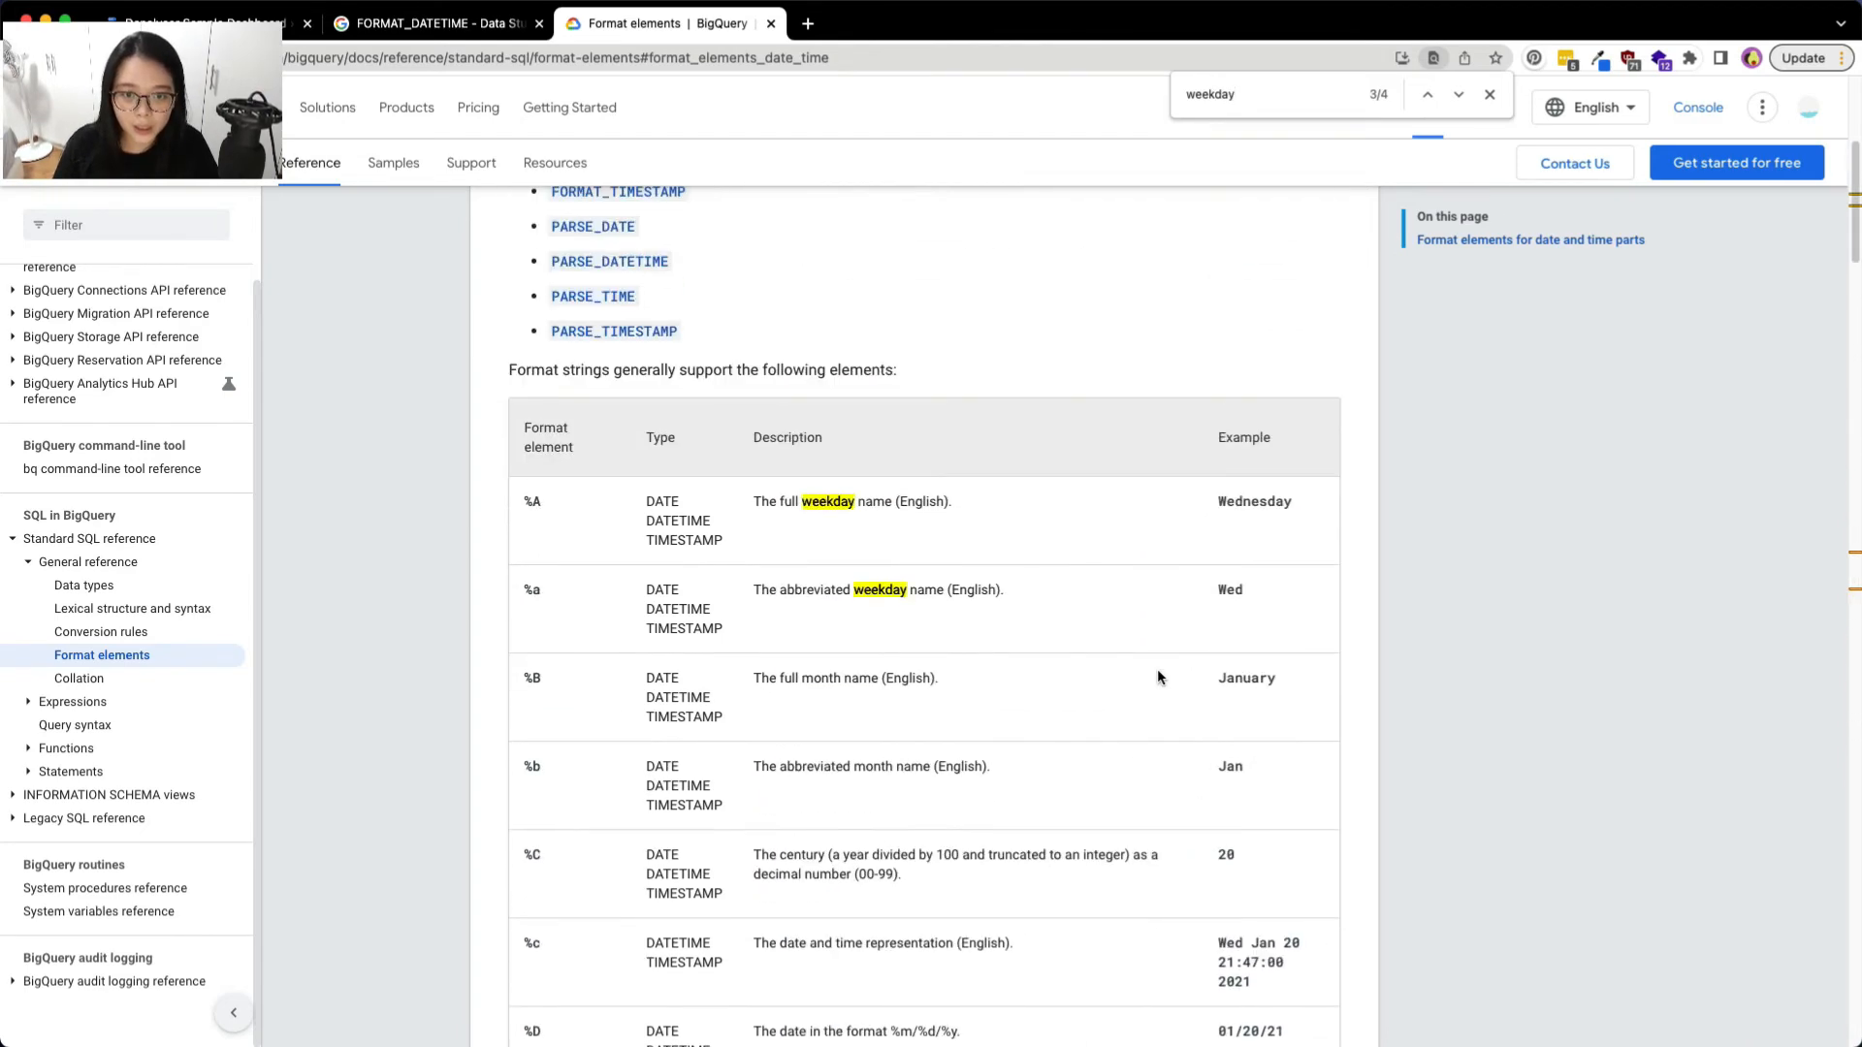
pyautogui.scroll(-3)
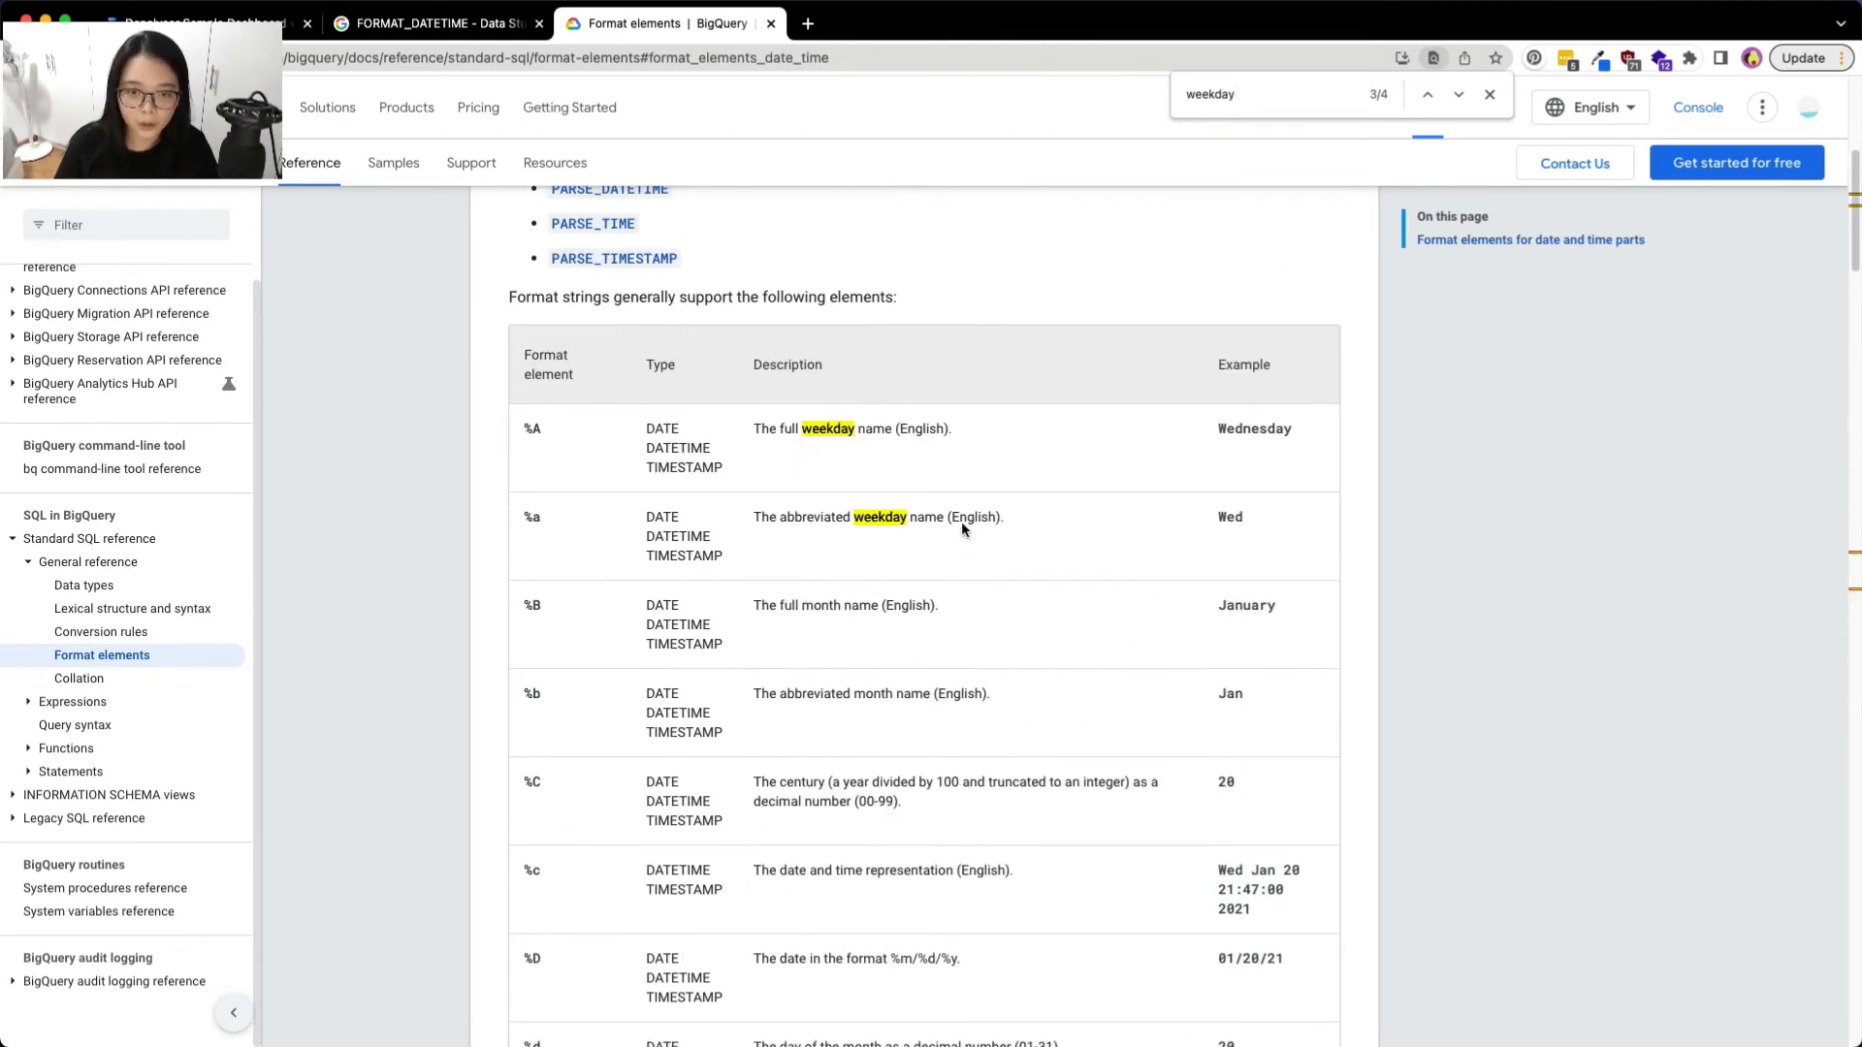
pyautogui.click(209, 22)
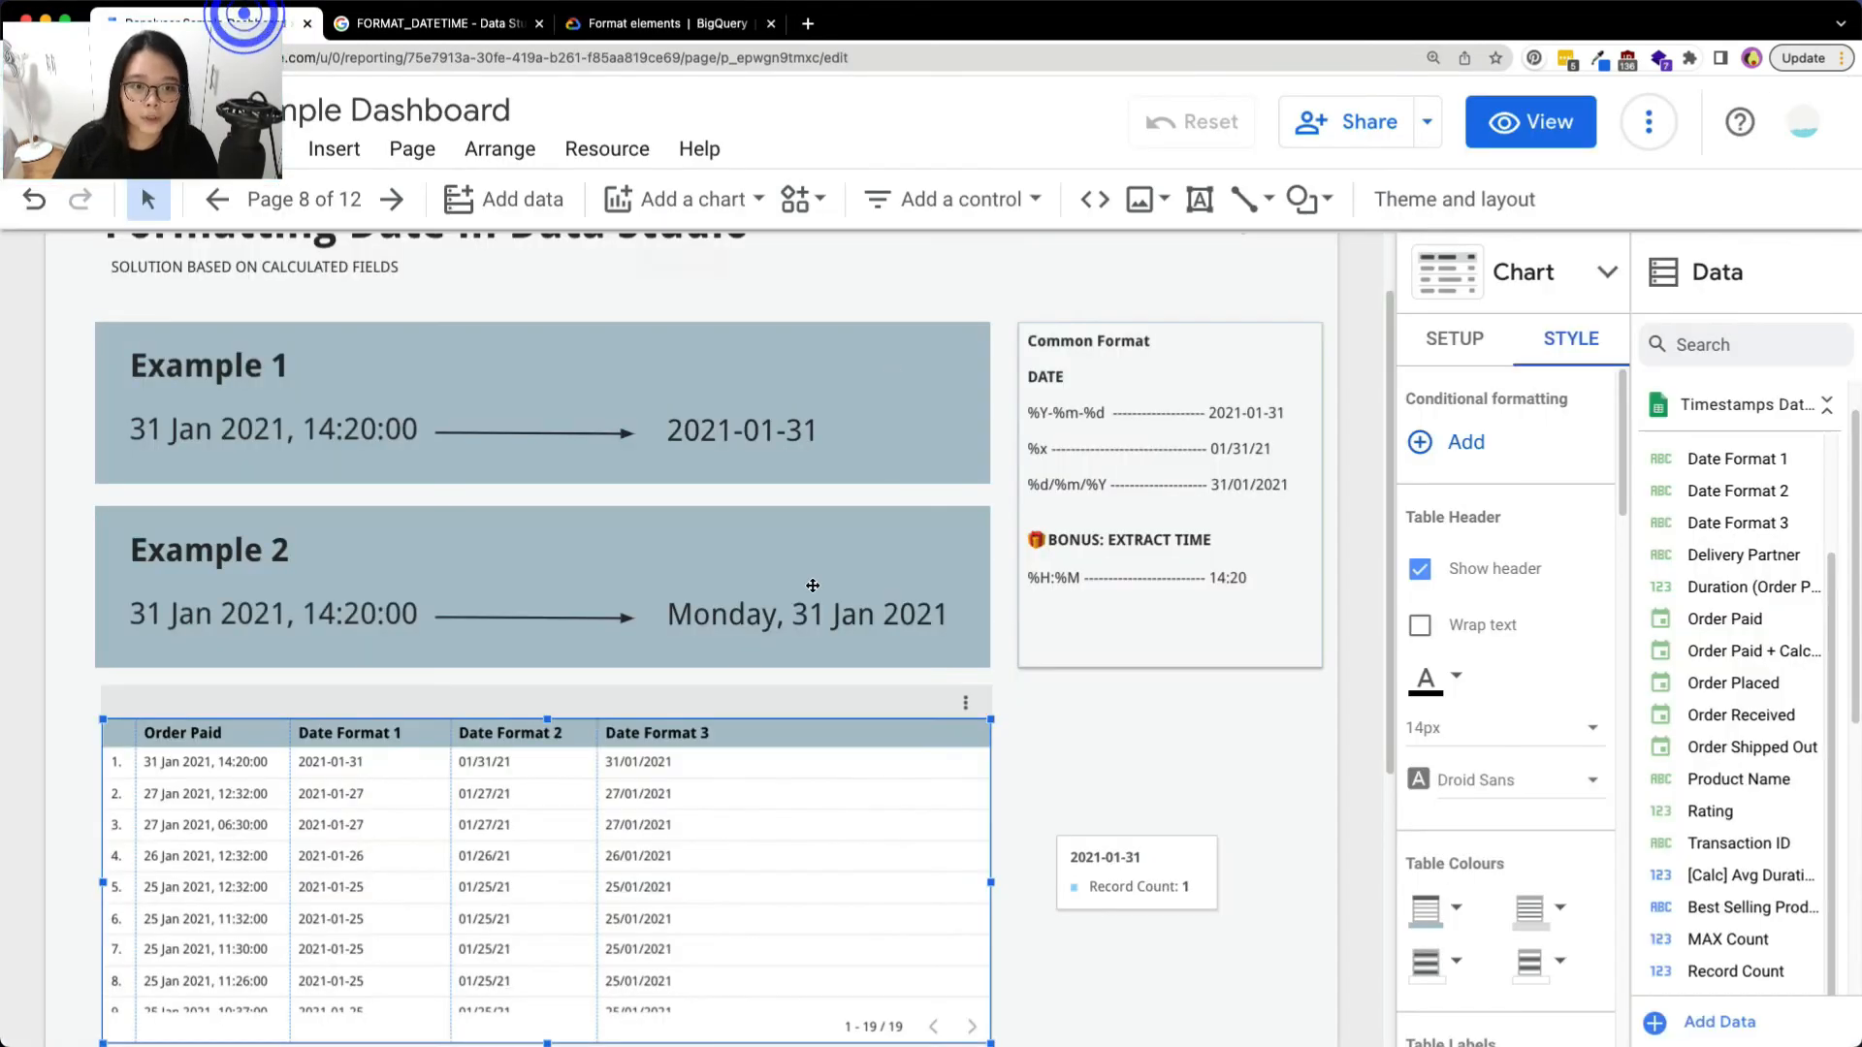
pyautogui.click(776, 617)
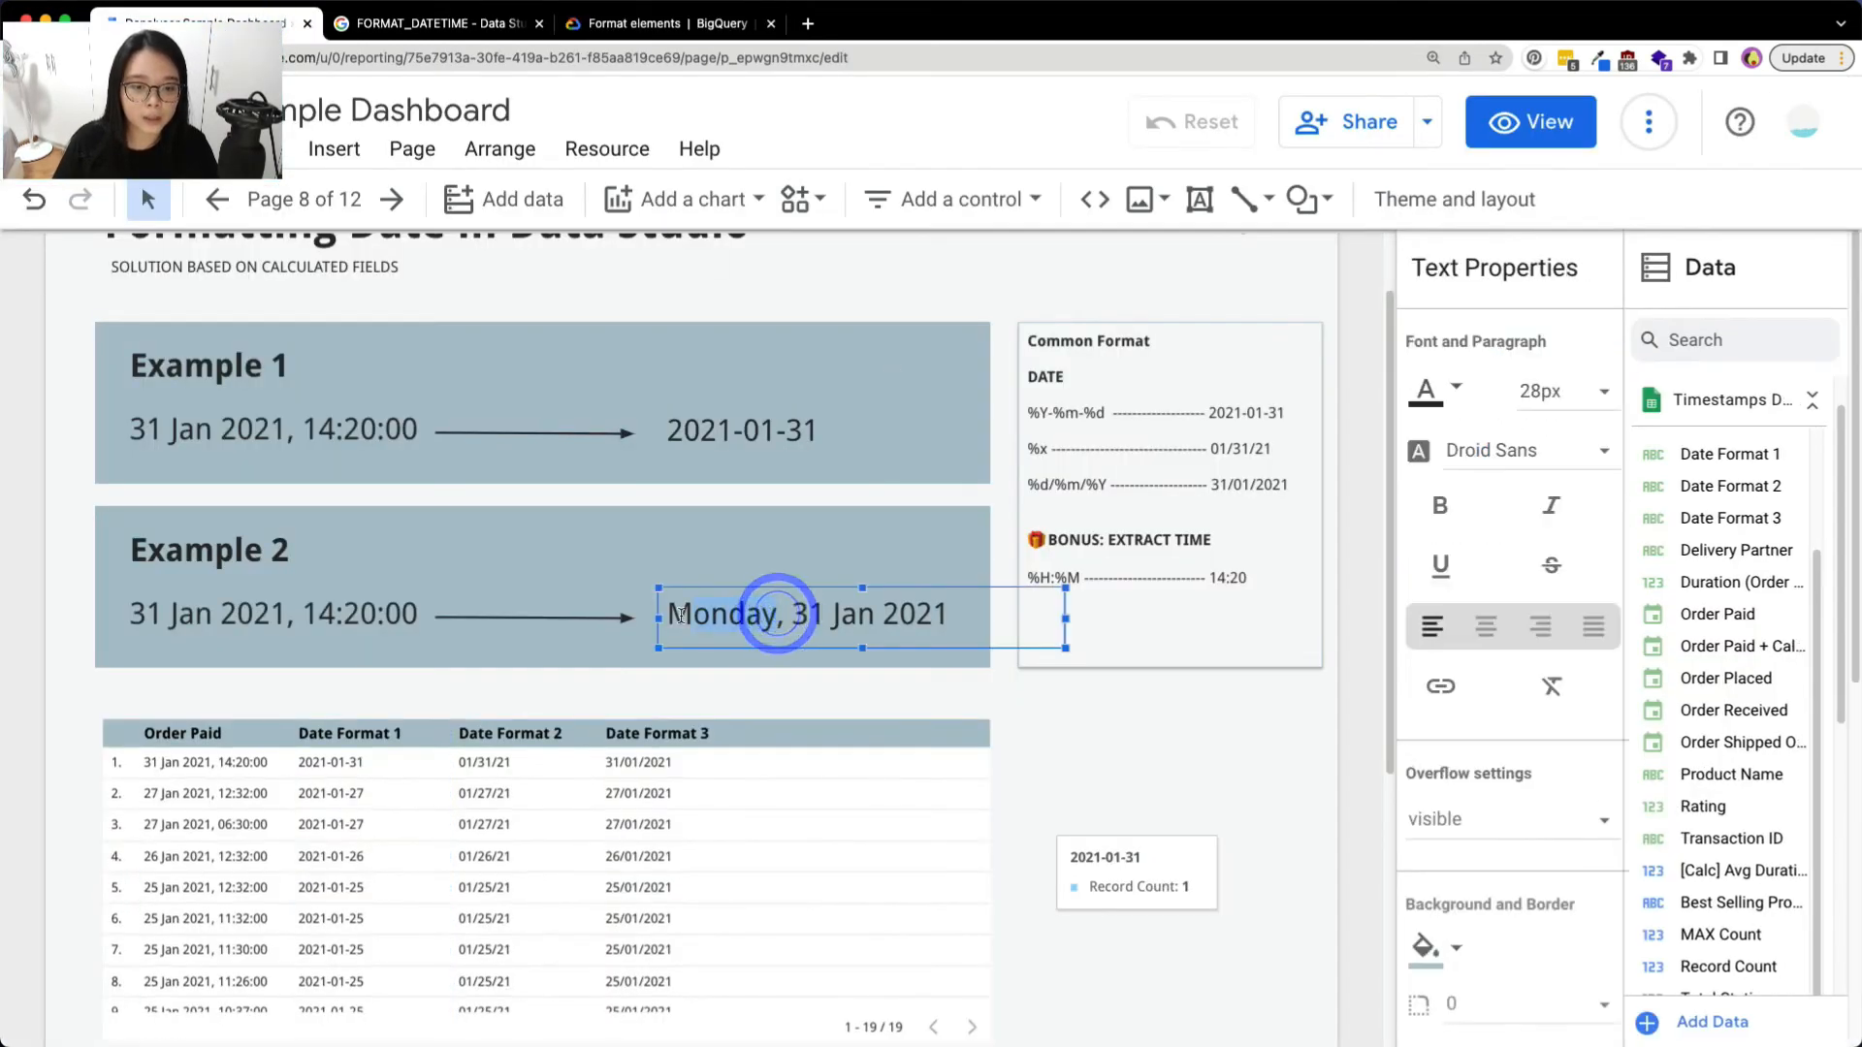
pyautogui.click(667, 23)
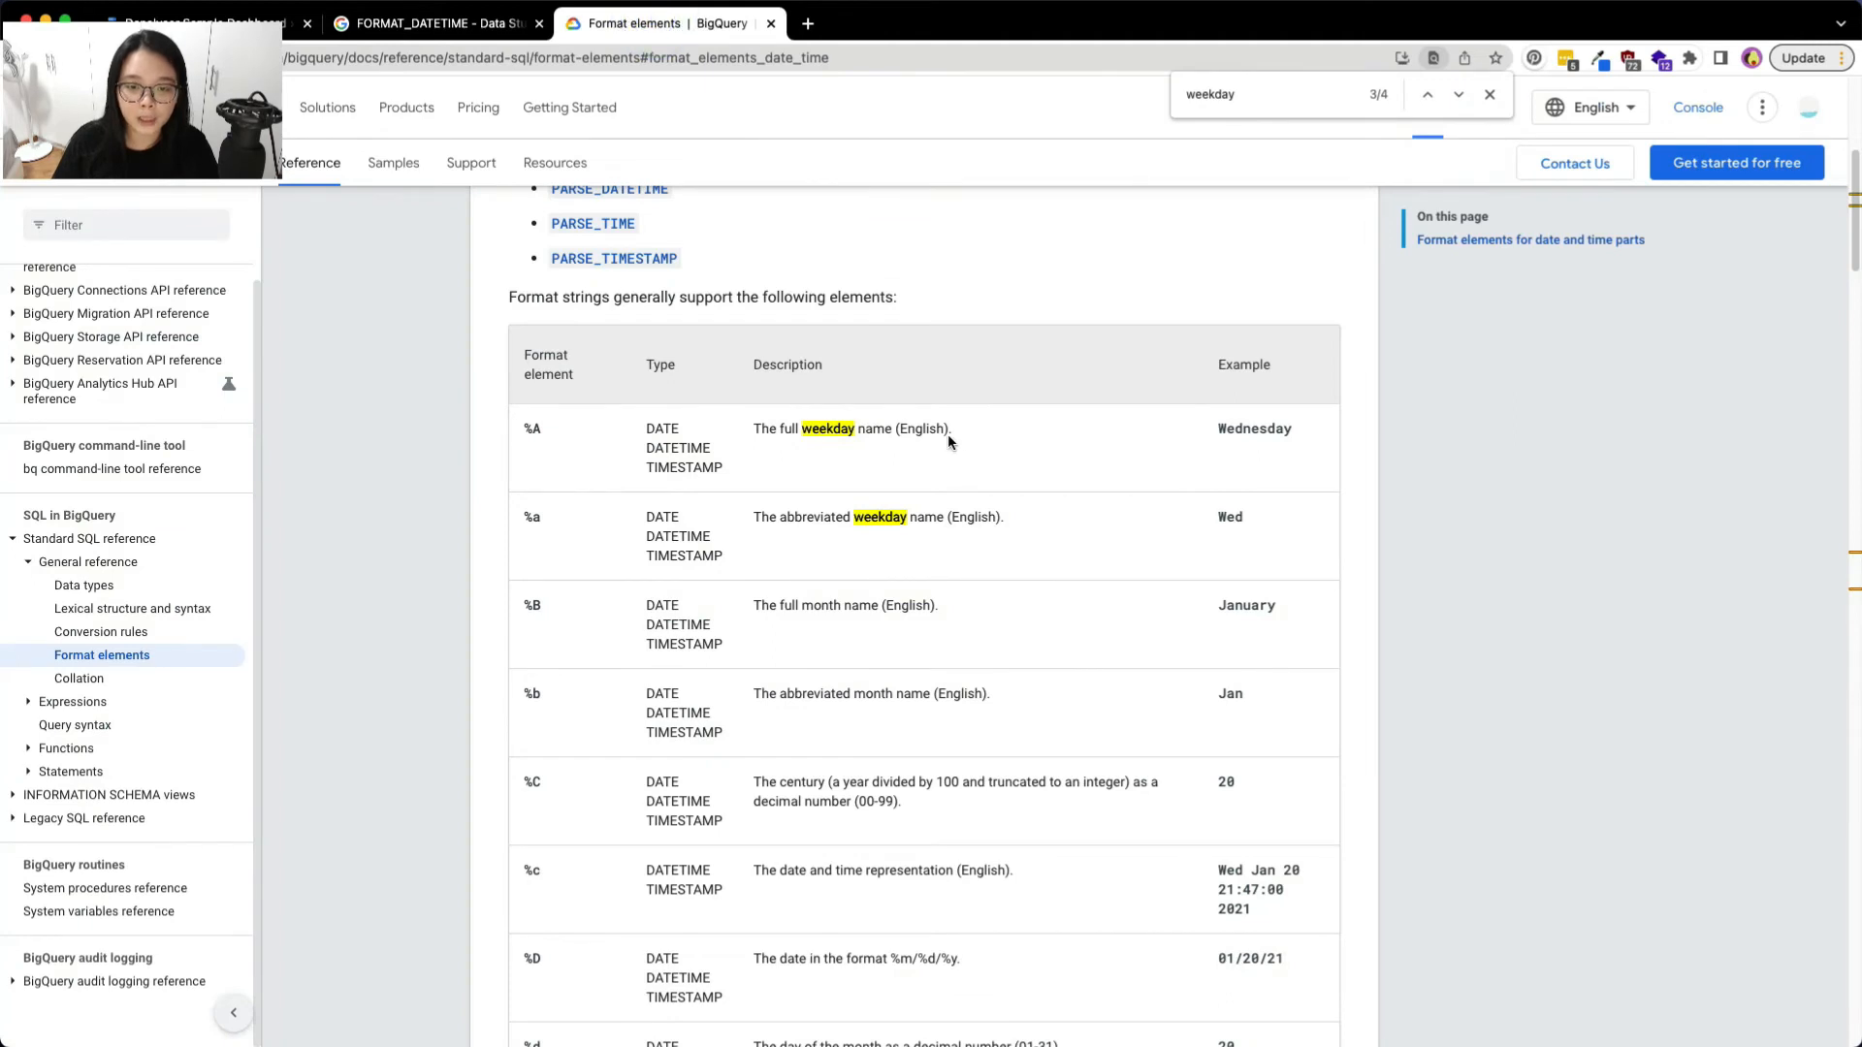
pyautogui.click(551, 426)
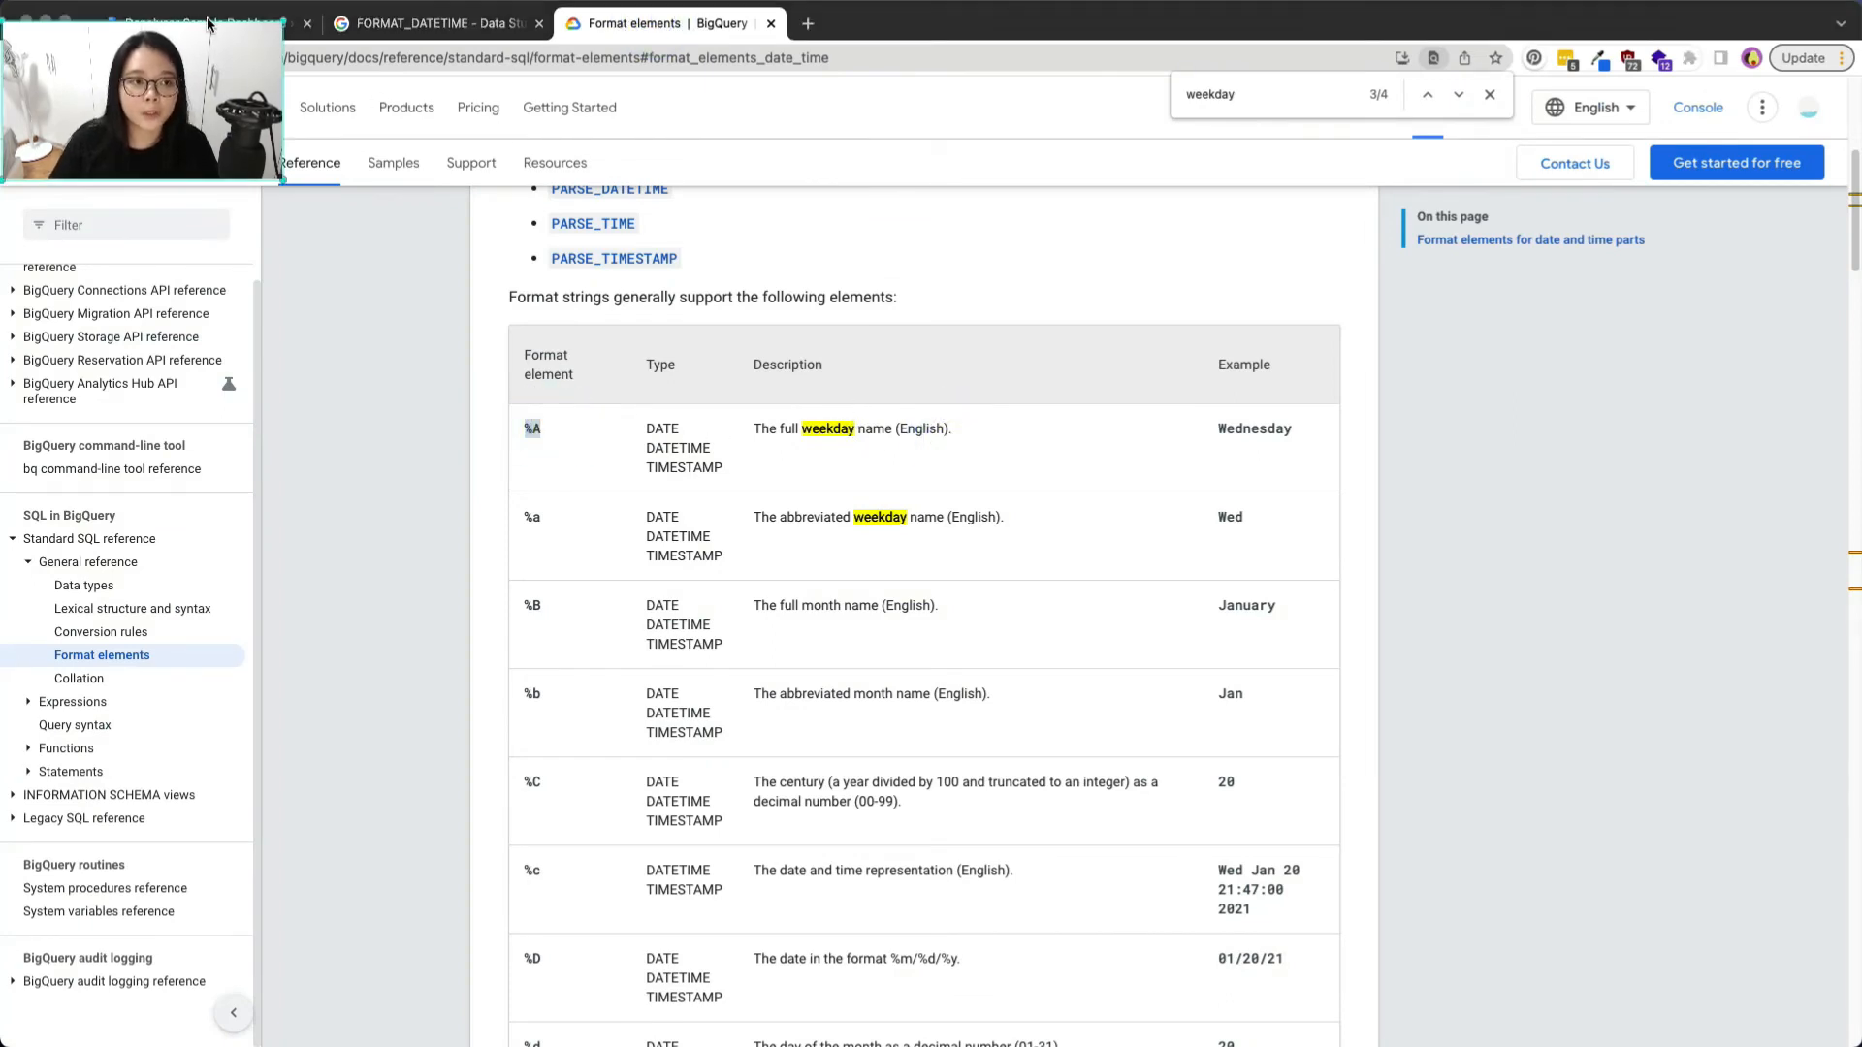
# Return to the Data Studio report tab
pyautogui.click(194, 22)
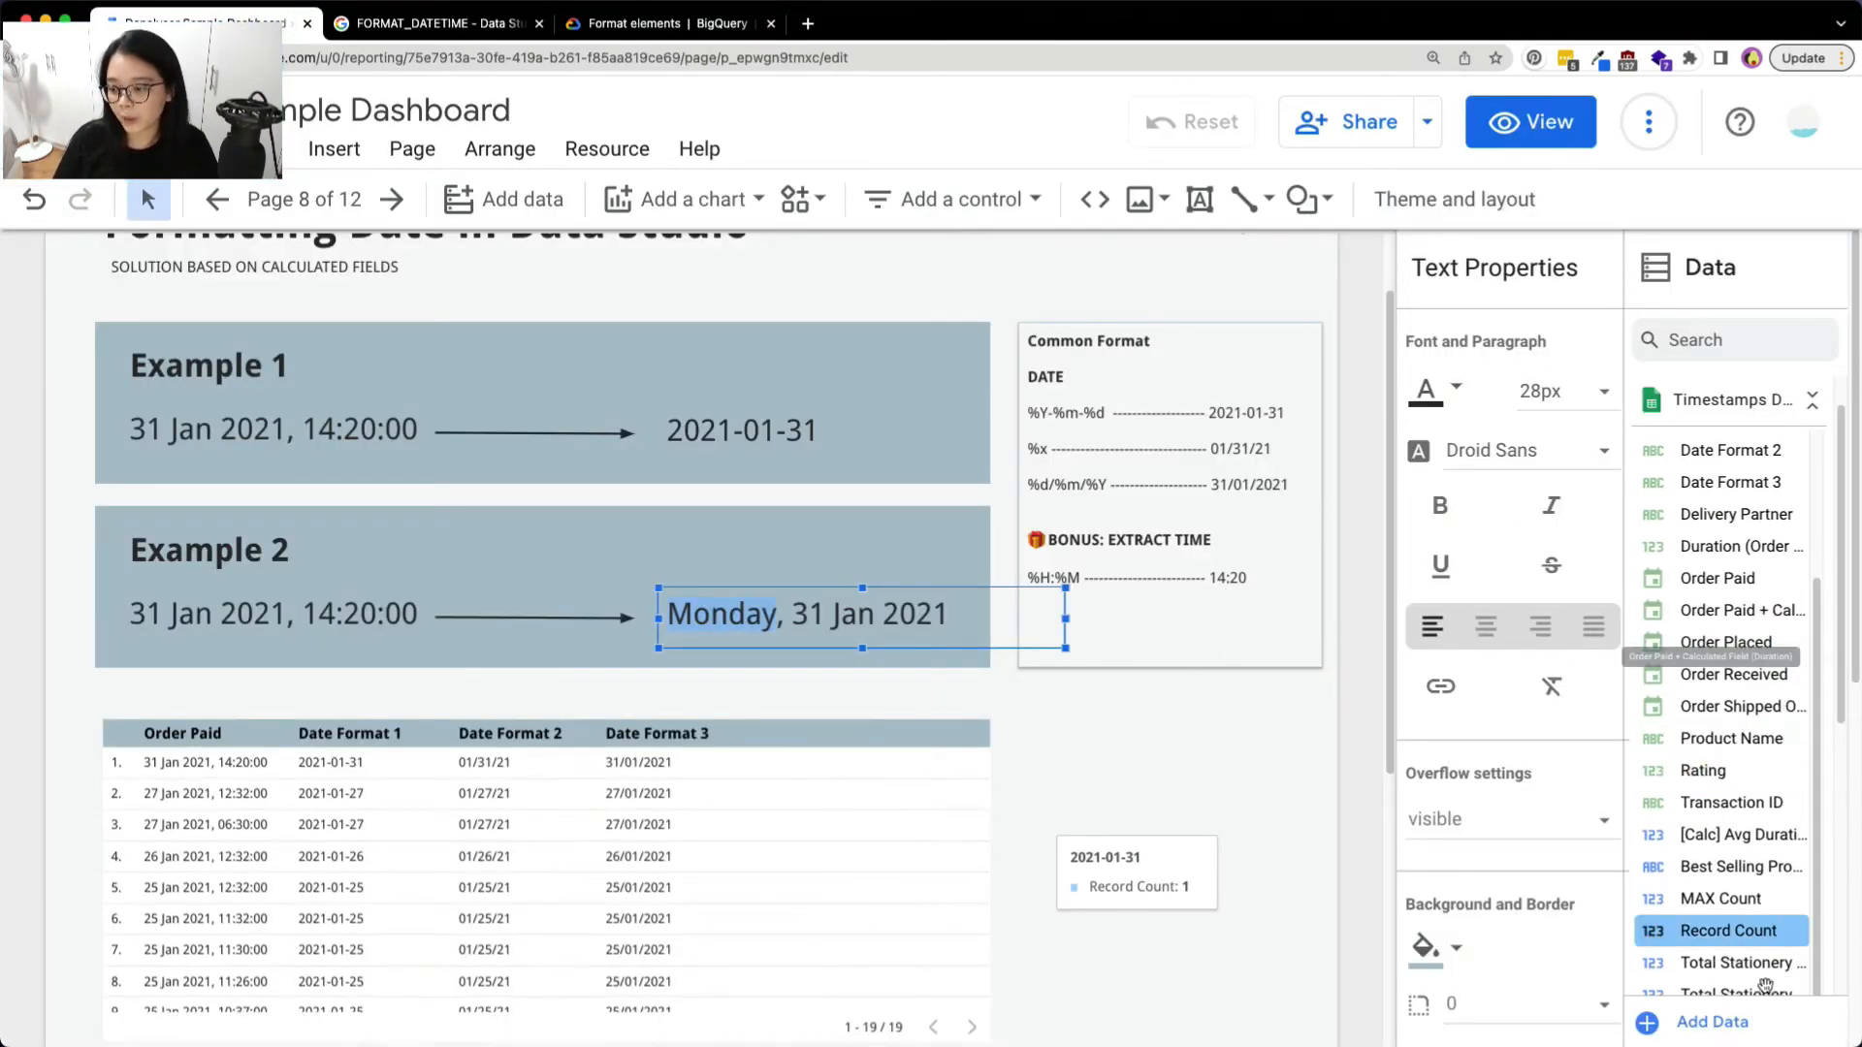
# Create and save calculated field Date Format 4 as FORMAT_DATETIME("%A, %x", Order Paid)
pyautogui.scroll(-3)
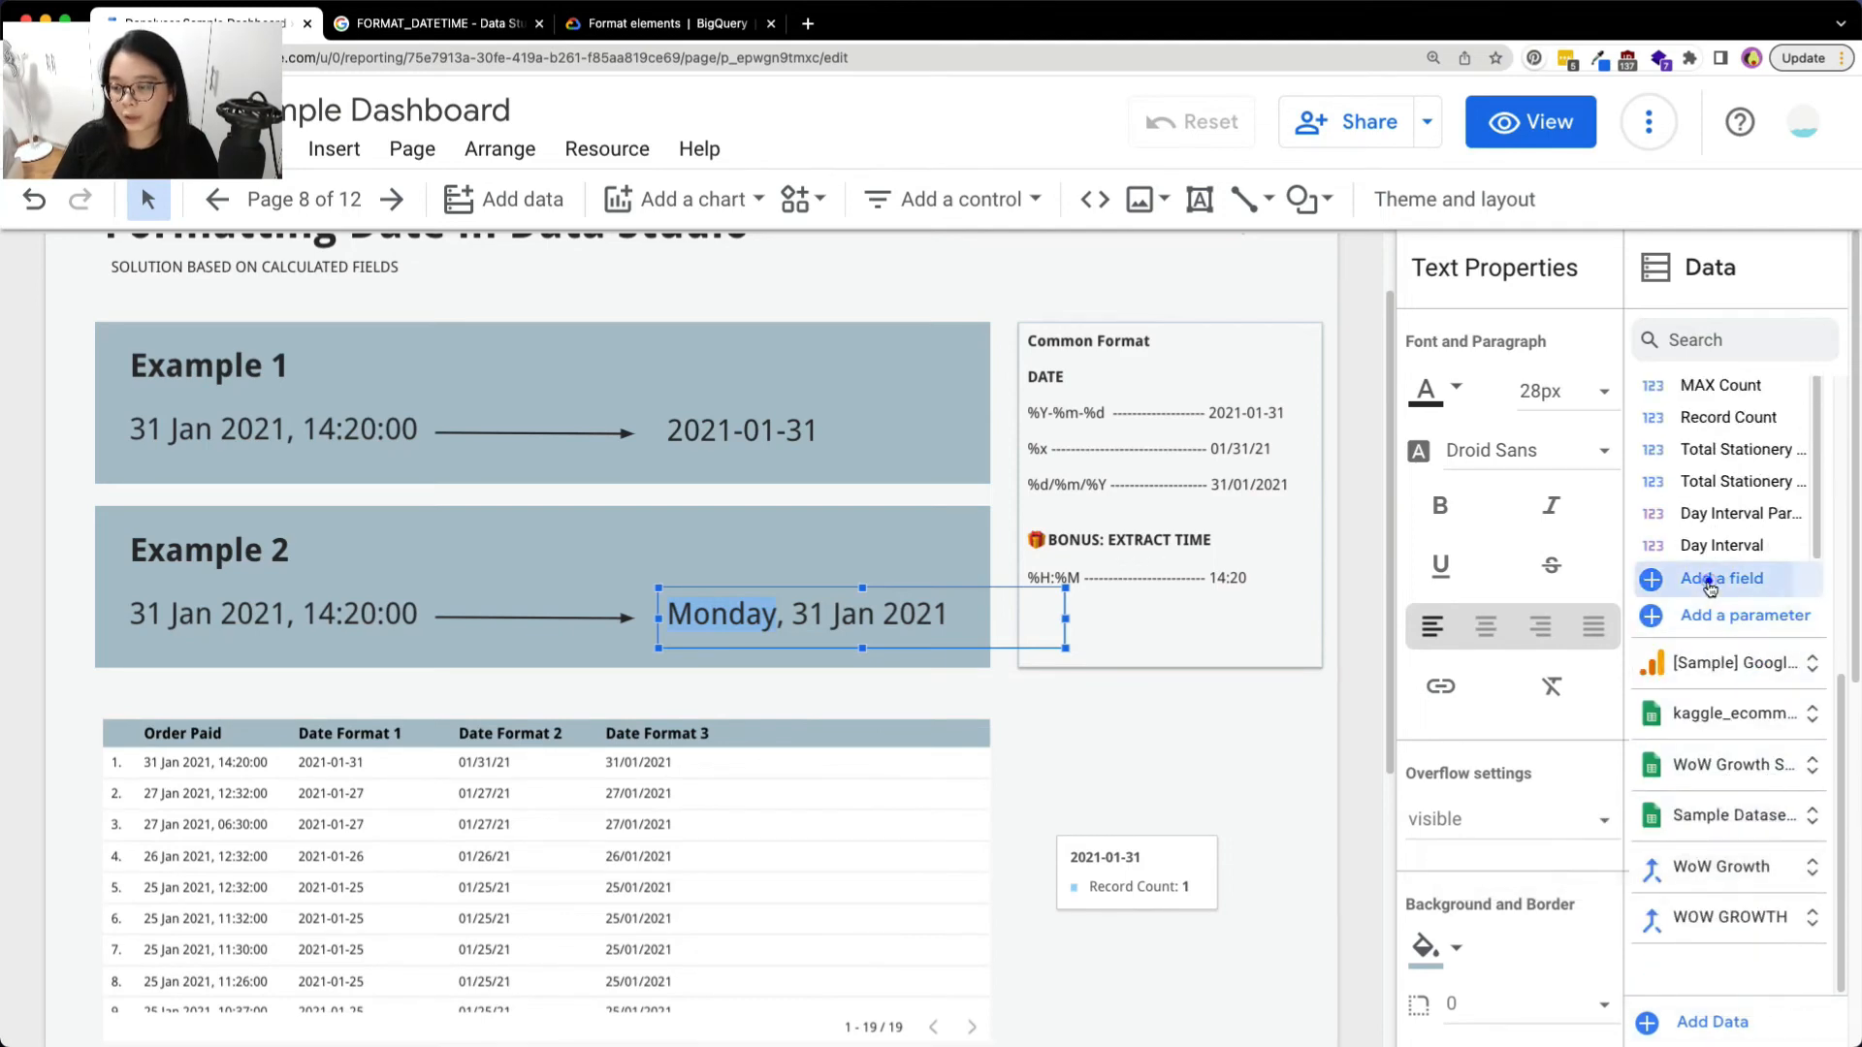
pyautogui.click(1719, 578)
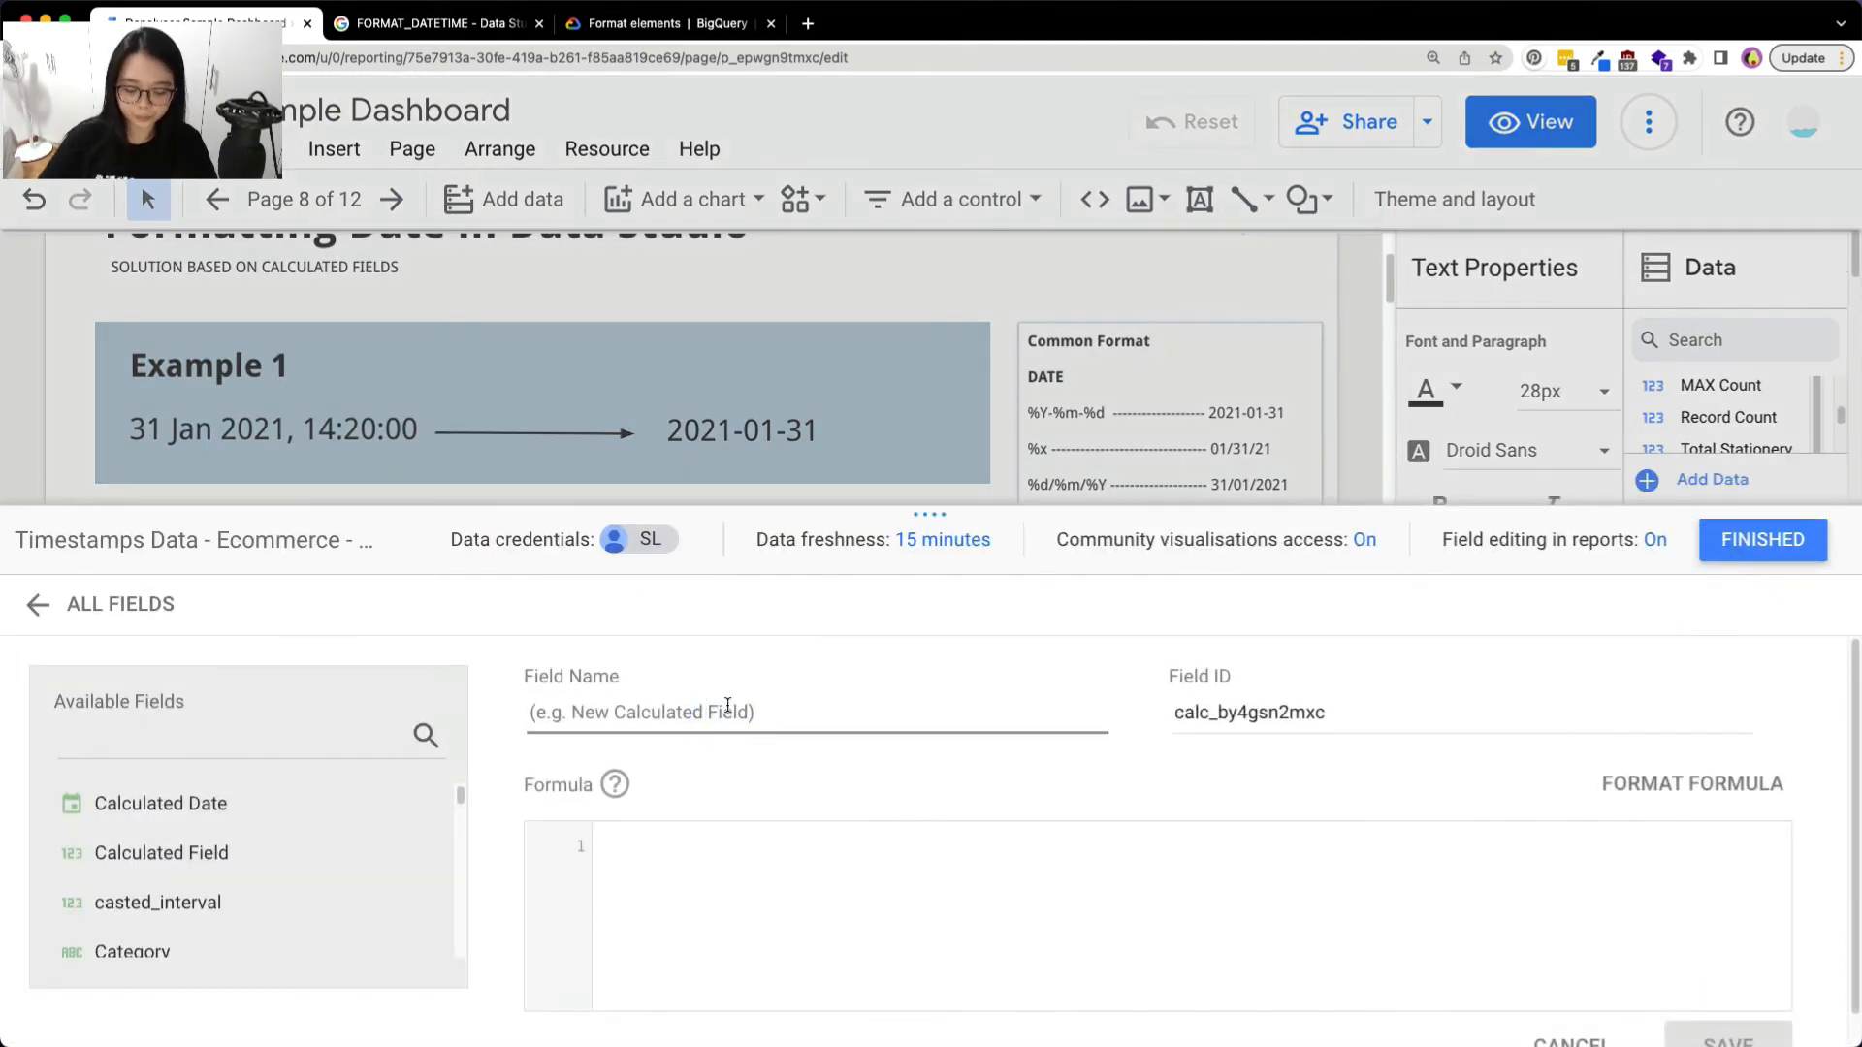
pyautogui.write('F')
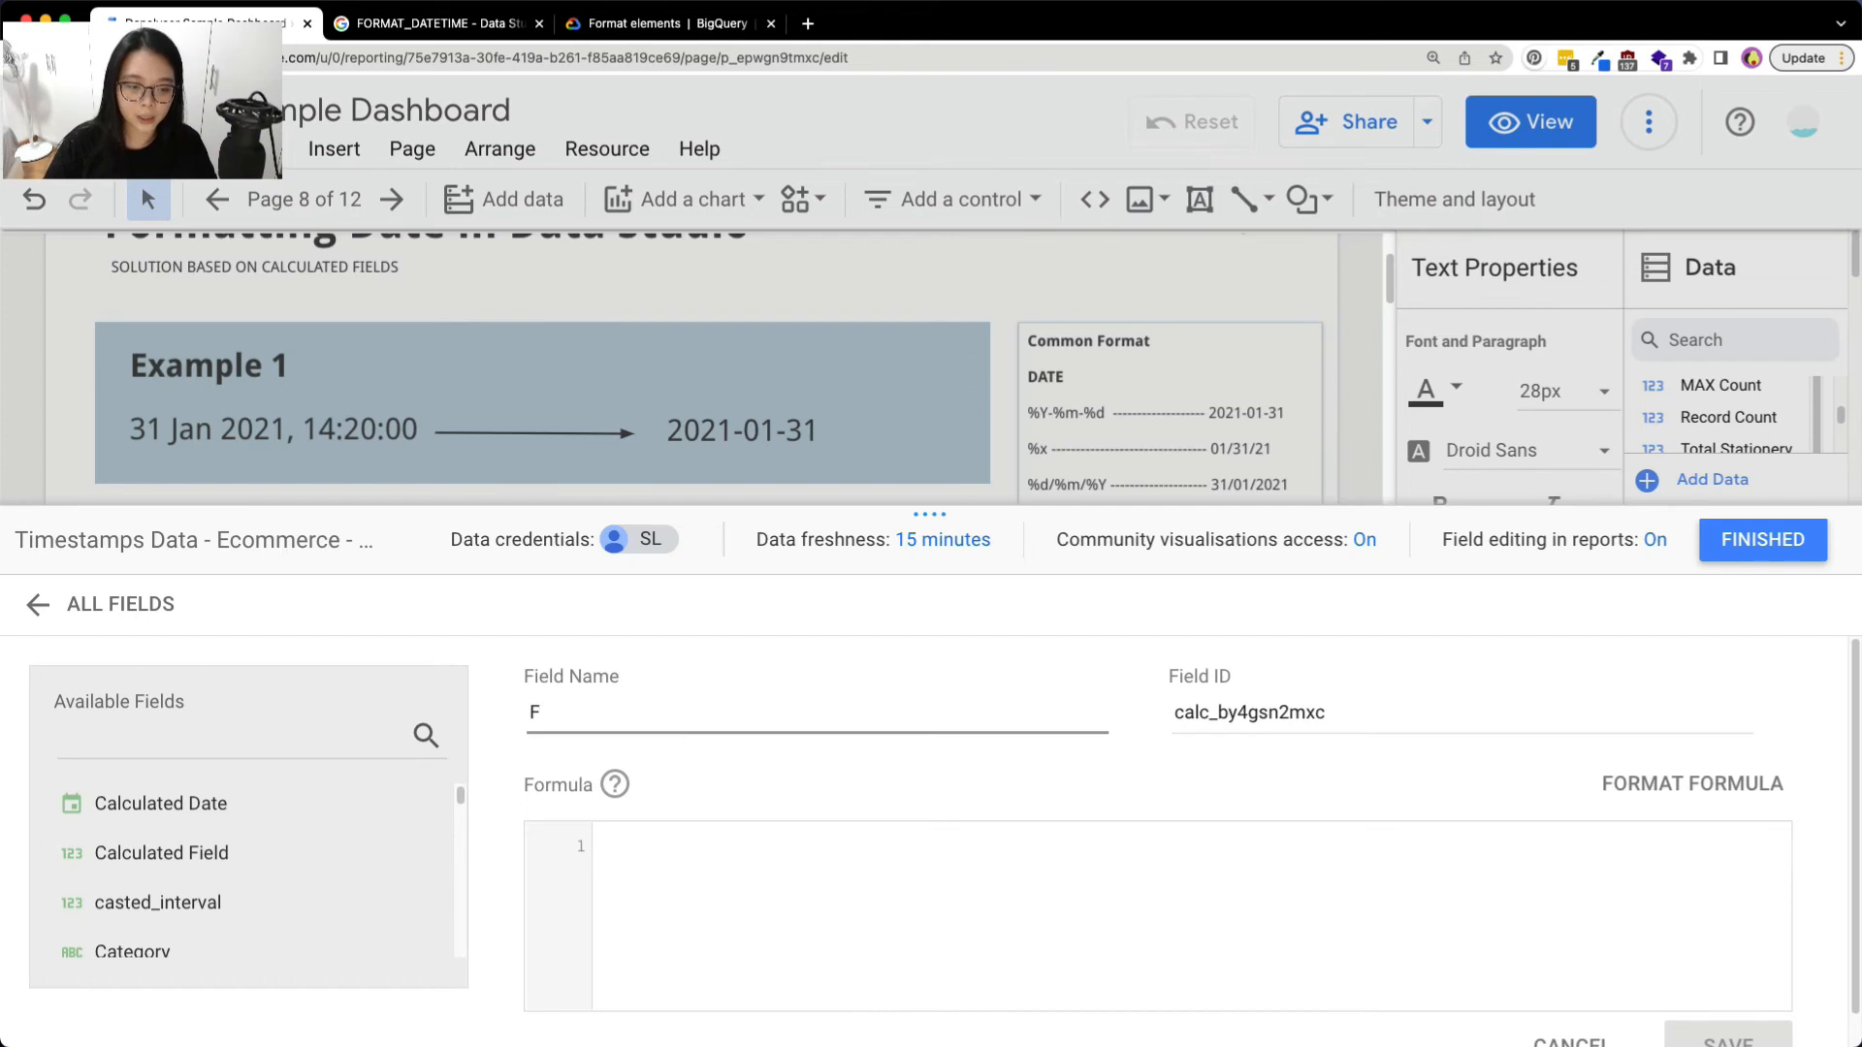
pyautogui.write('Date Format 4')
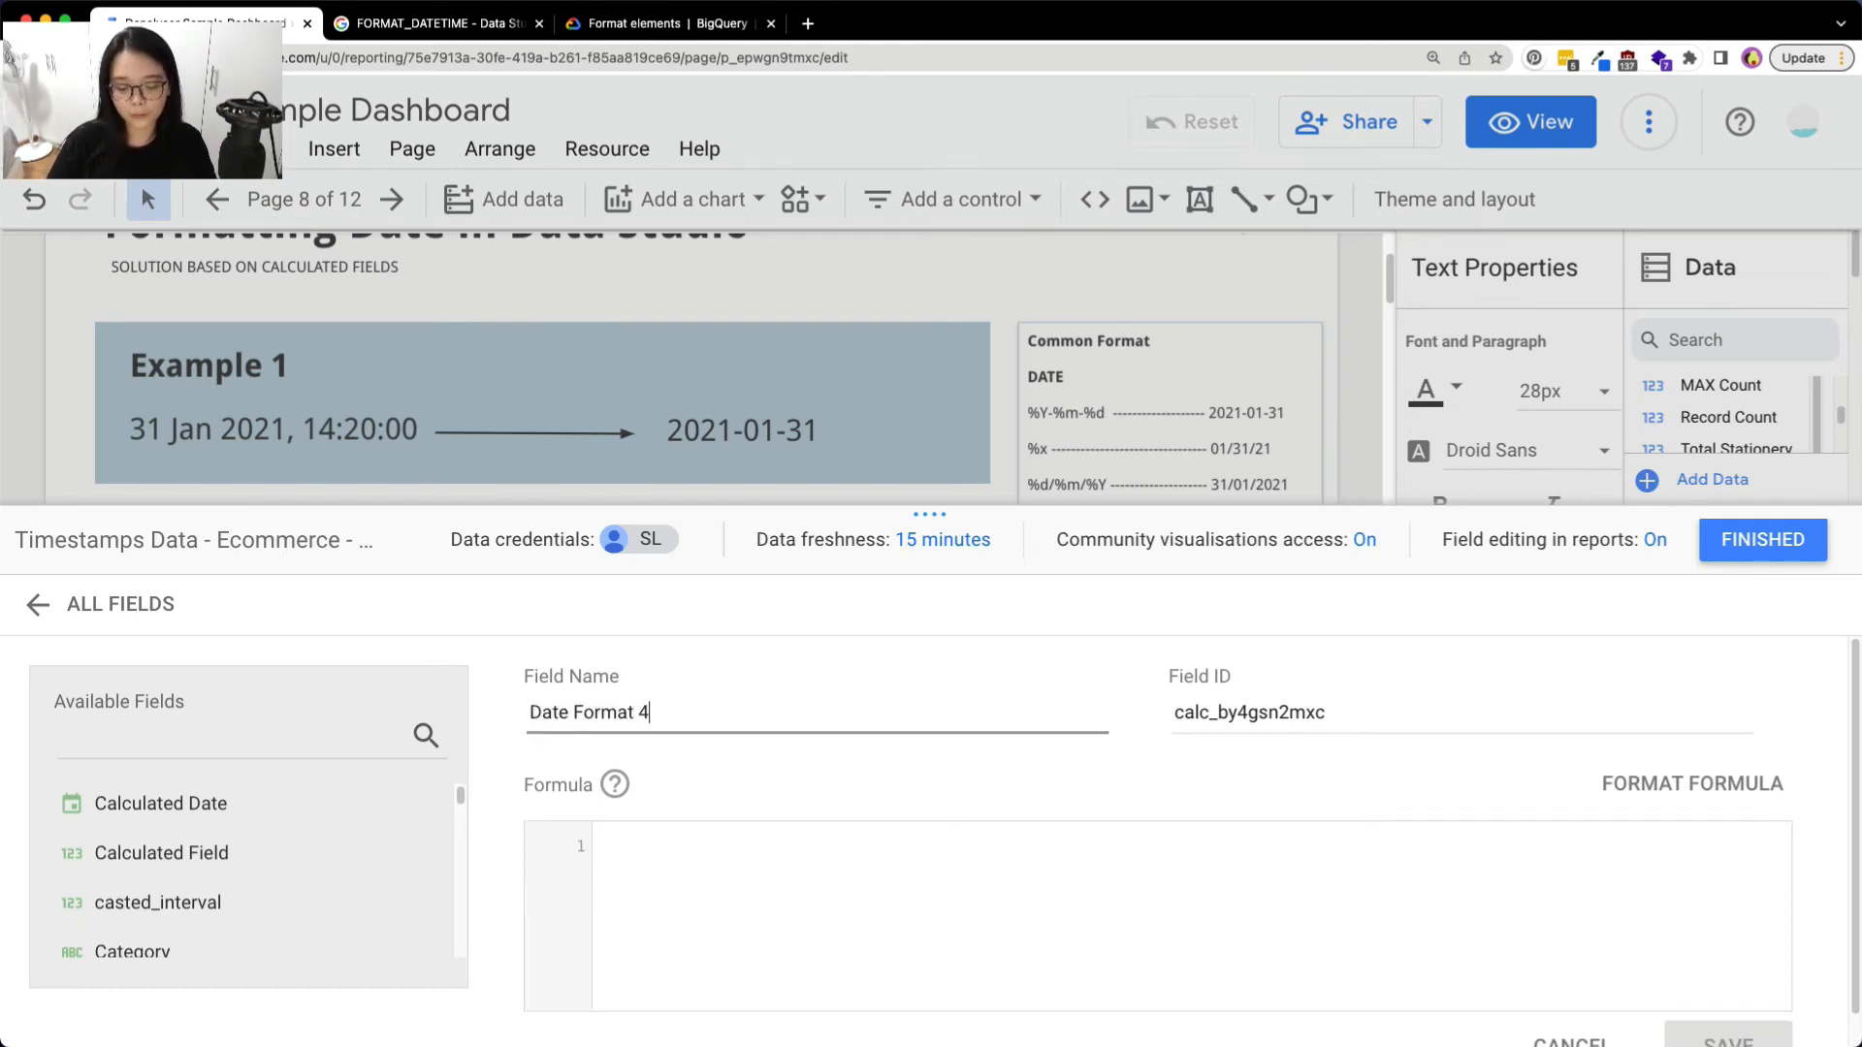
pyautogui.write('FORMAT_DATETIME(')
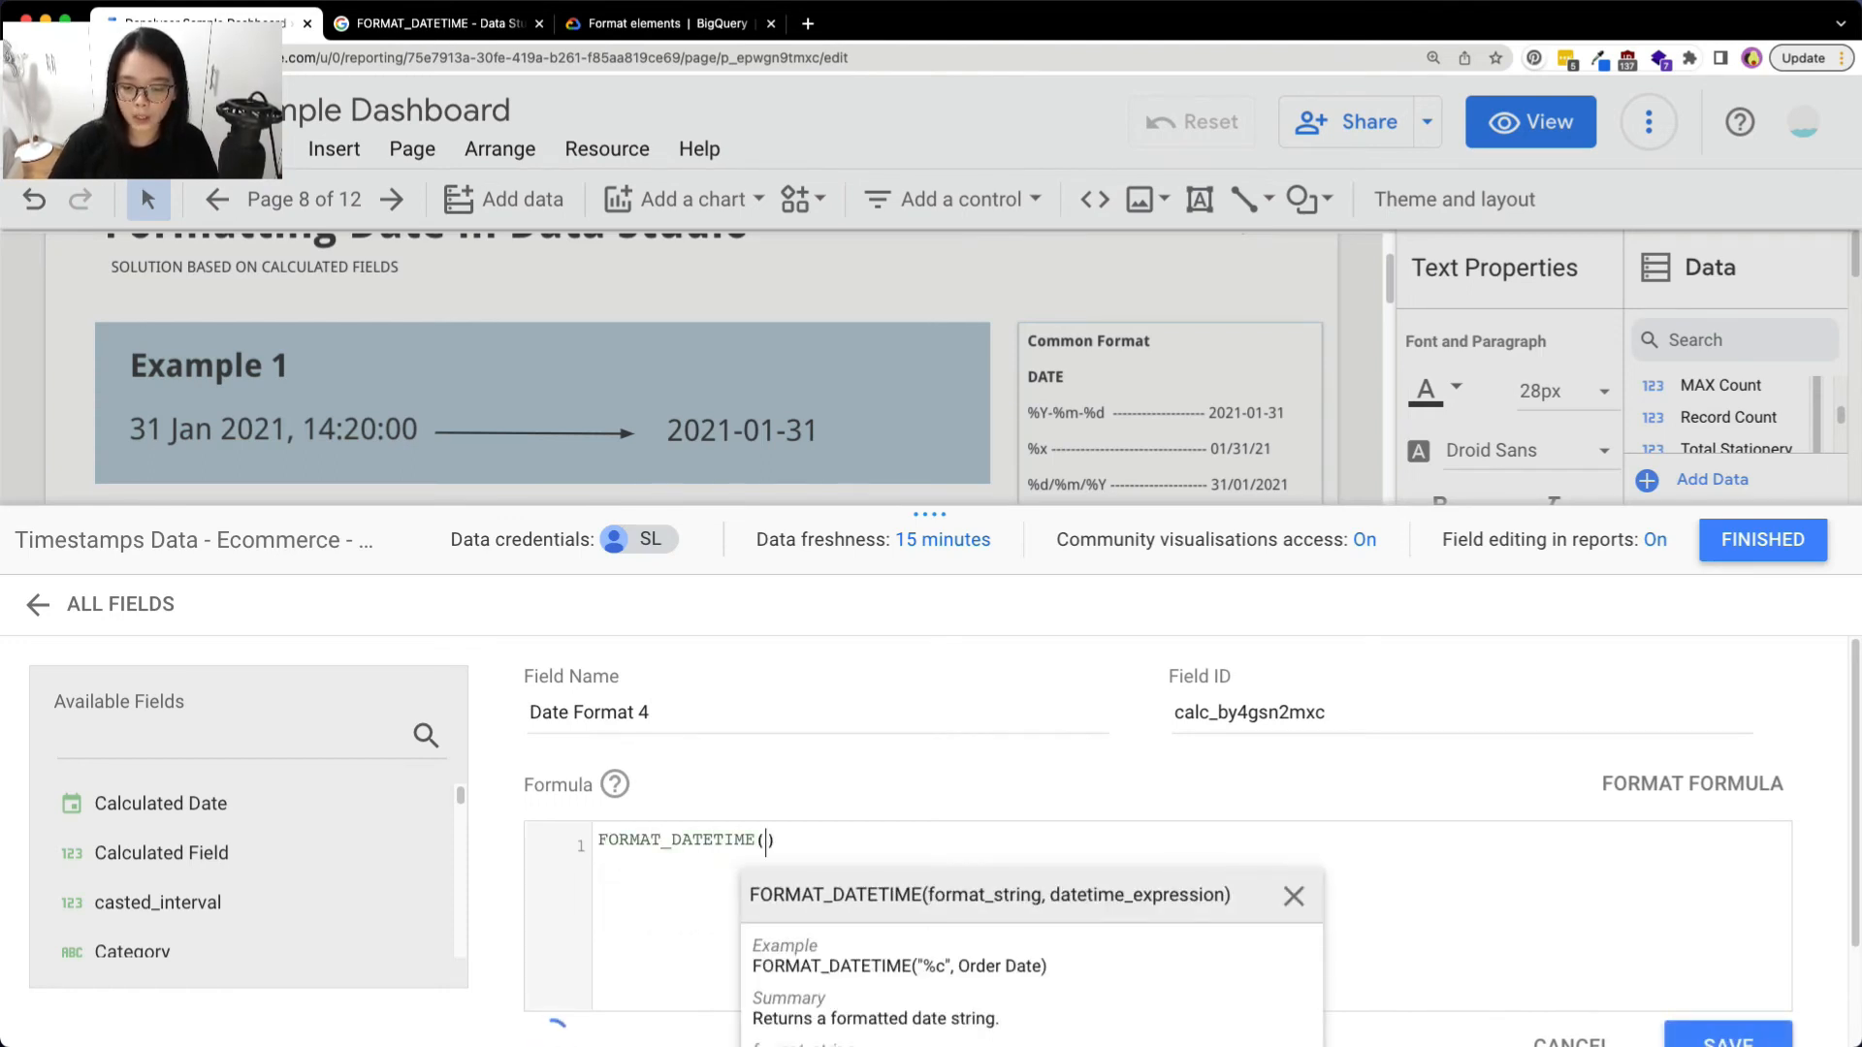
pyautogui.write('"%A"')
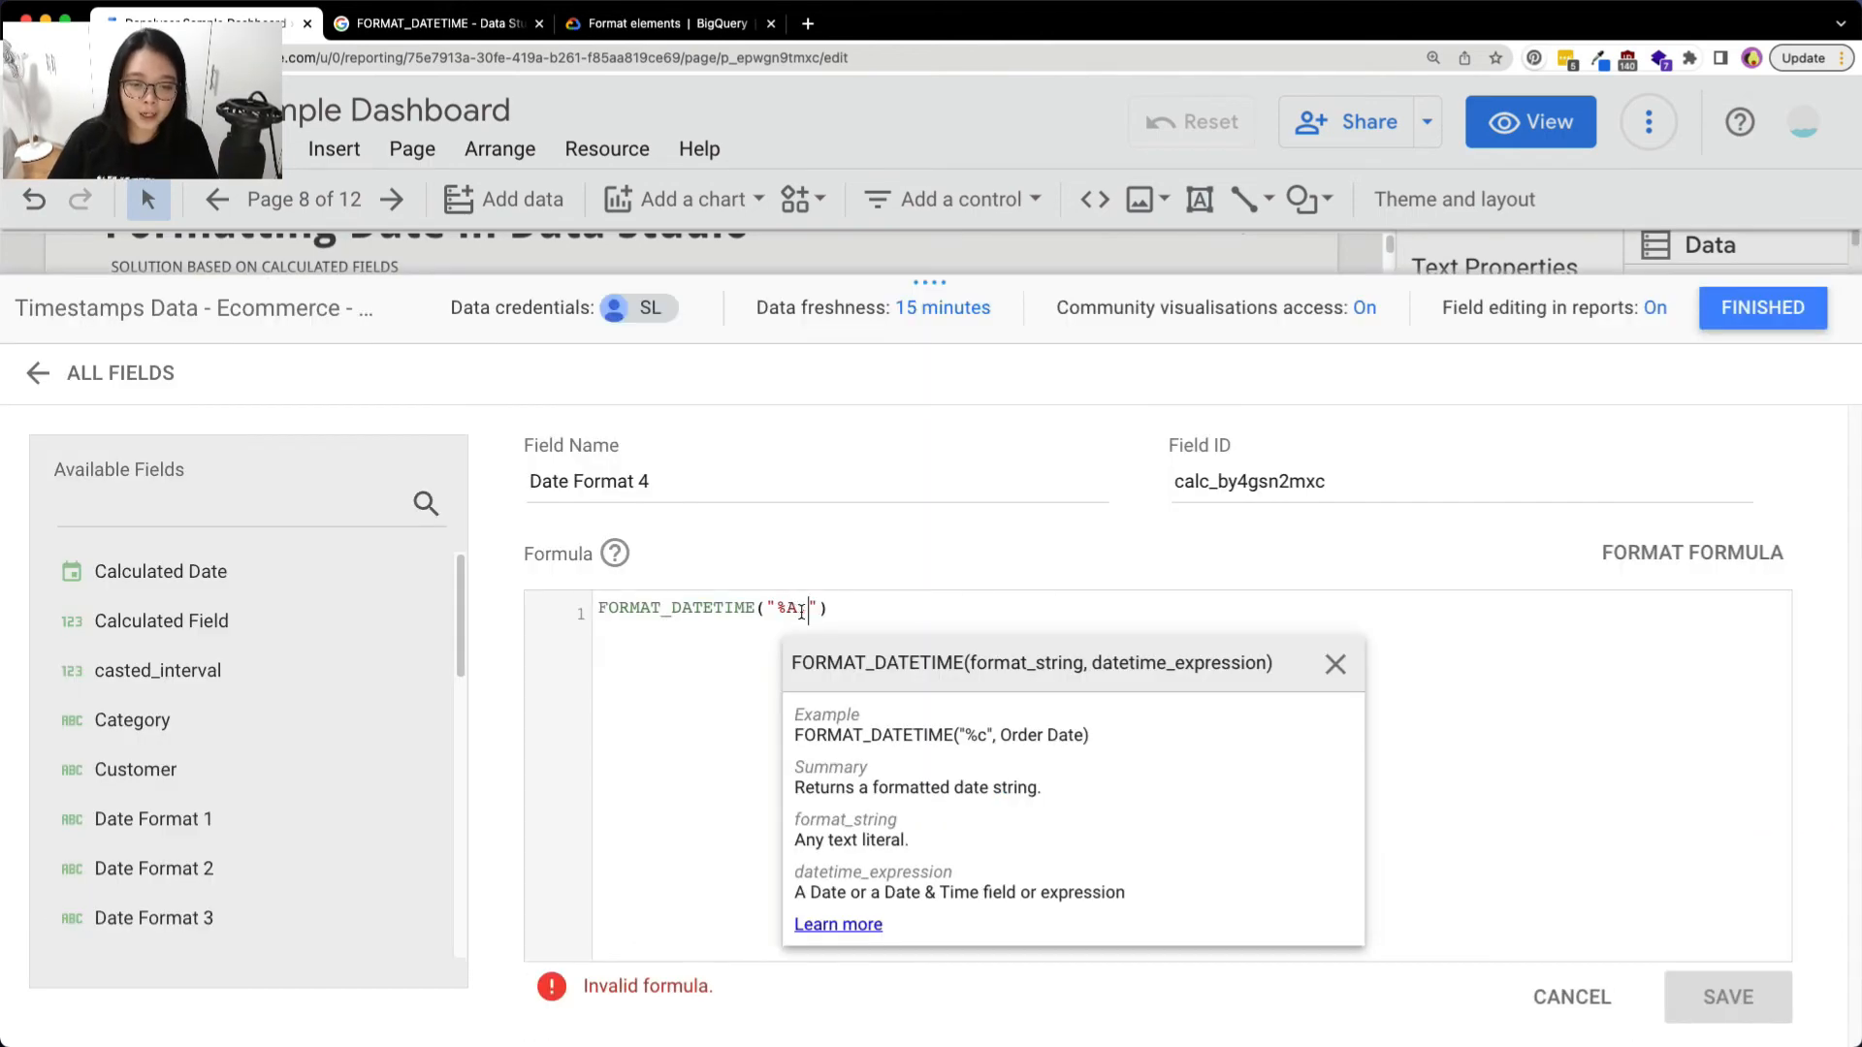
pyautogui.write(', %x')
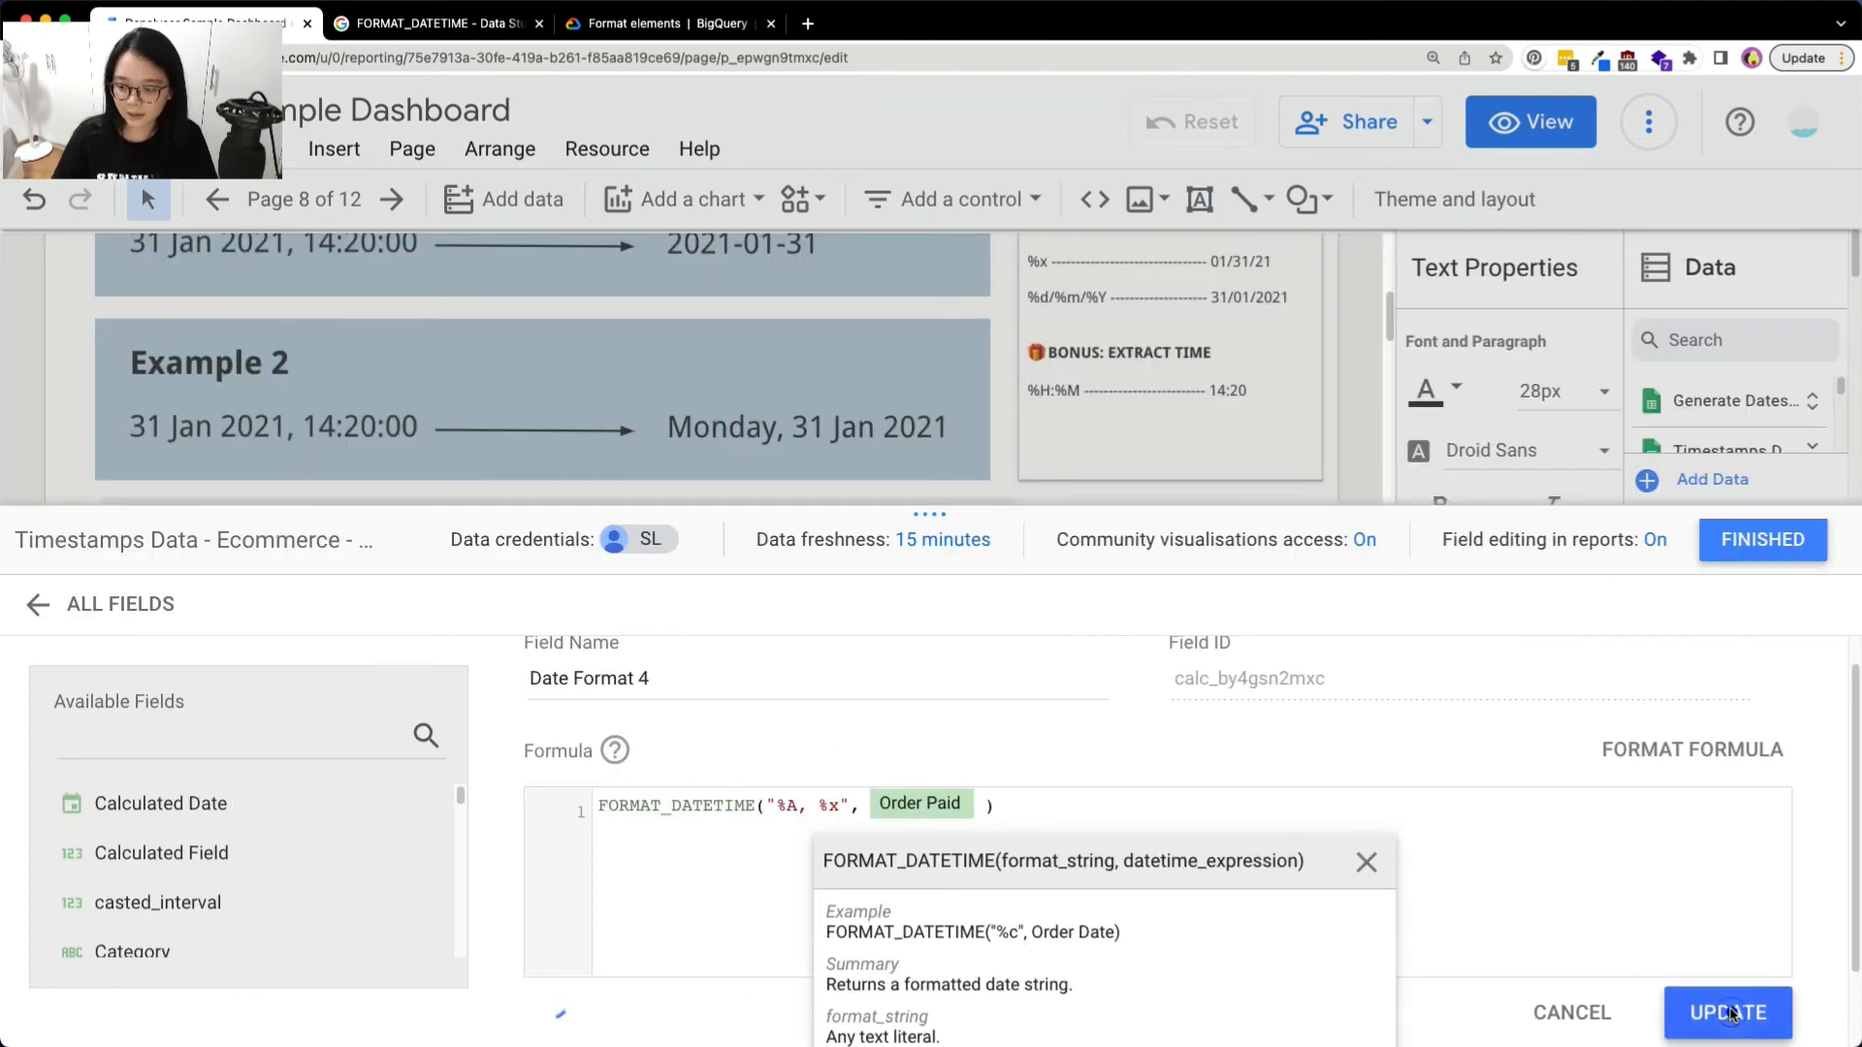
pyautogui.click(1726, 1013)
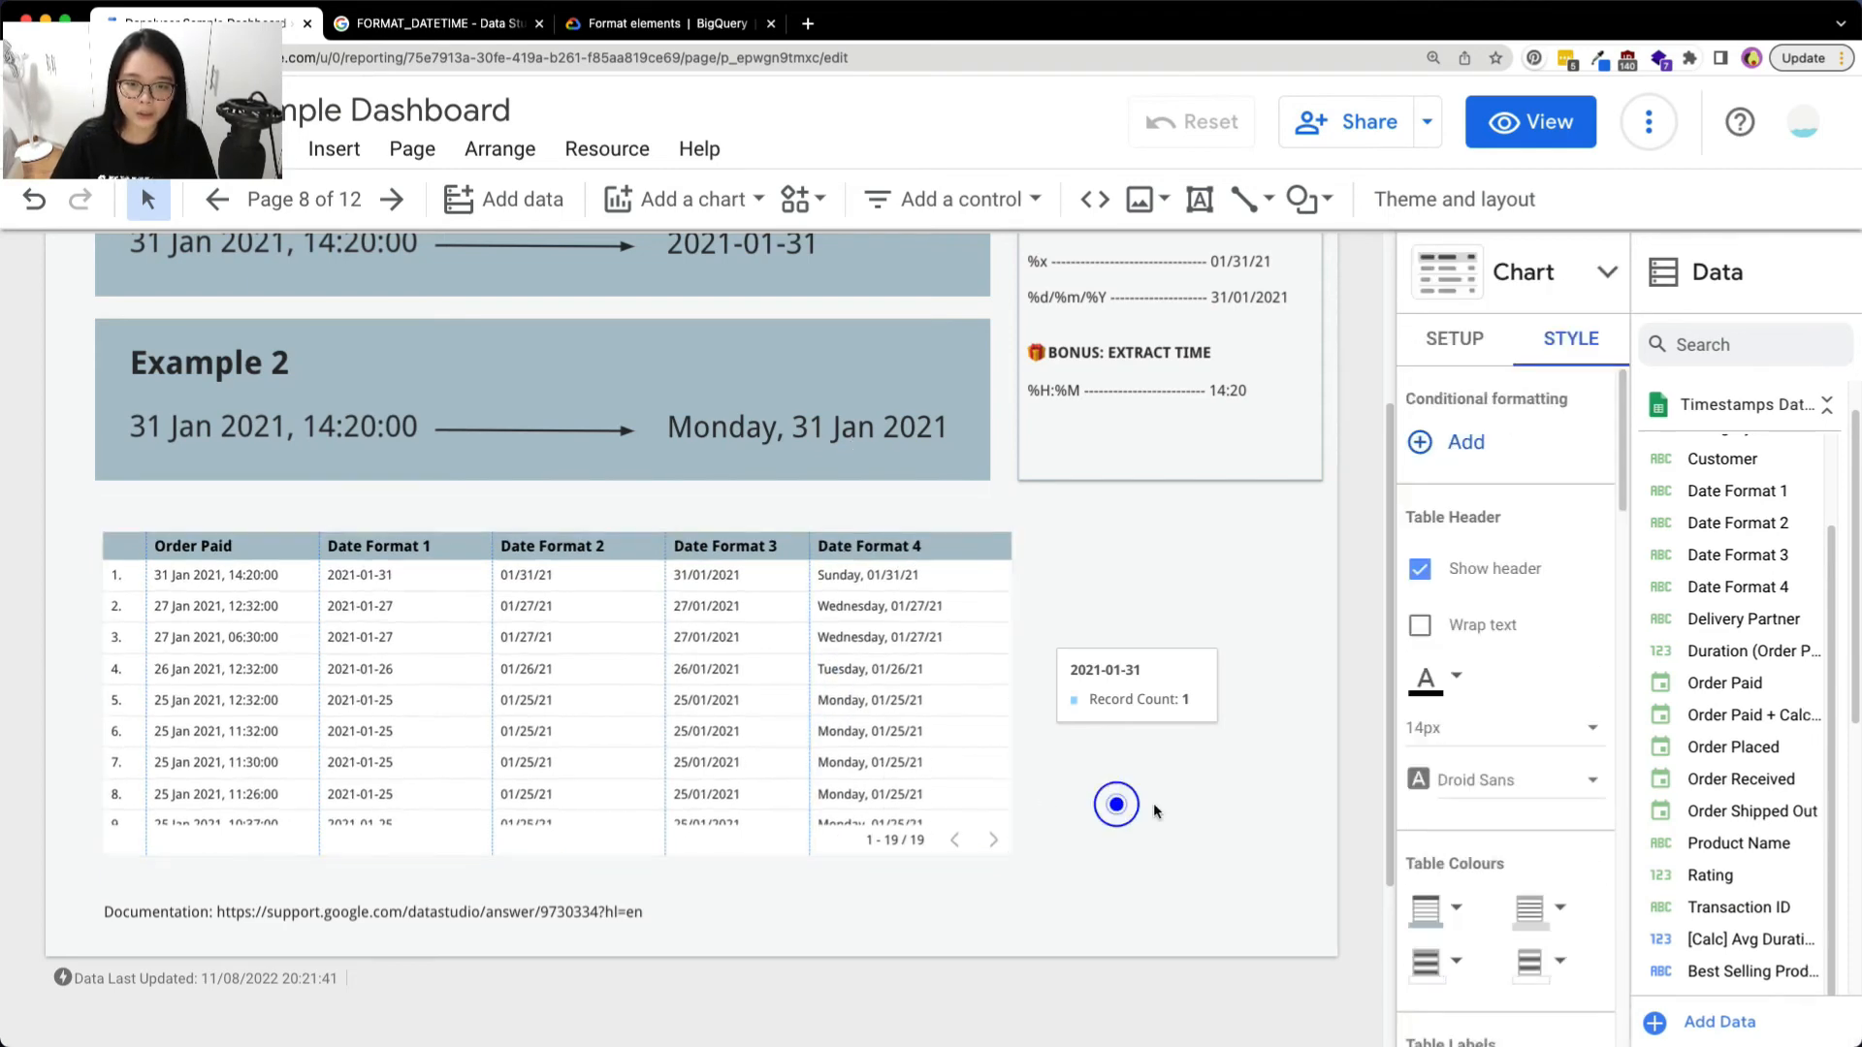
# Widen the formatted-date table across the page and review the notes text
pyautogui.click(1158, 811)
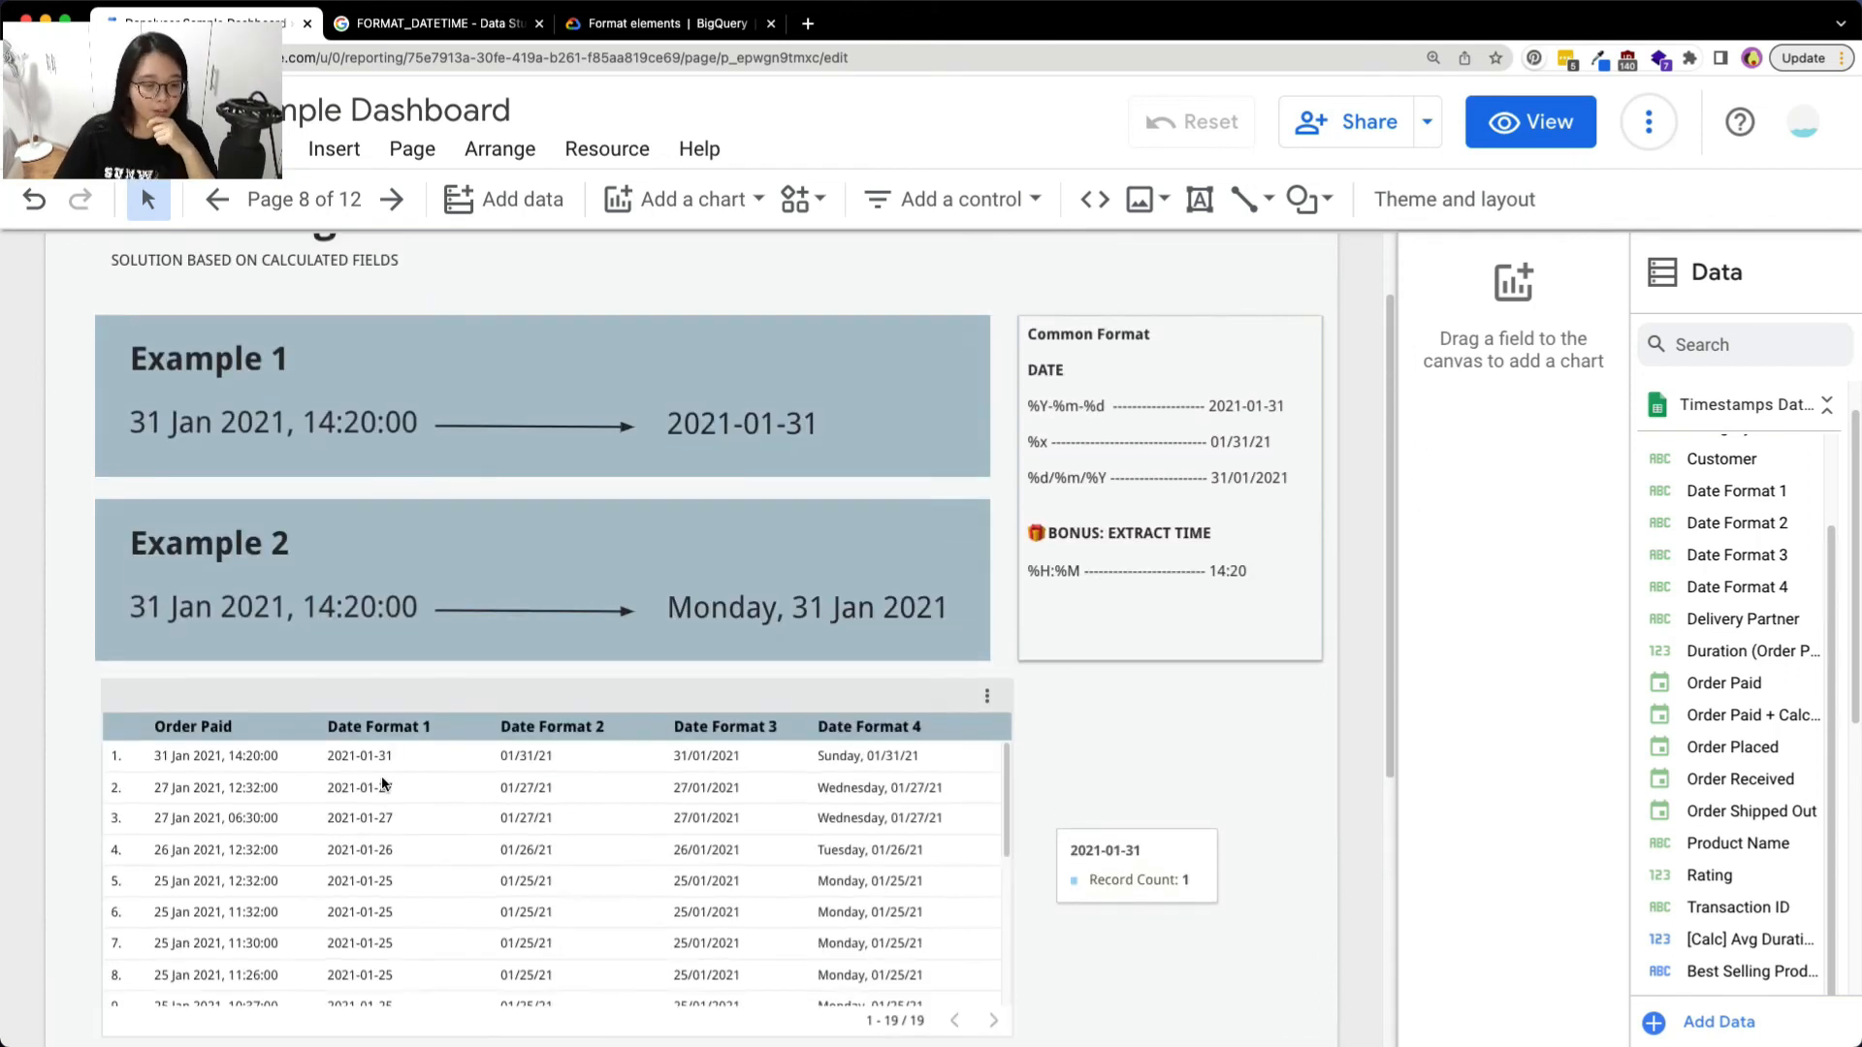
pyautogui.moveTo(481, 827)
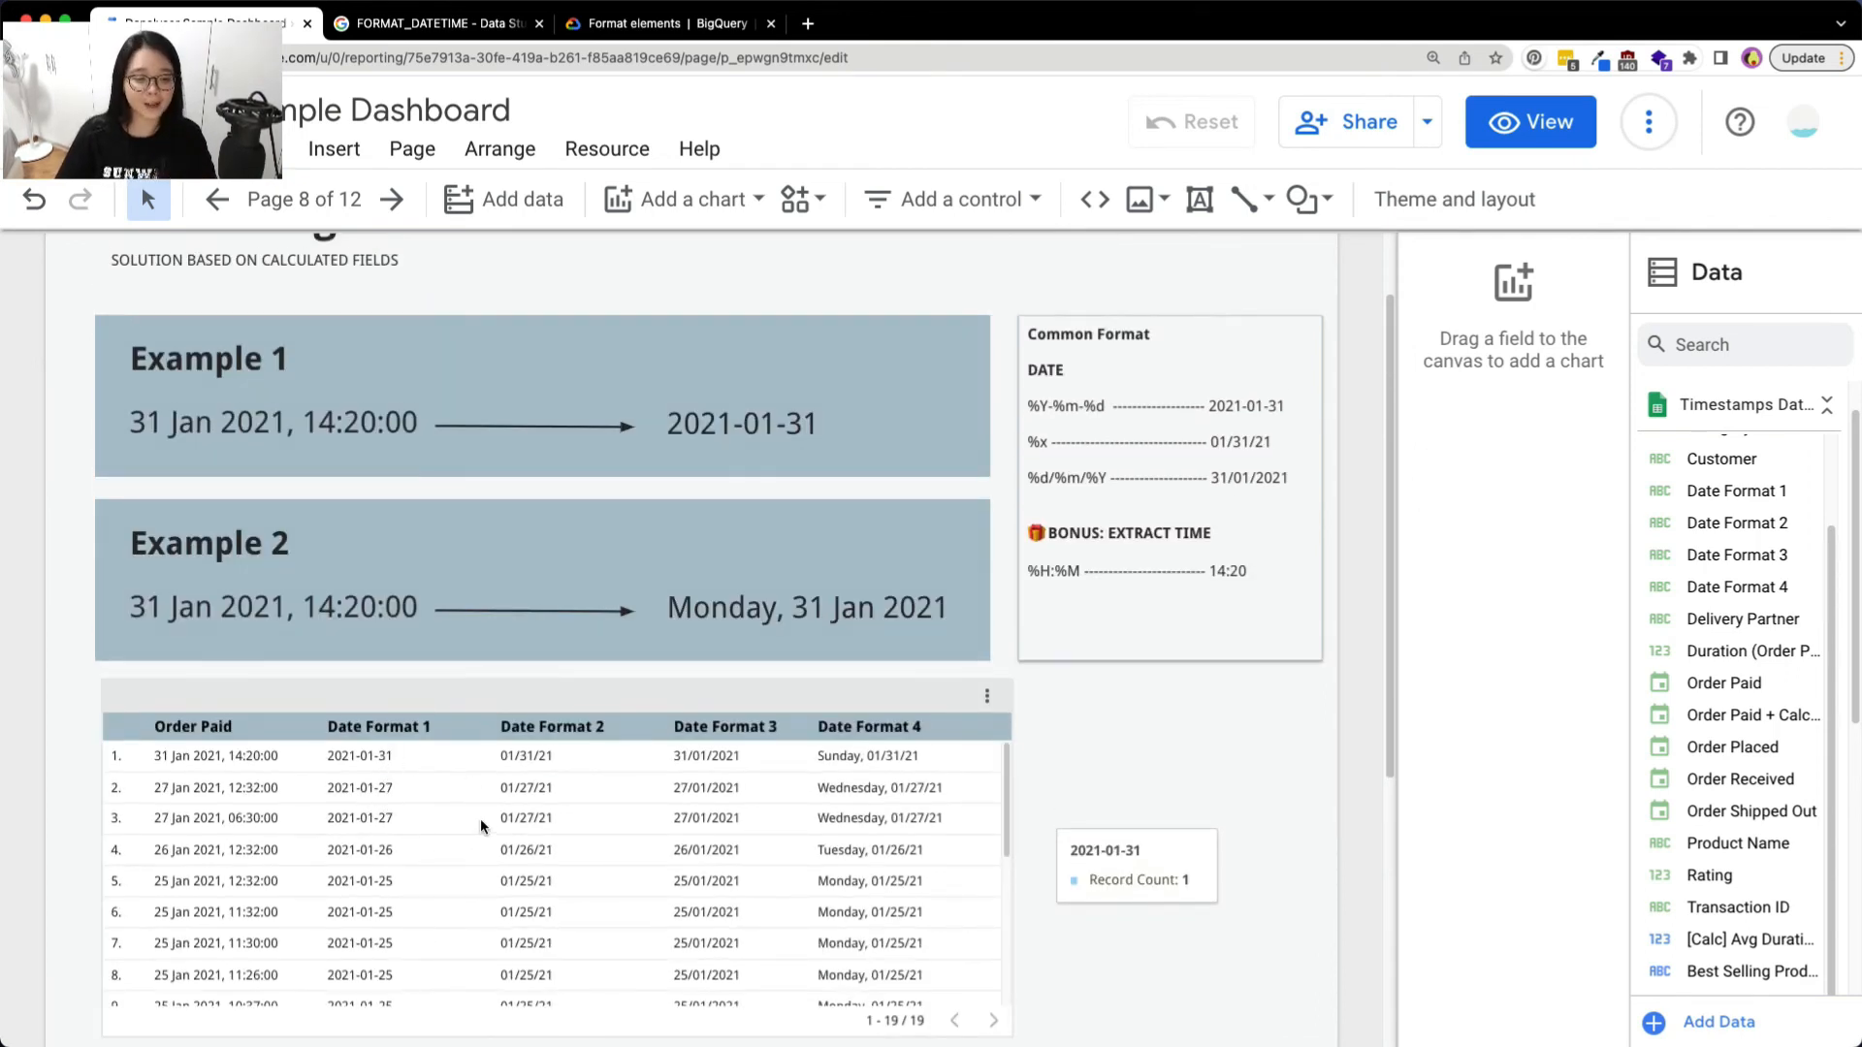
pyautogui.moveTo(445, 866)
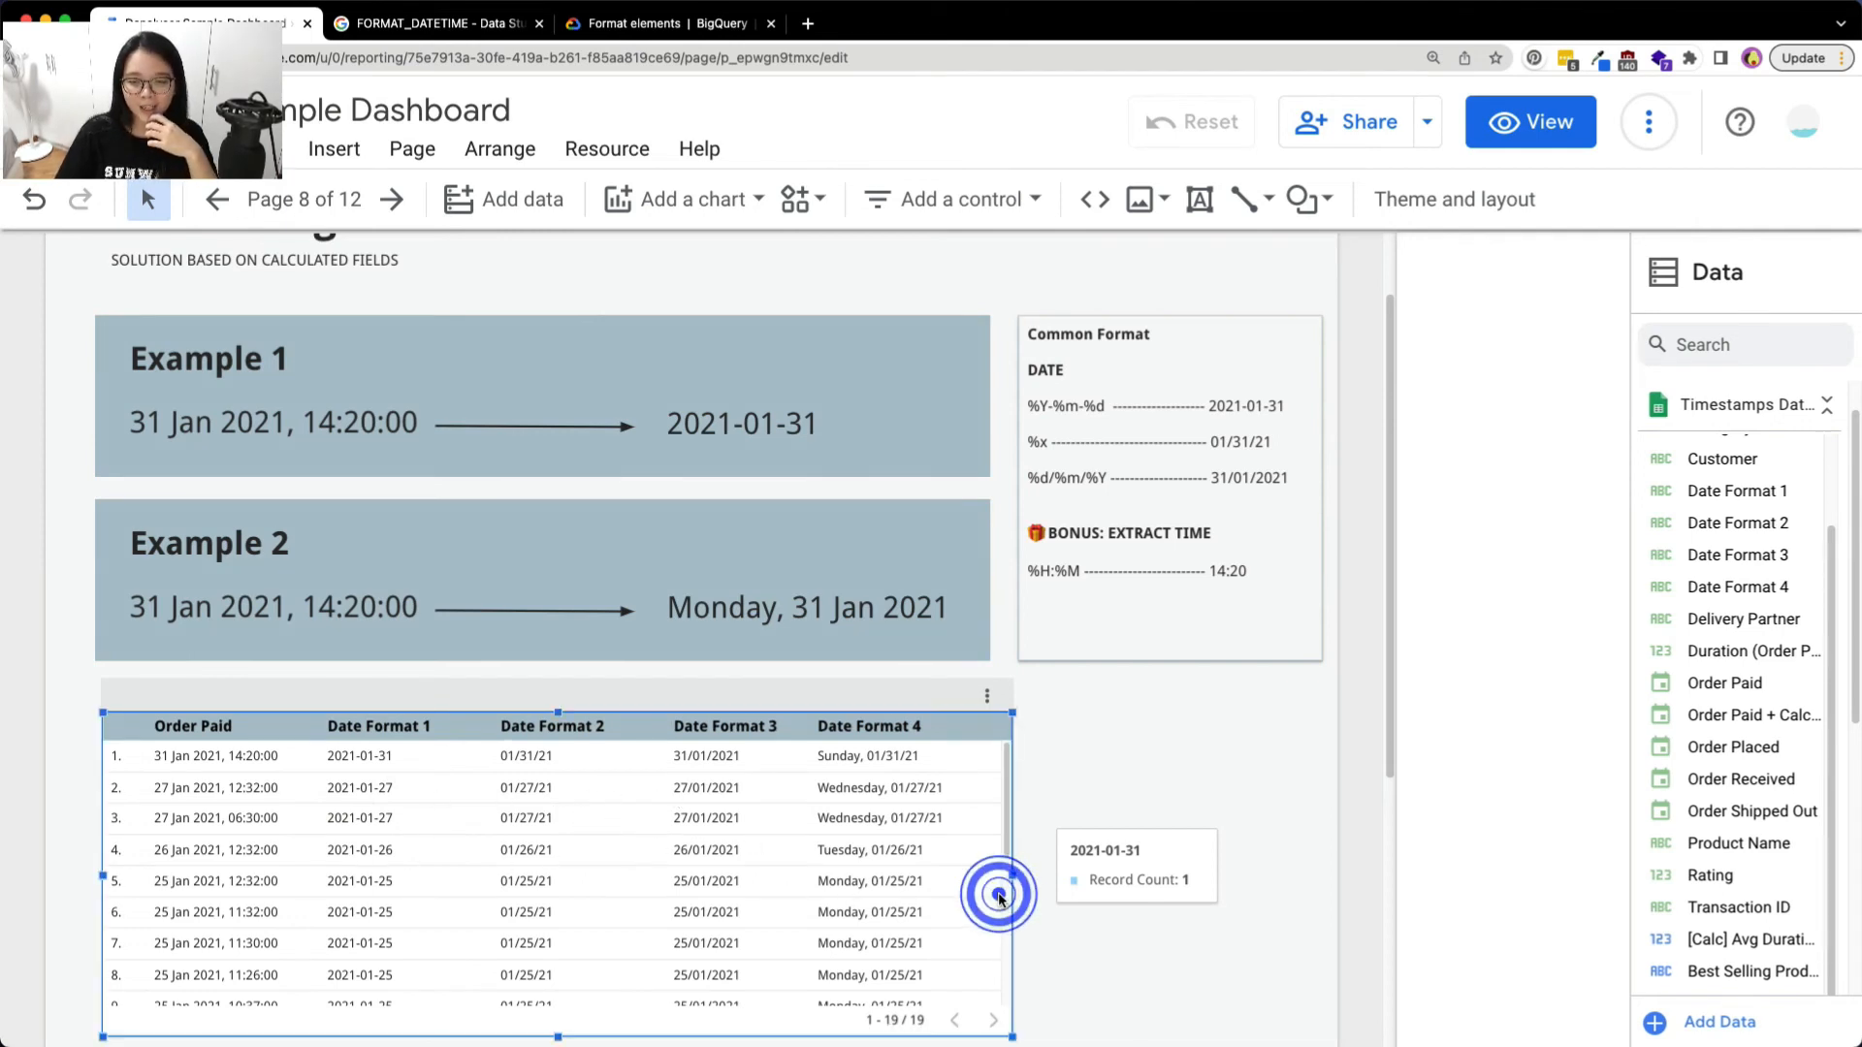
pyautogui.click(1086, 570)
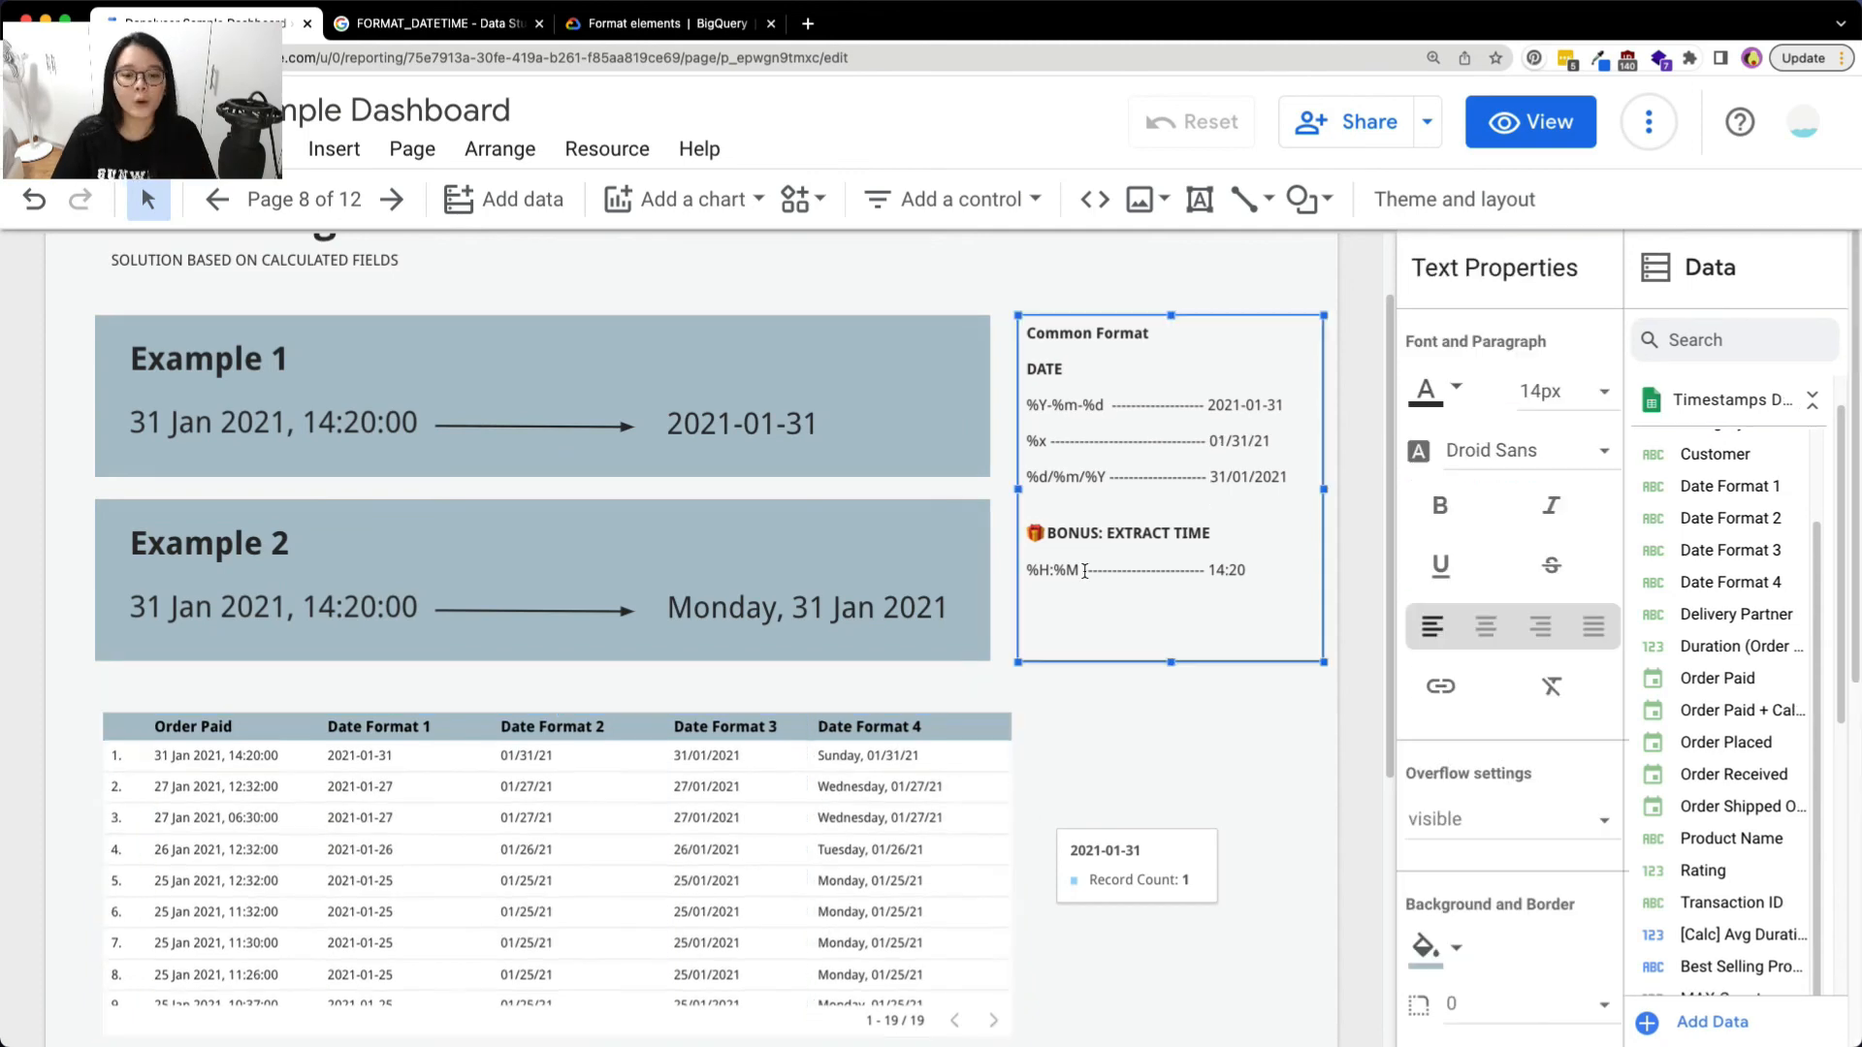
pyautogui.doubleClick(1051, 570)
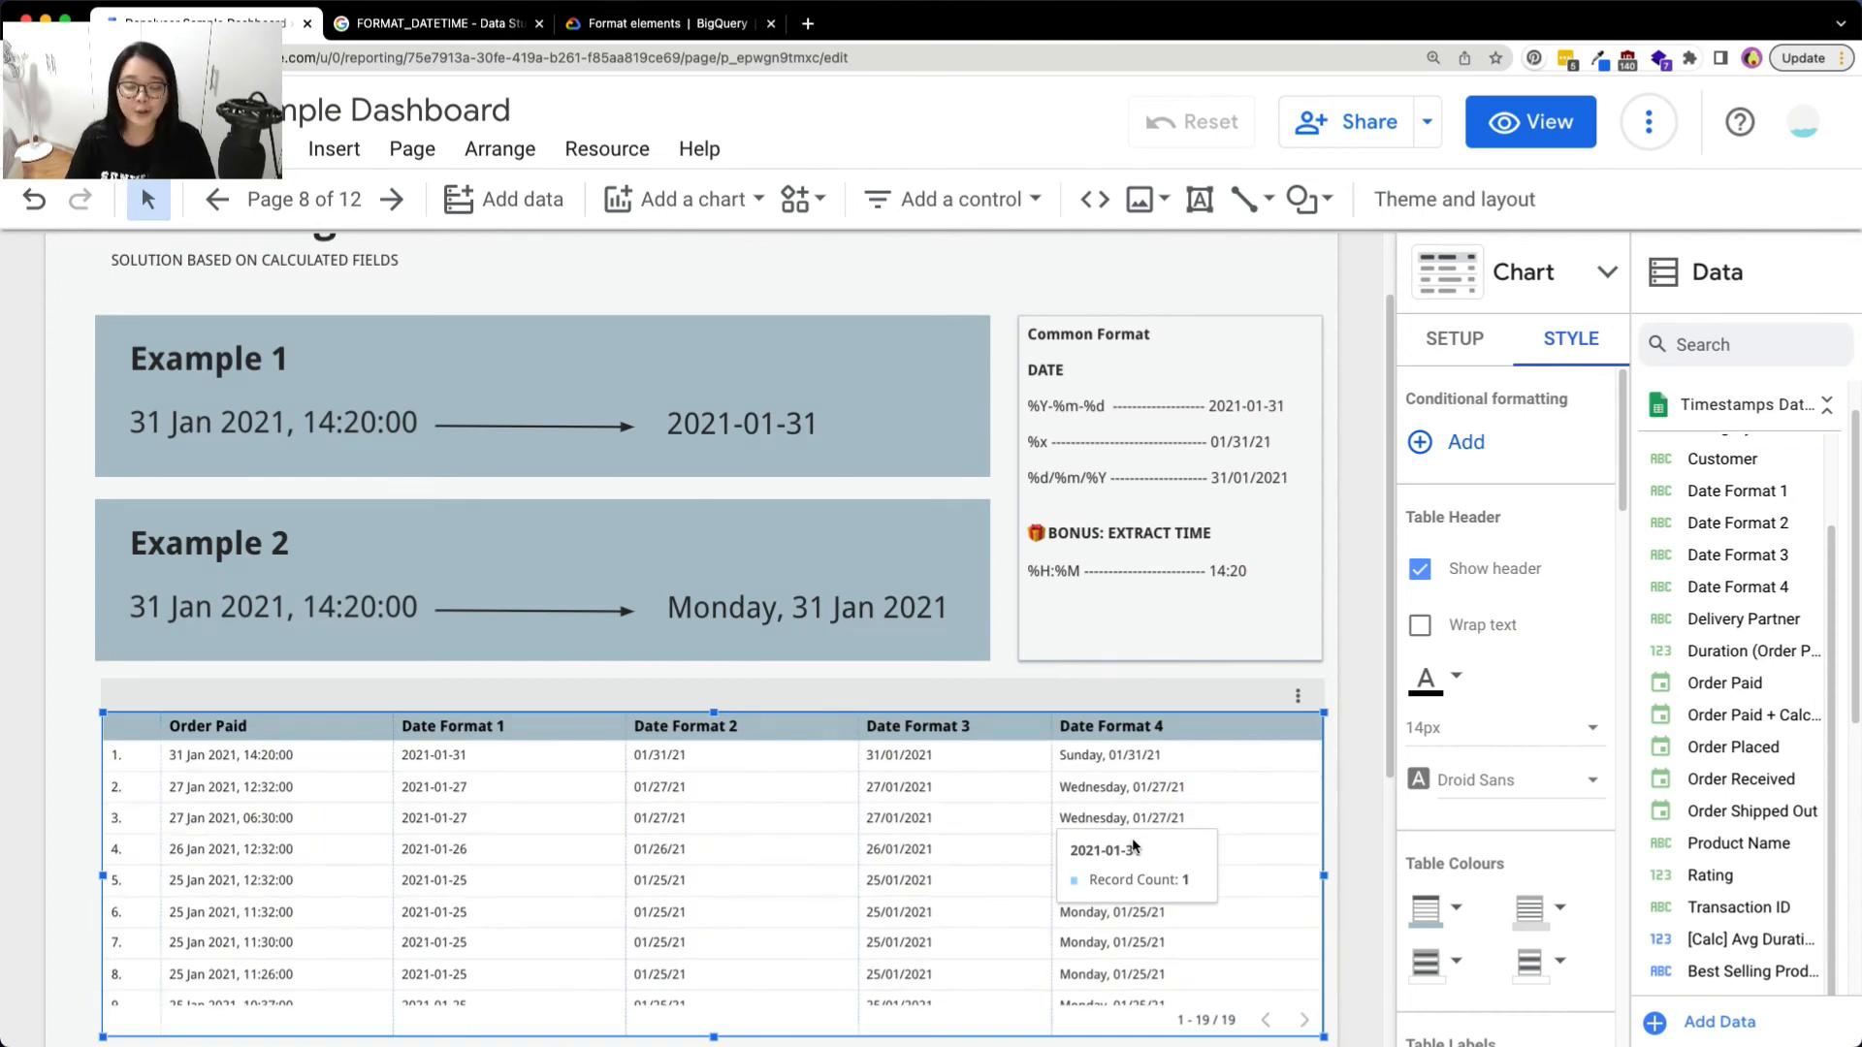
pyautogui.scroll(-3)
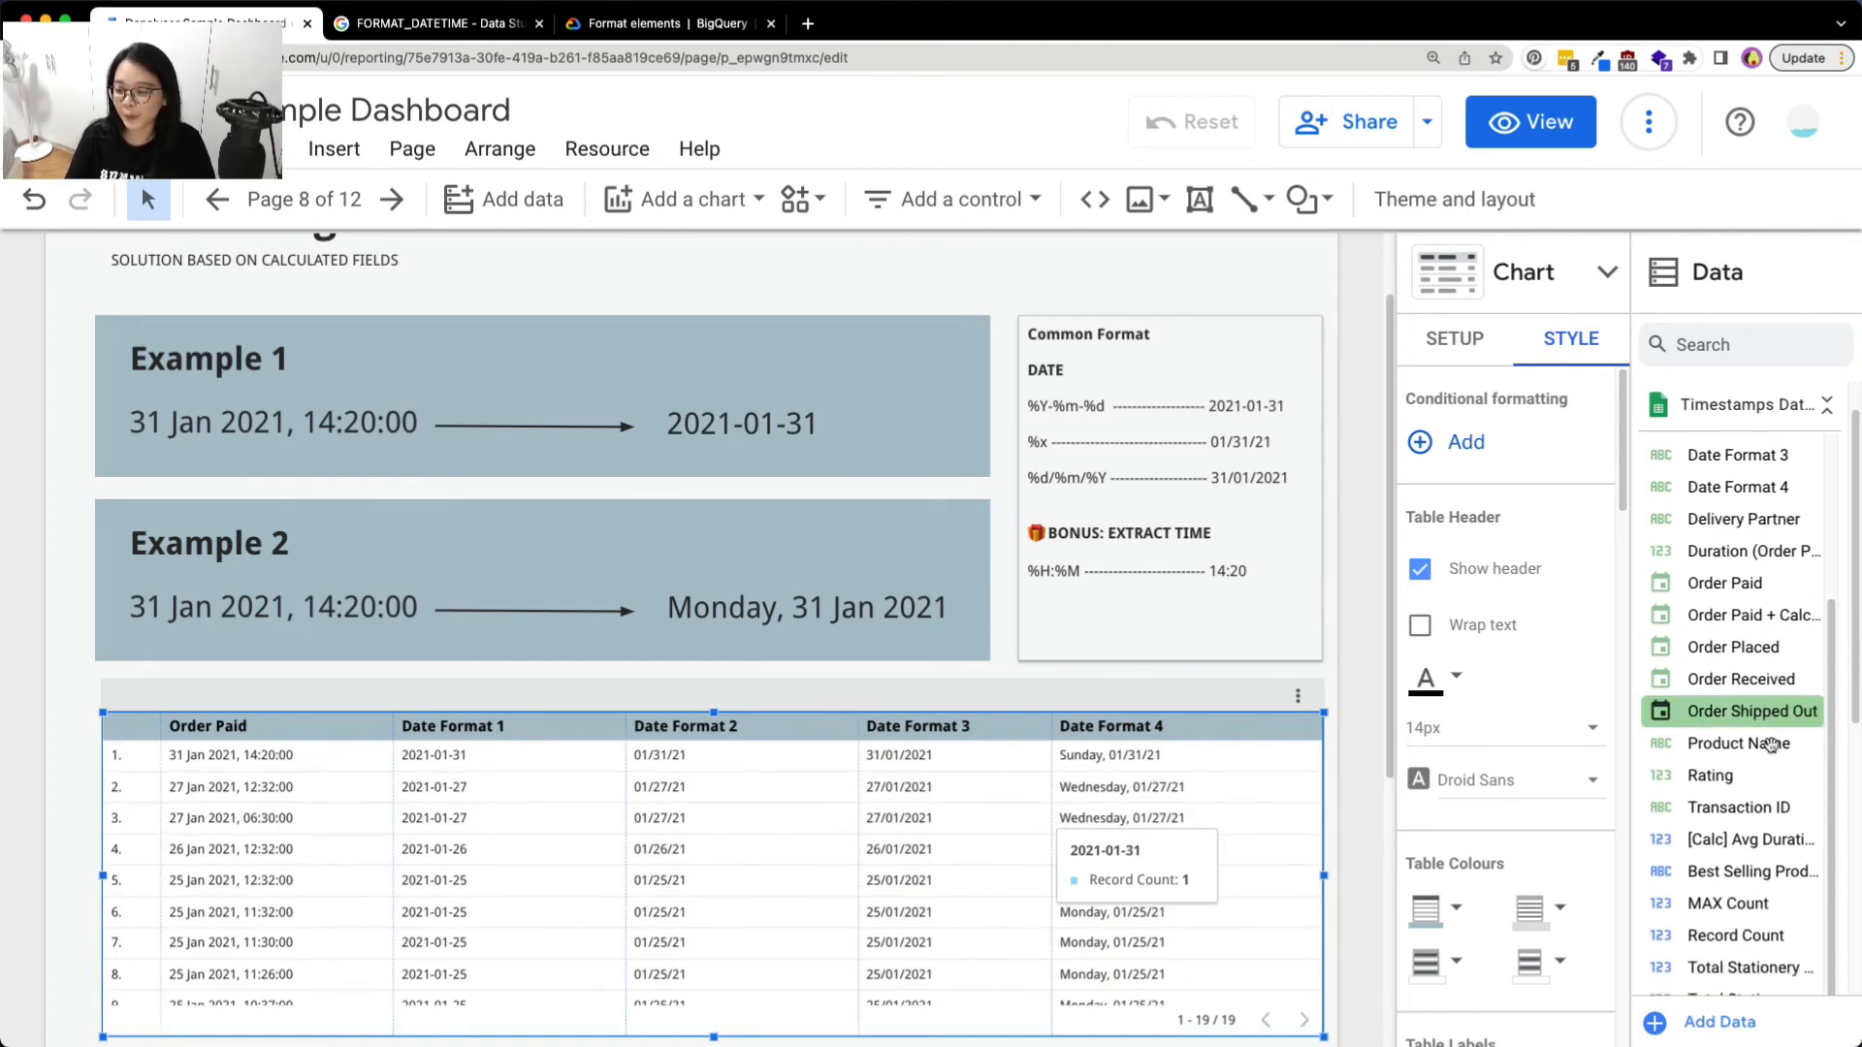
pyautogui.scroll(-3)
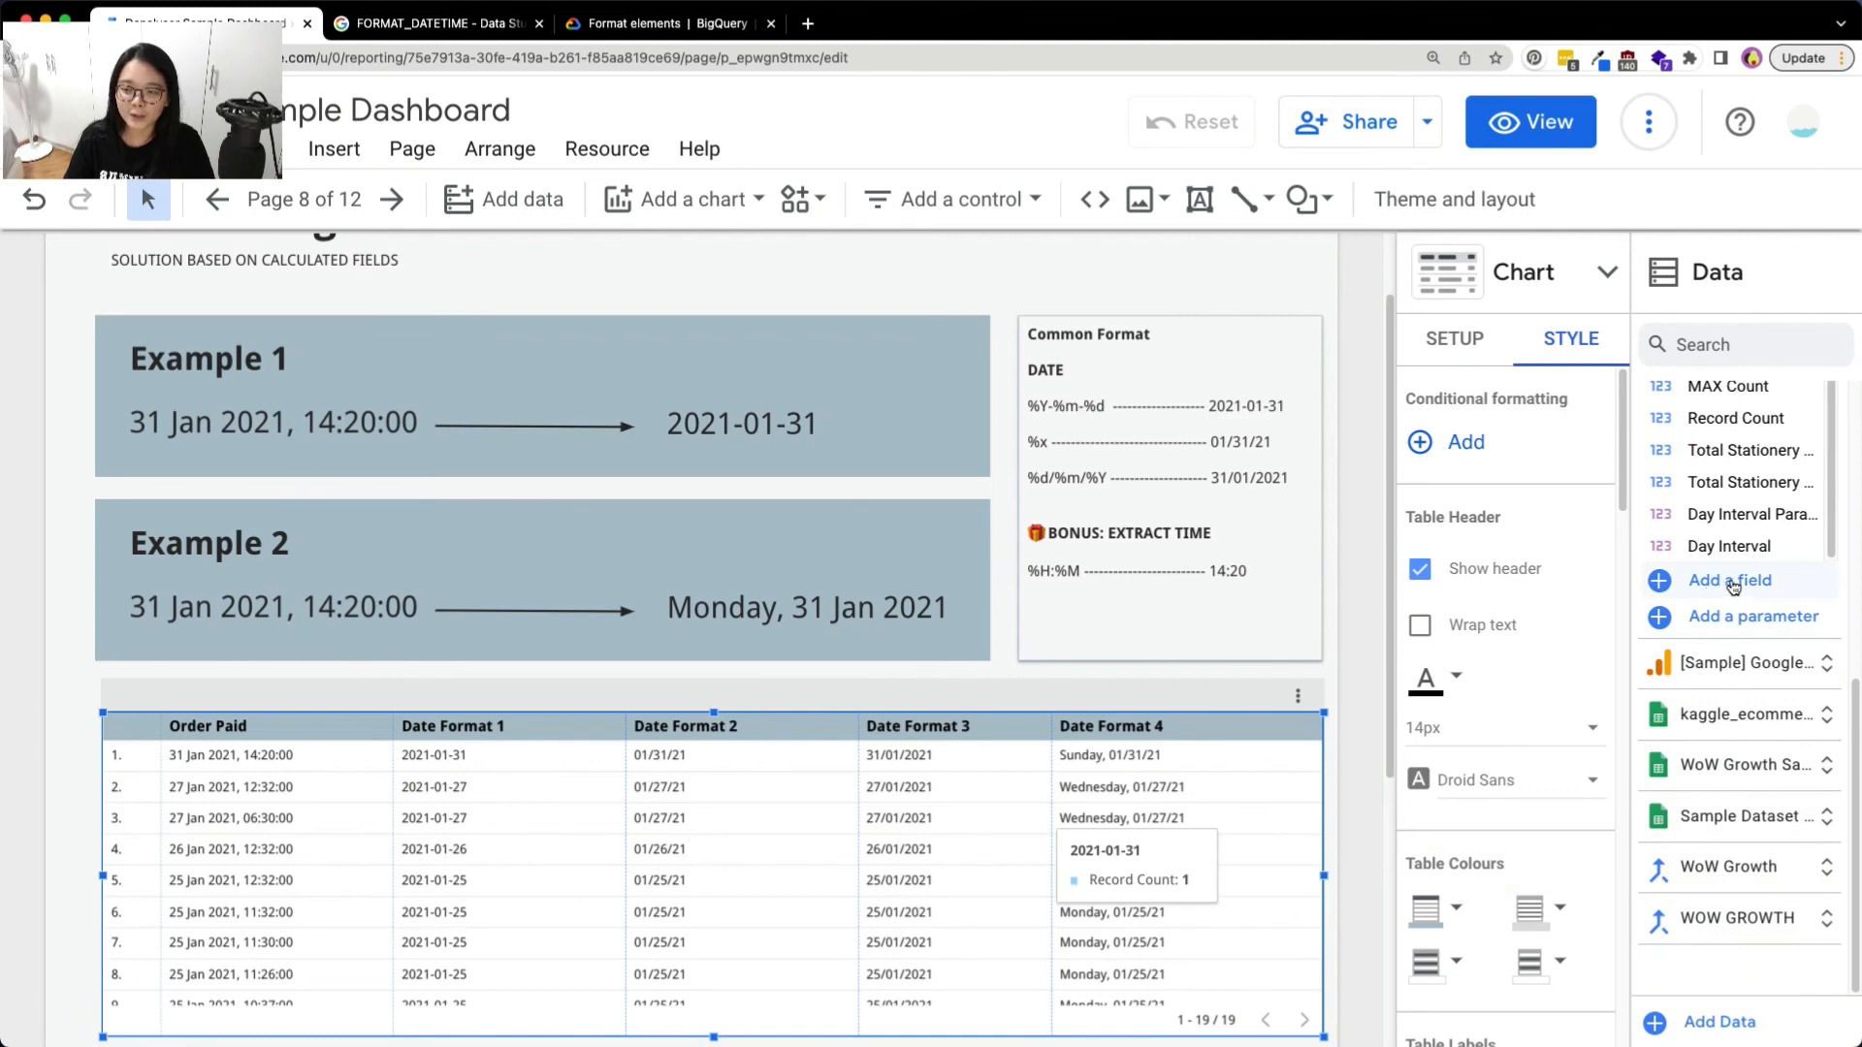
# Create and save calculated field Time Format 1 as FORMAT_DATETIME("%H:%M", Order Paid)
pyautogui.click(1730, 582)
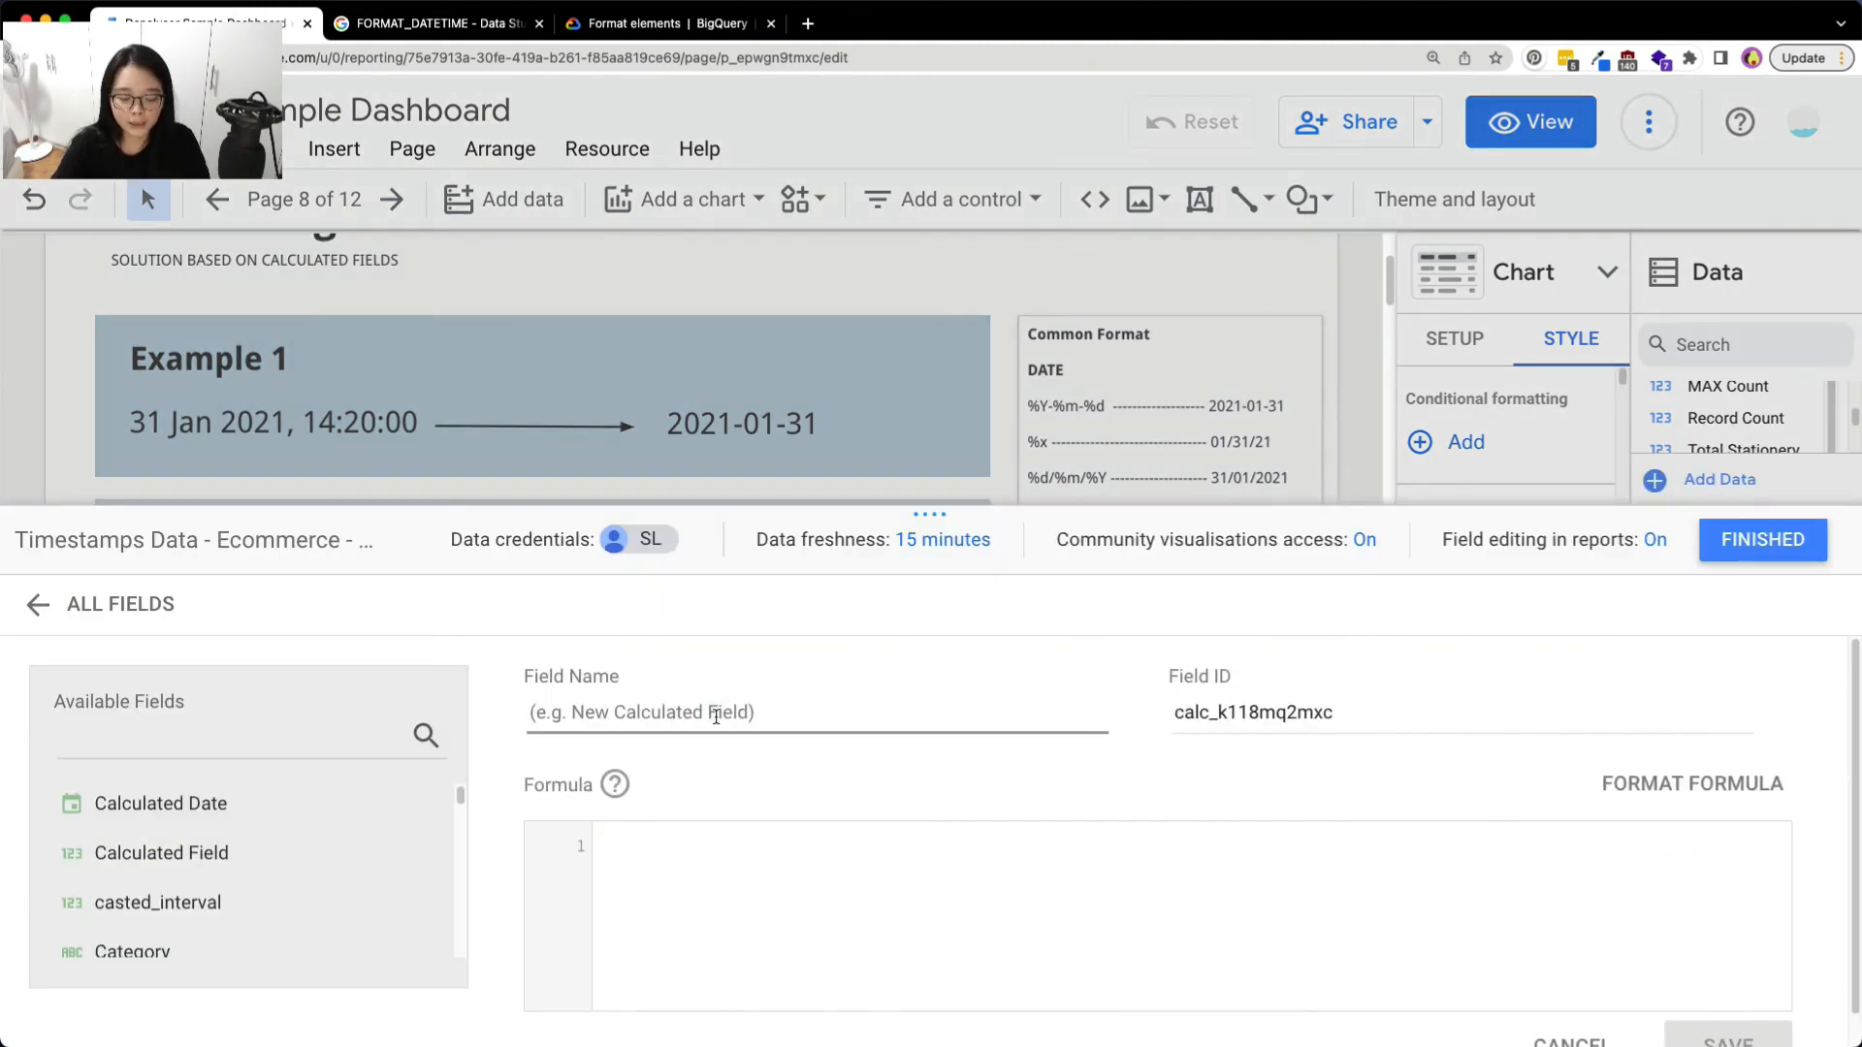
pyautogui.write('Time Format 1')
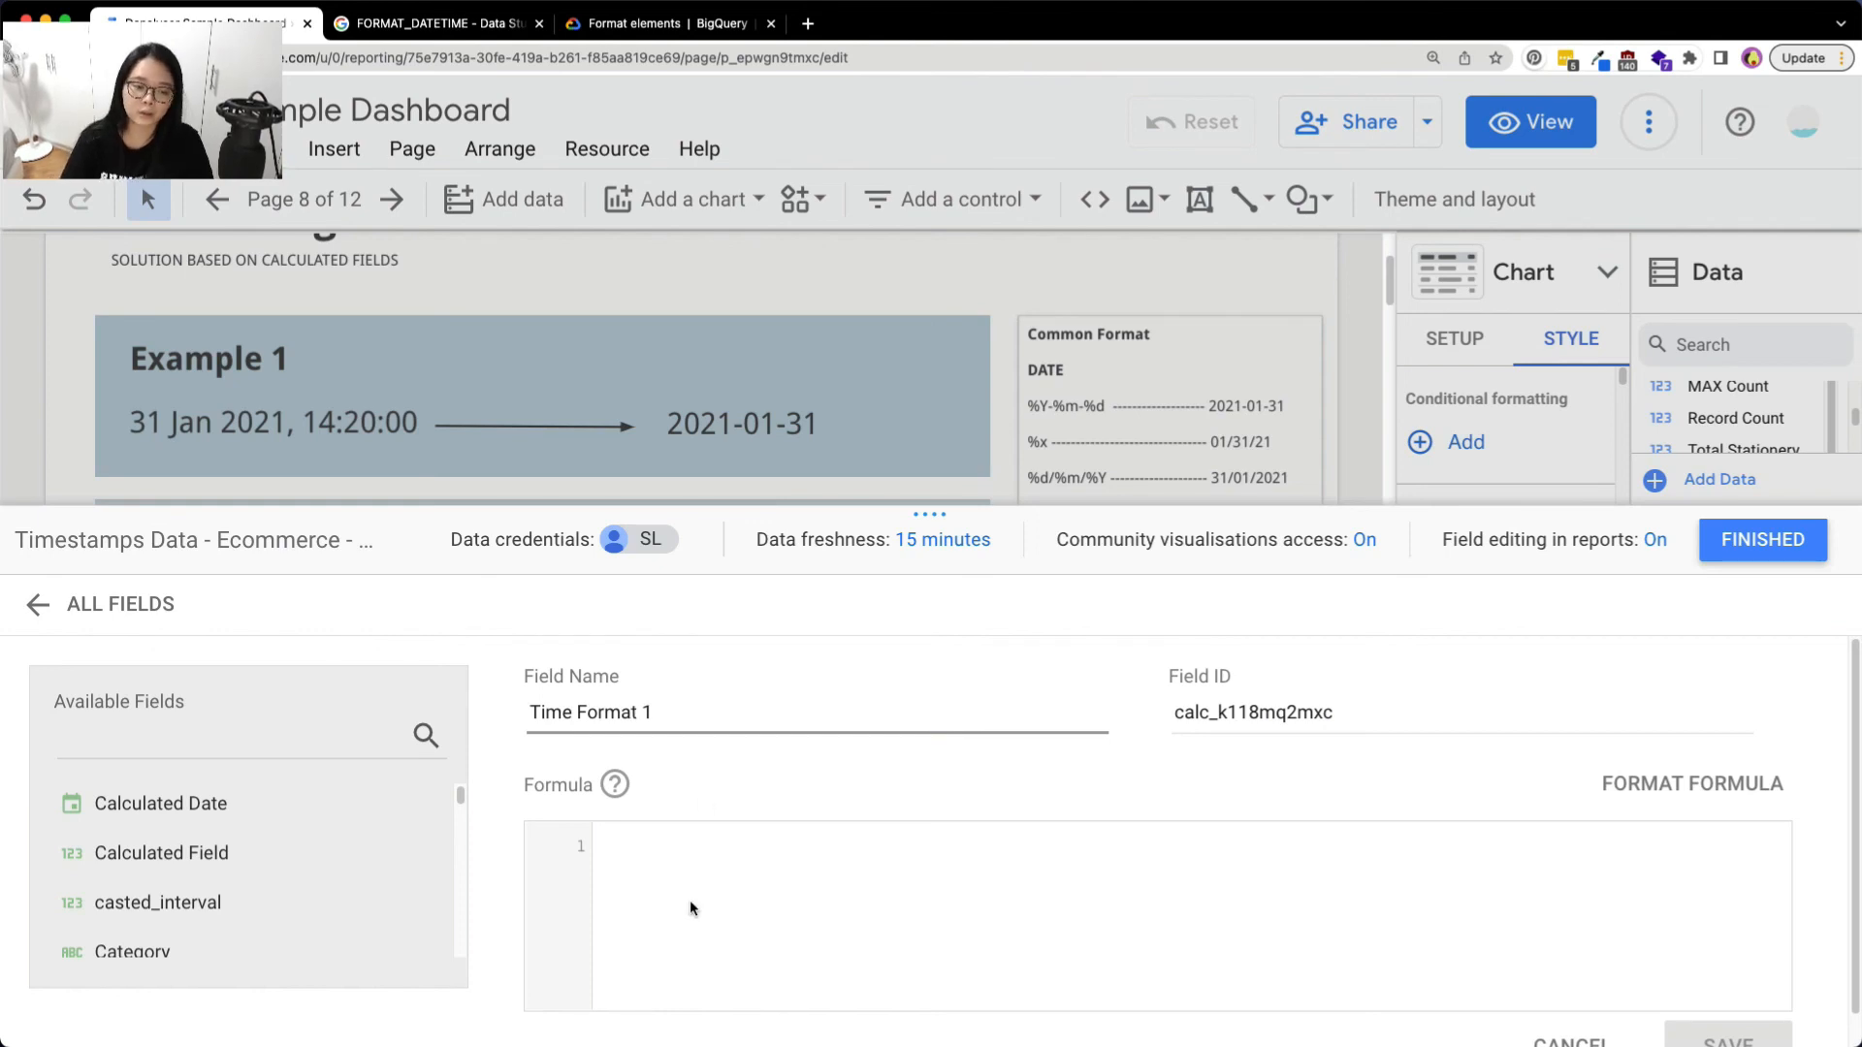
pyautogui.write('FORM')
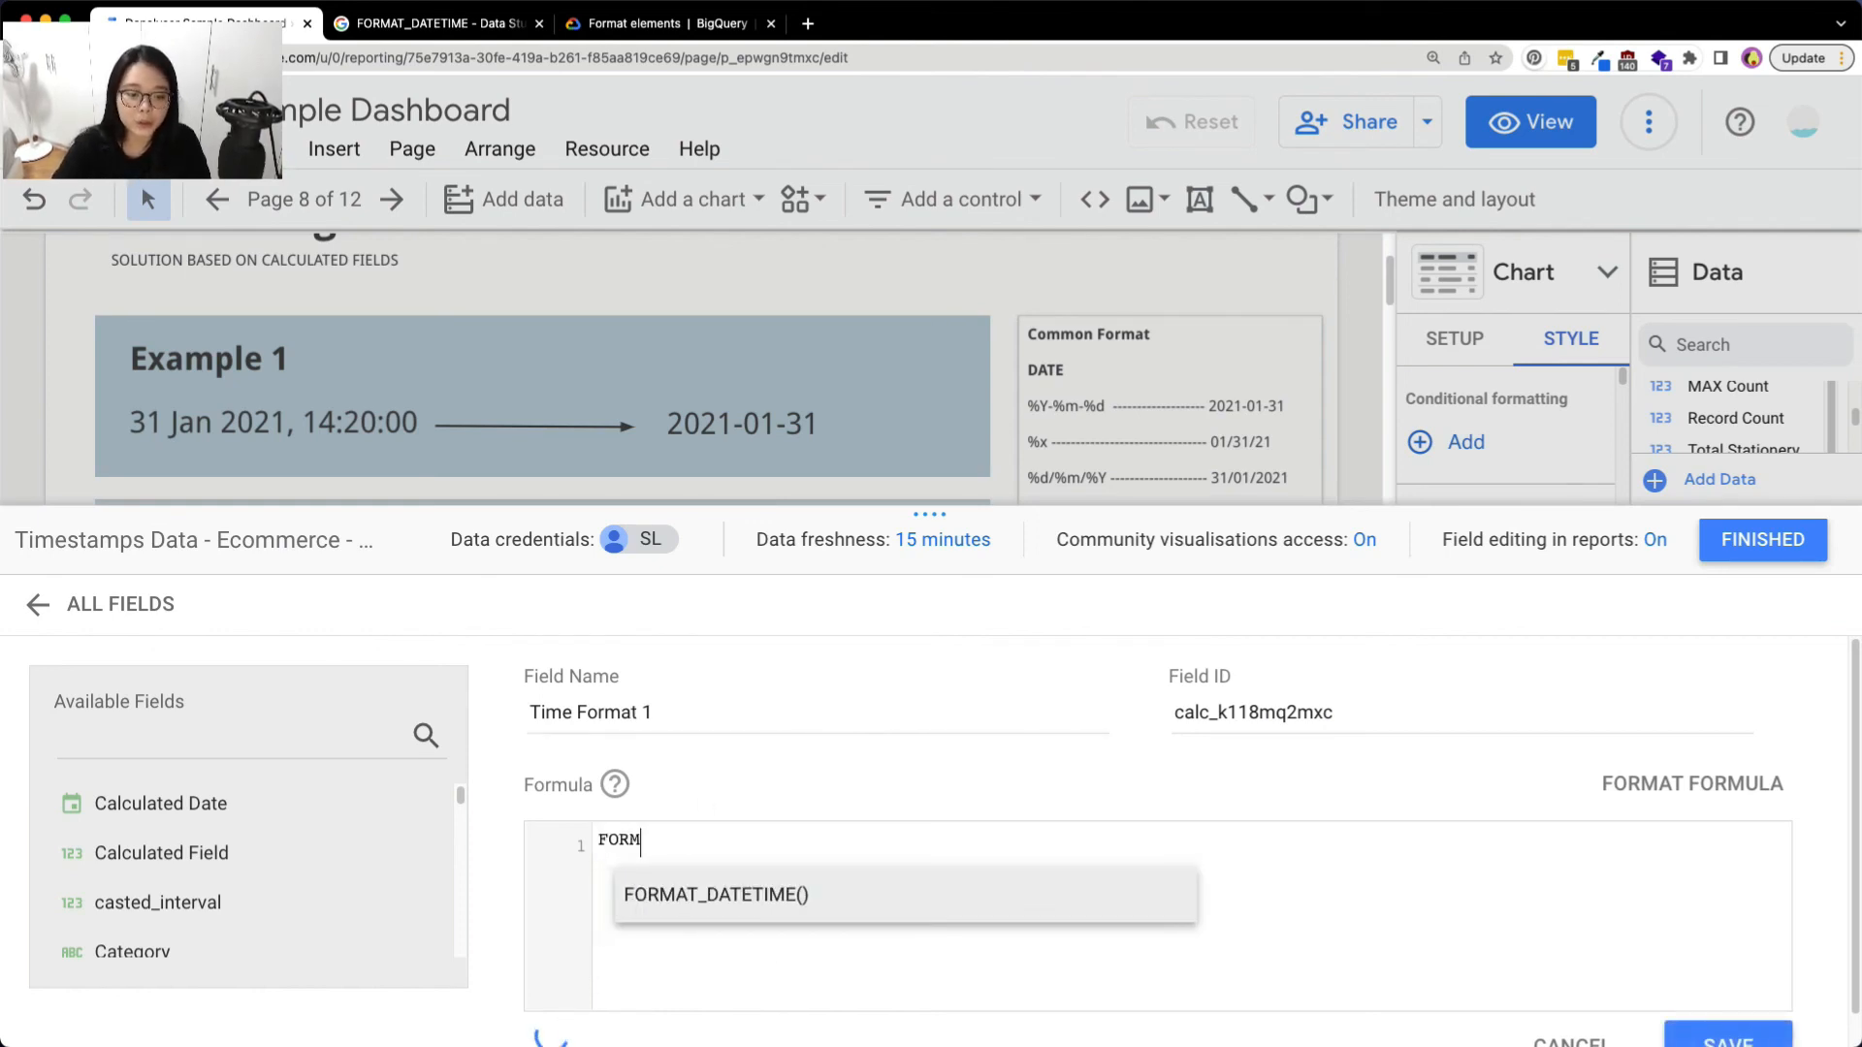
pyautogui.write('T')
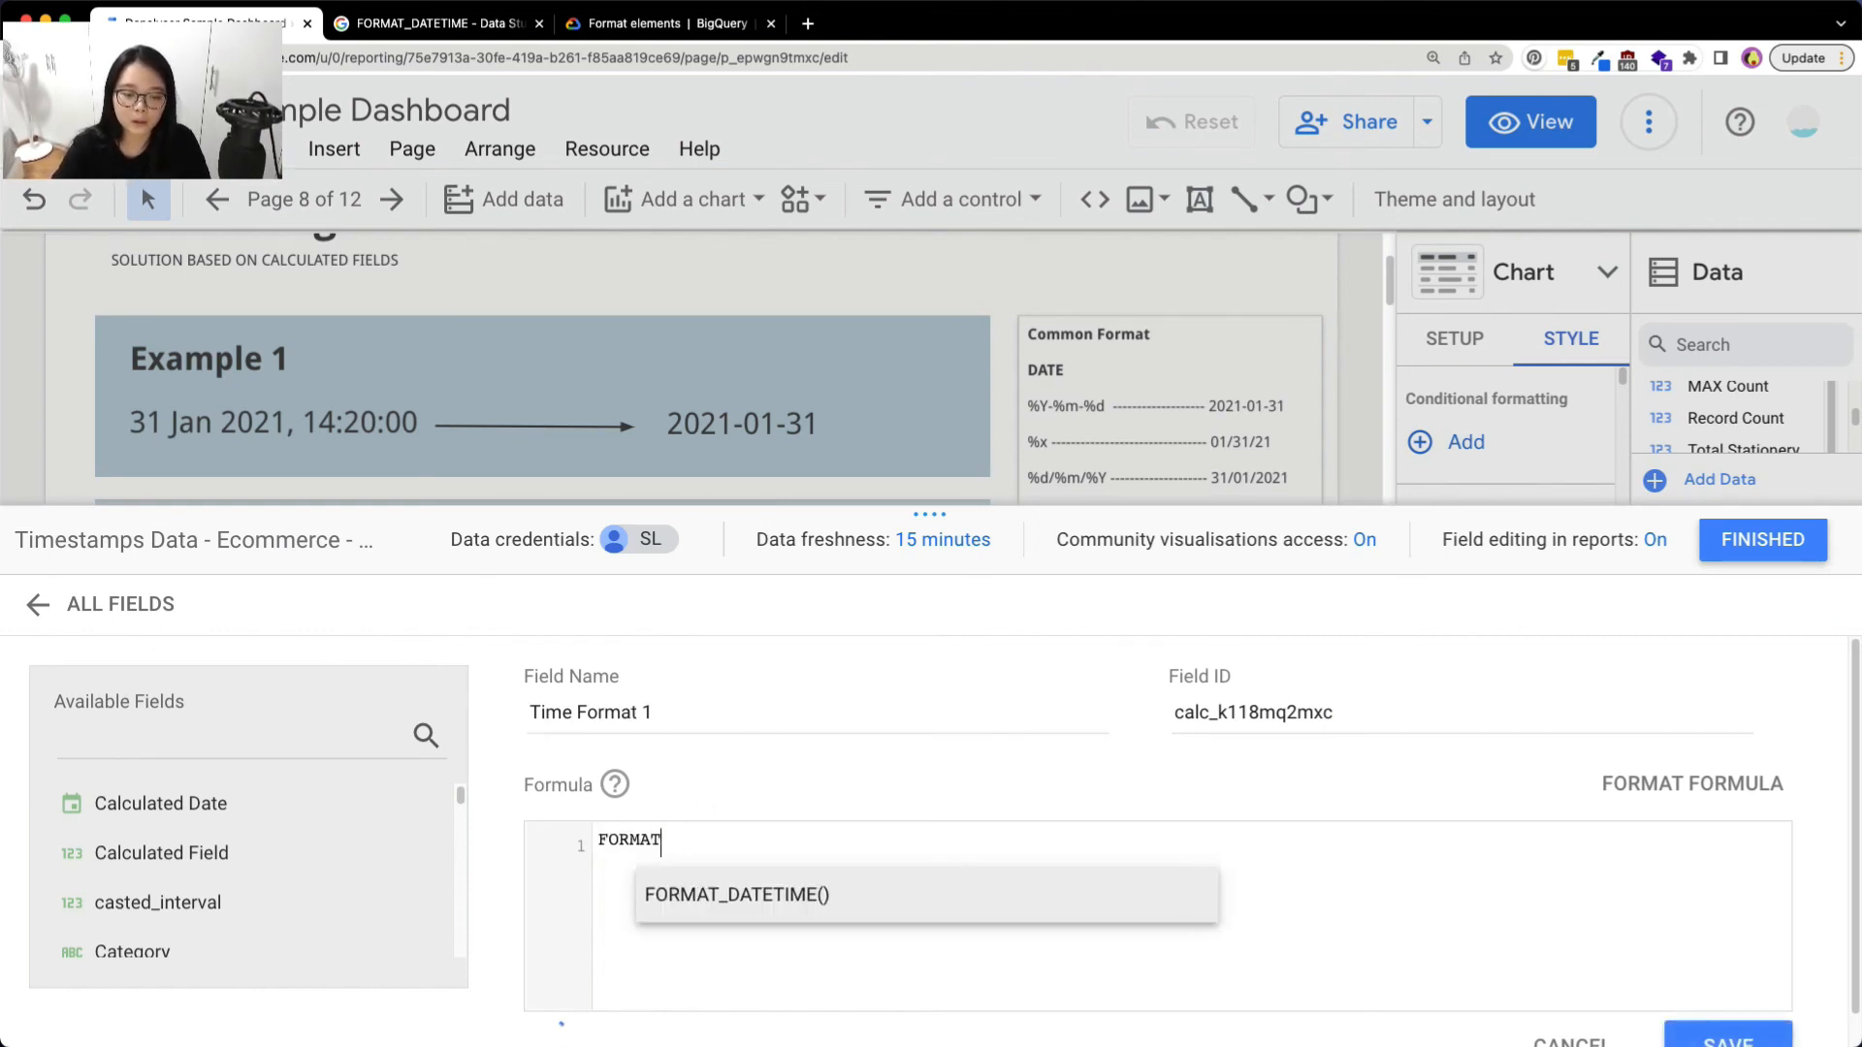
pyautogui.click(737, 896)
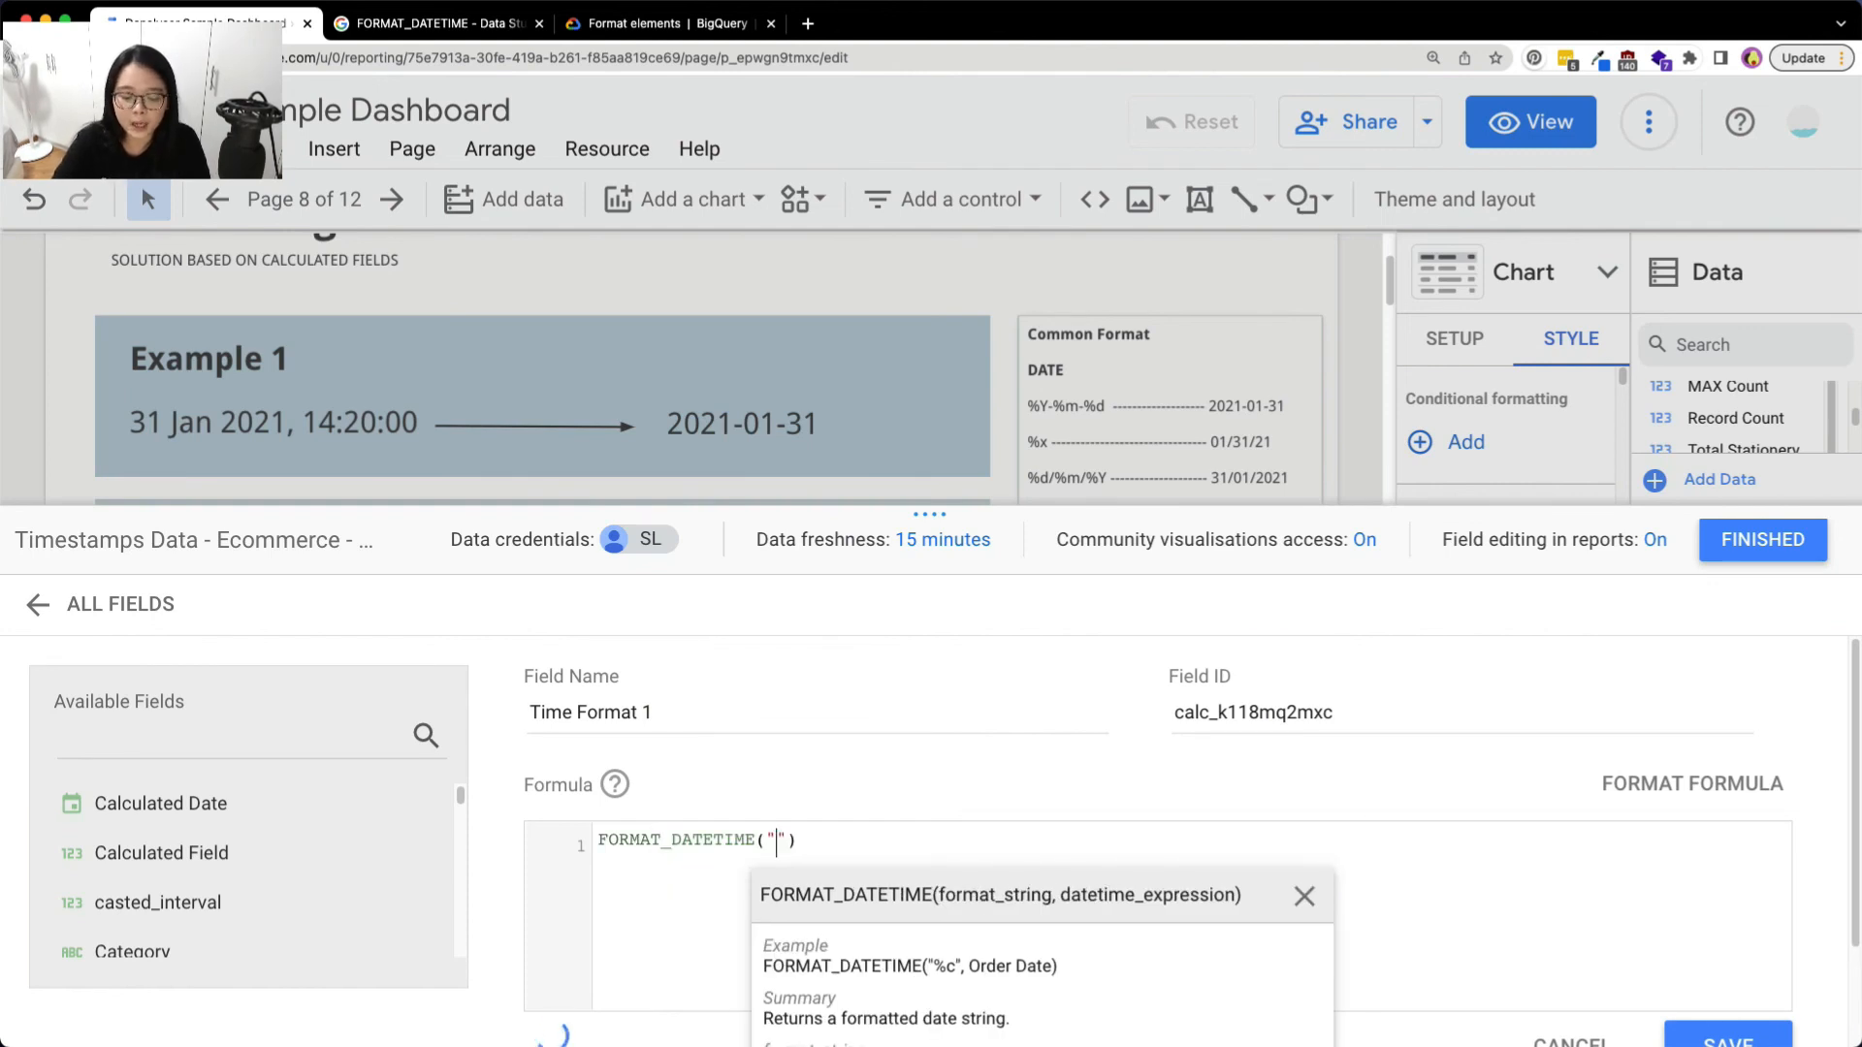
pyautogui.write('%H')
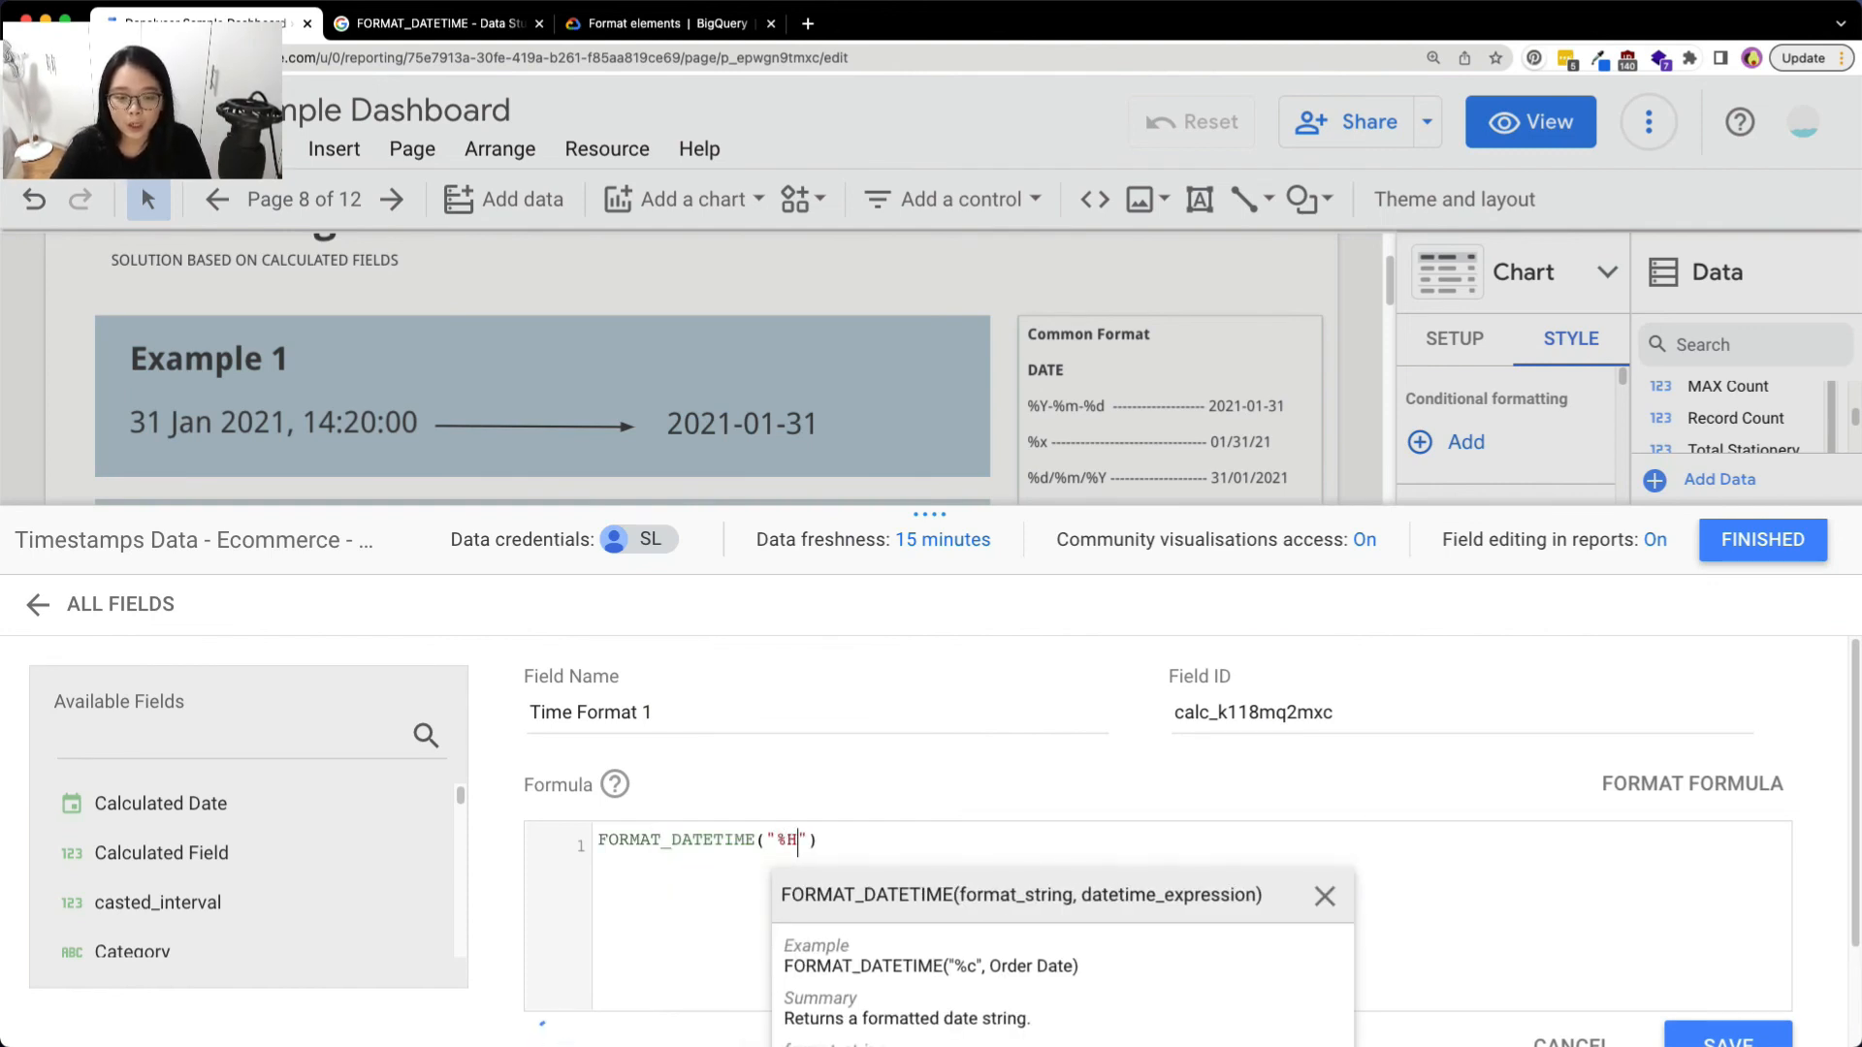
pyautogui.write(':')
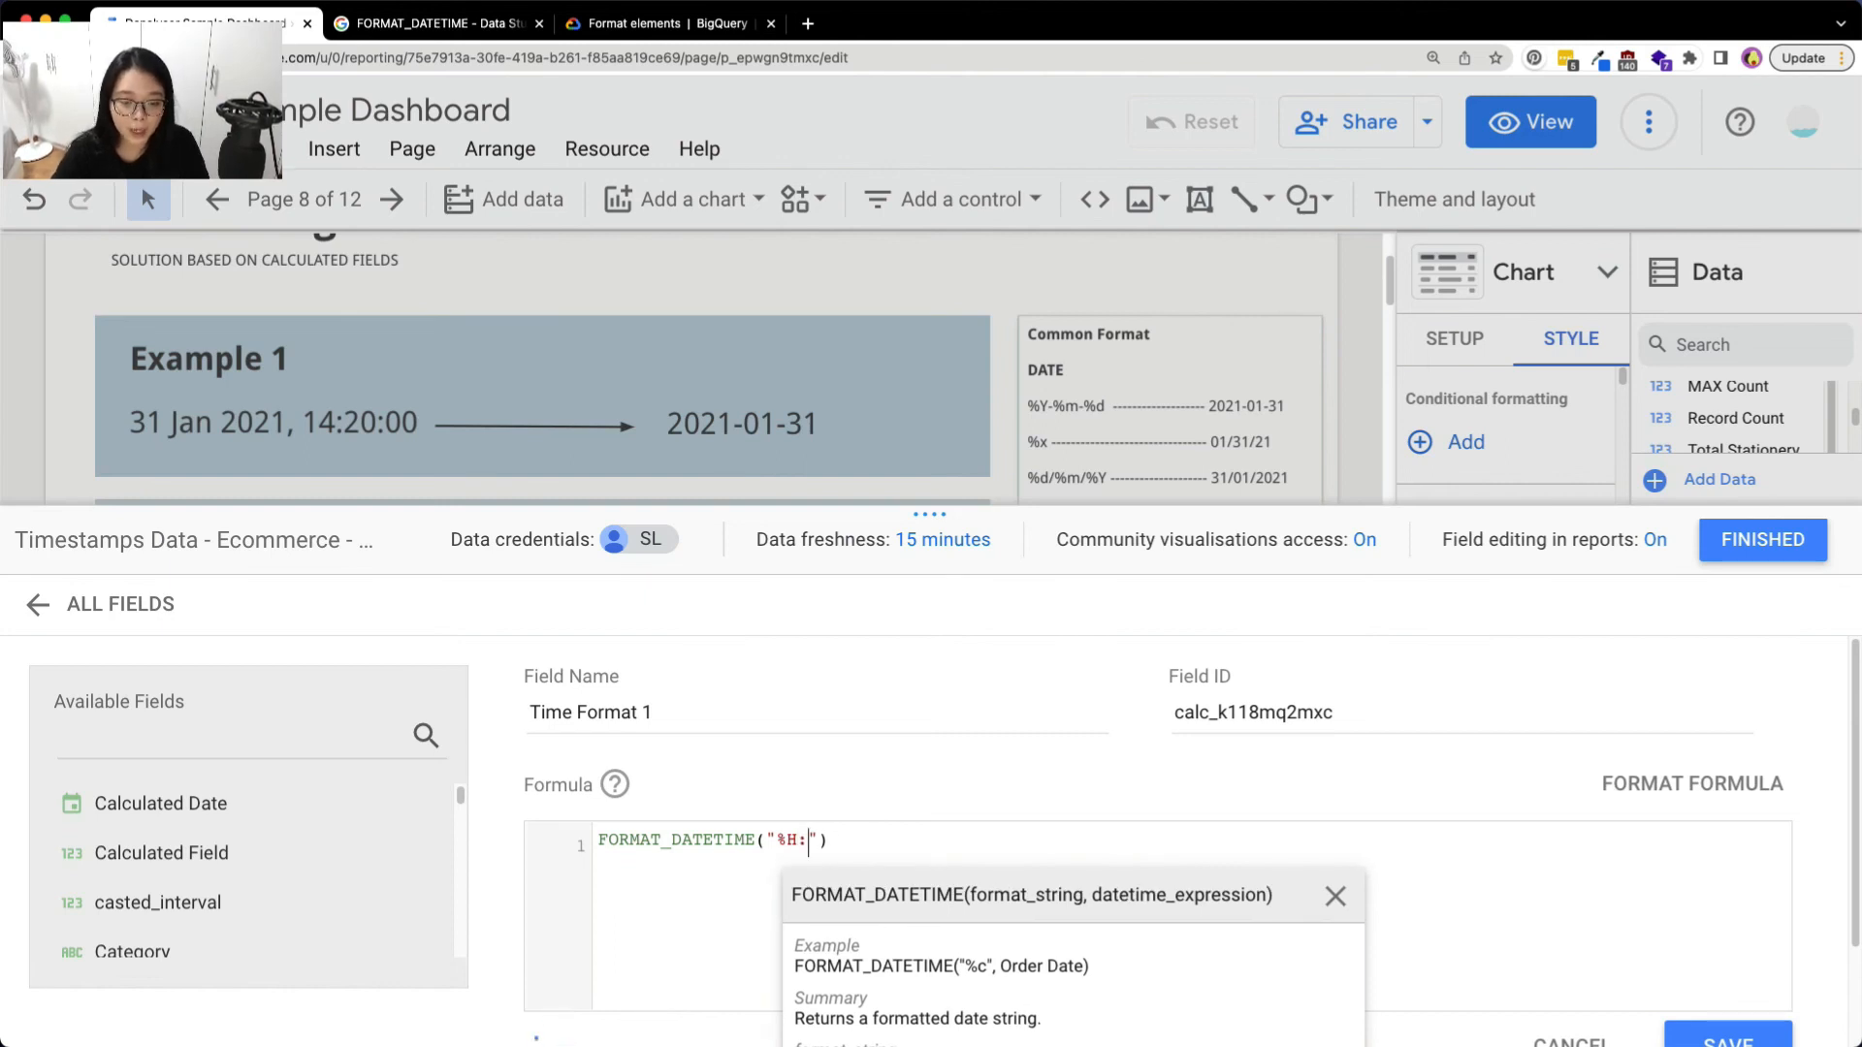
pyautogui.write('%')
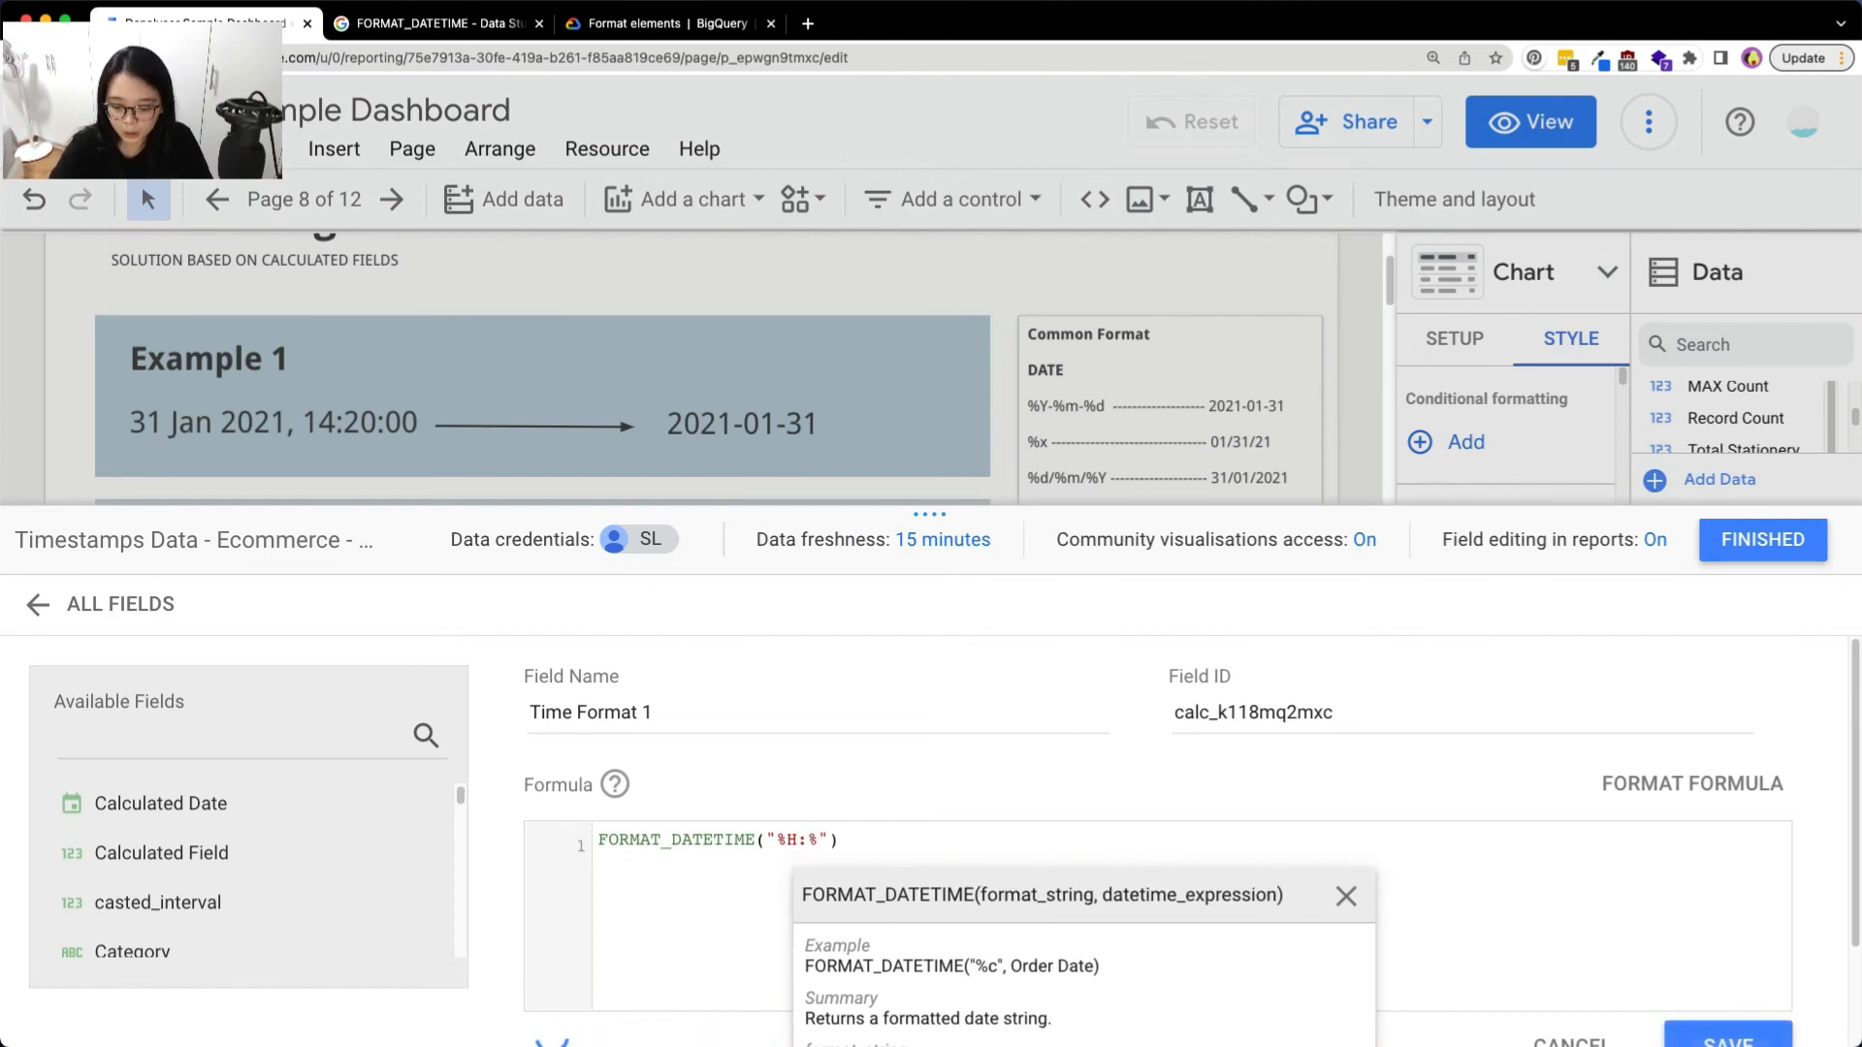
pyautogui.write('M')
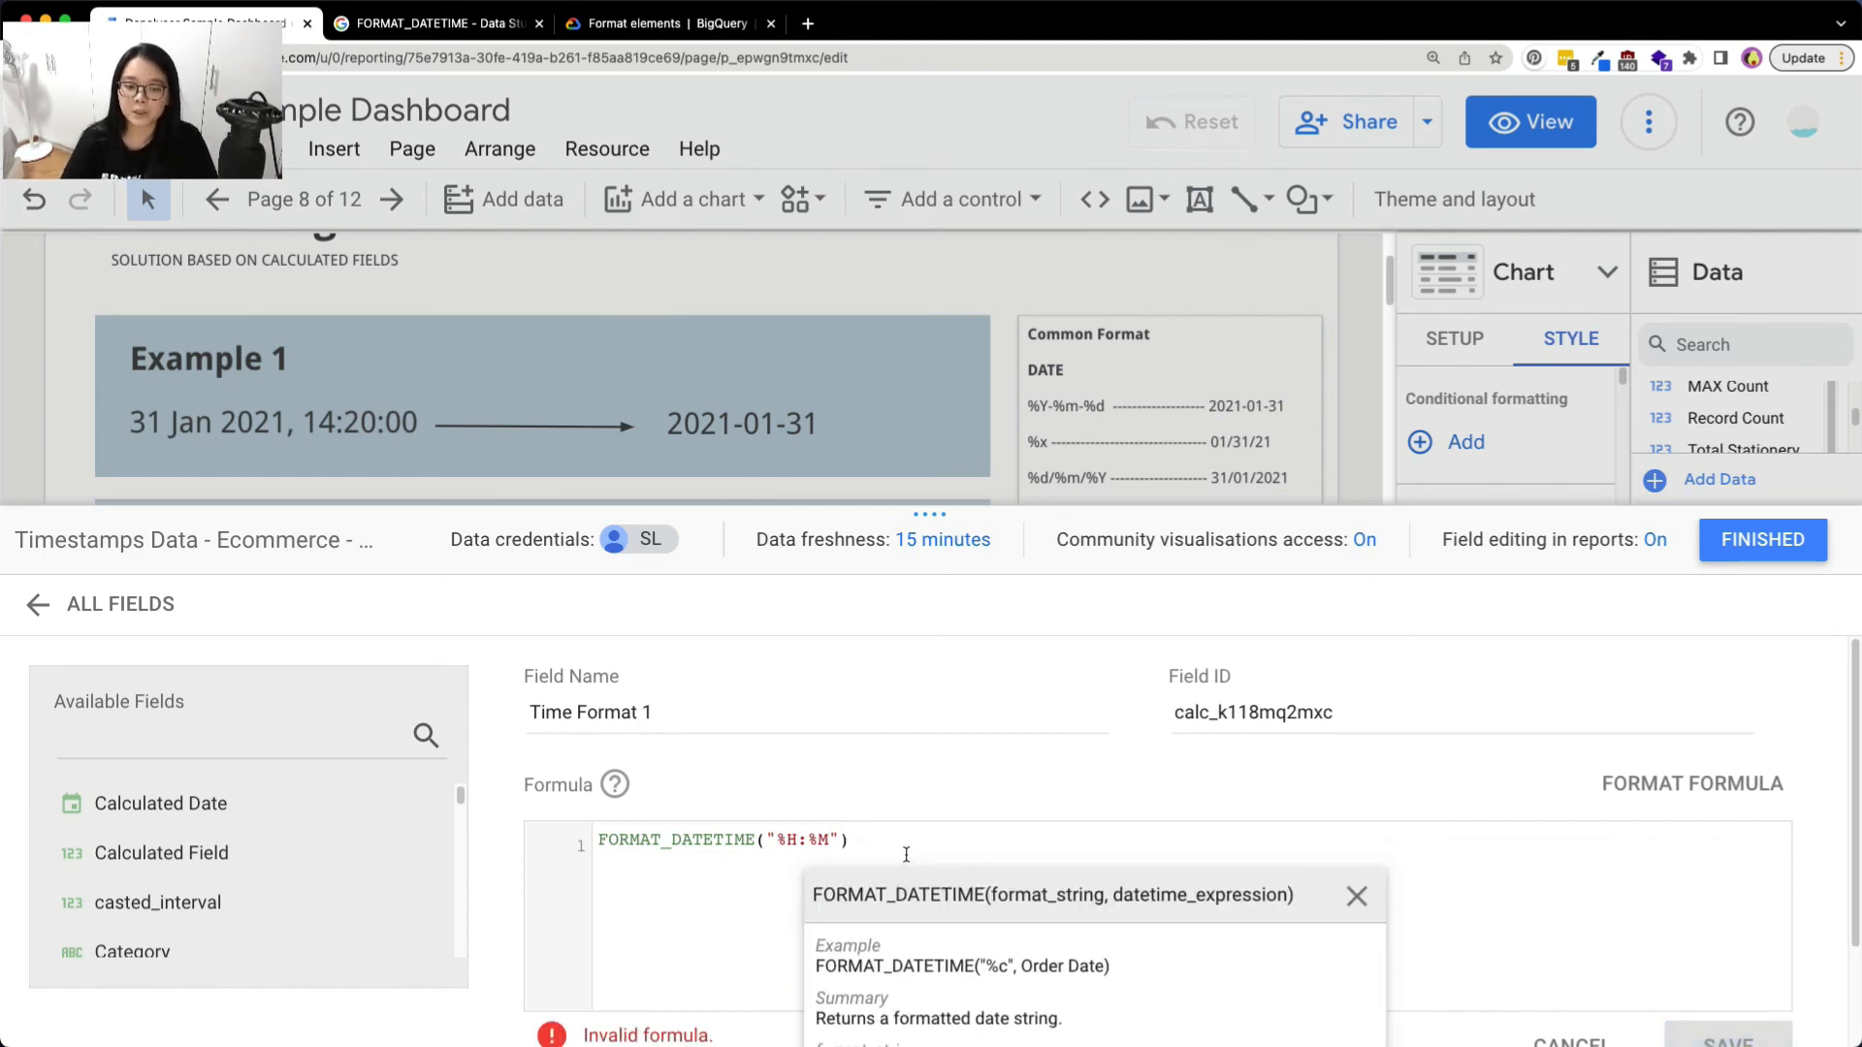
pyautogui.write(', Or')
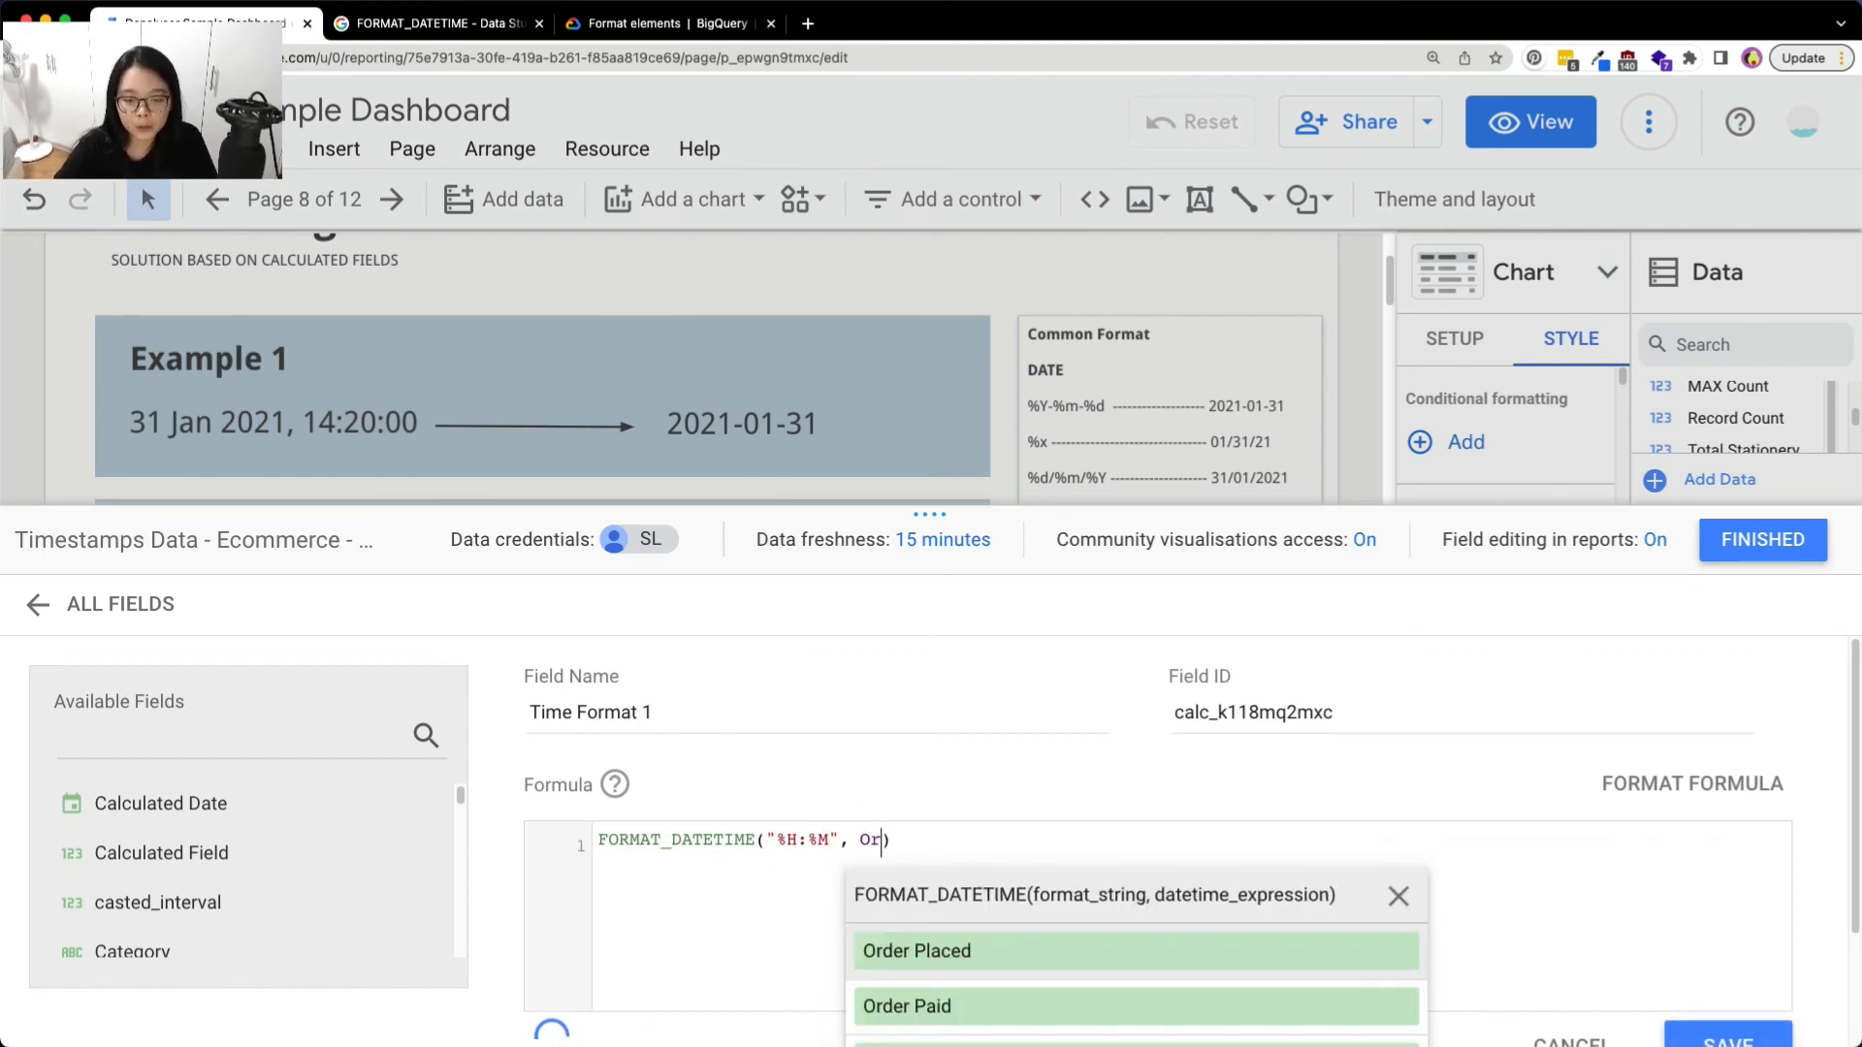
pyautogui.click(908, 1006)
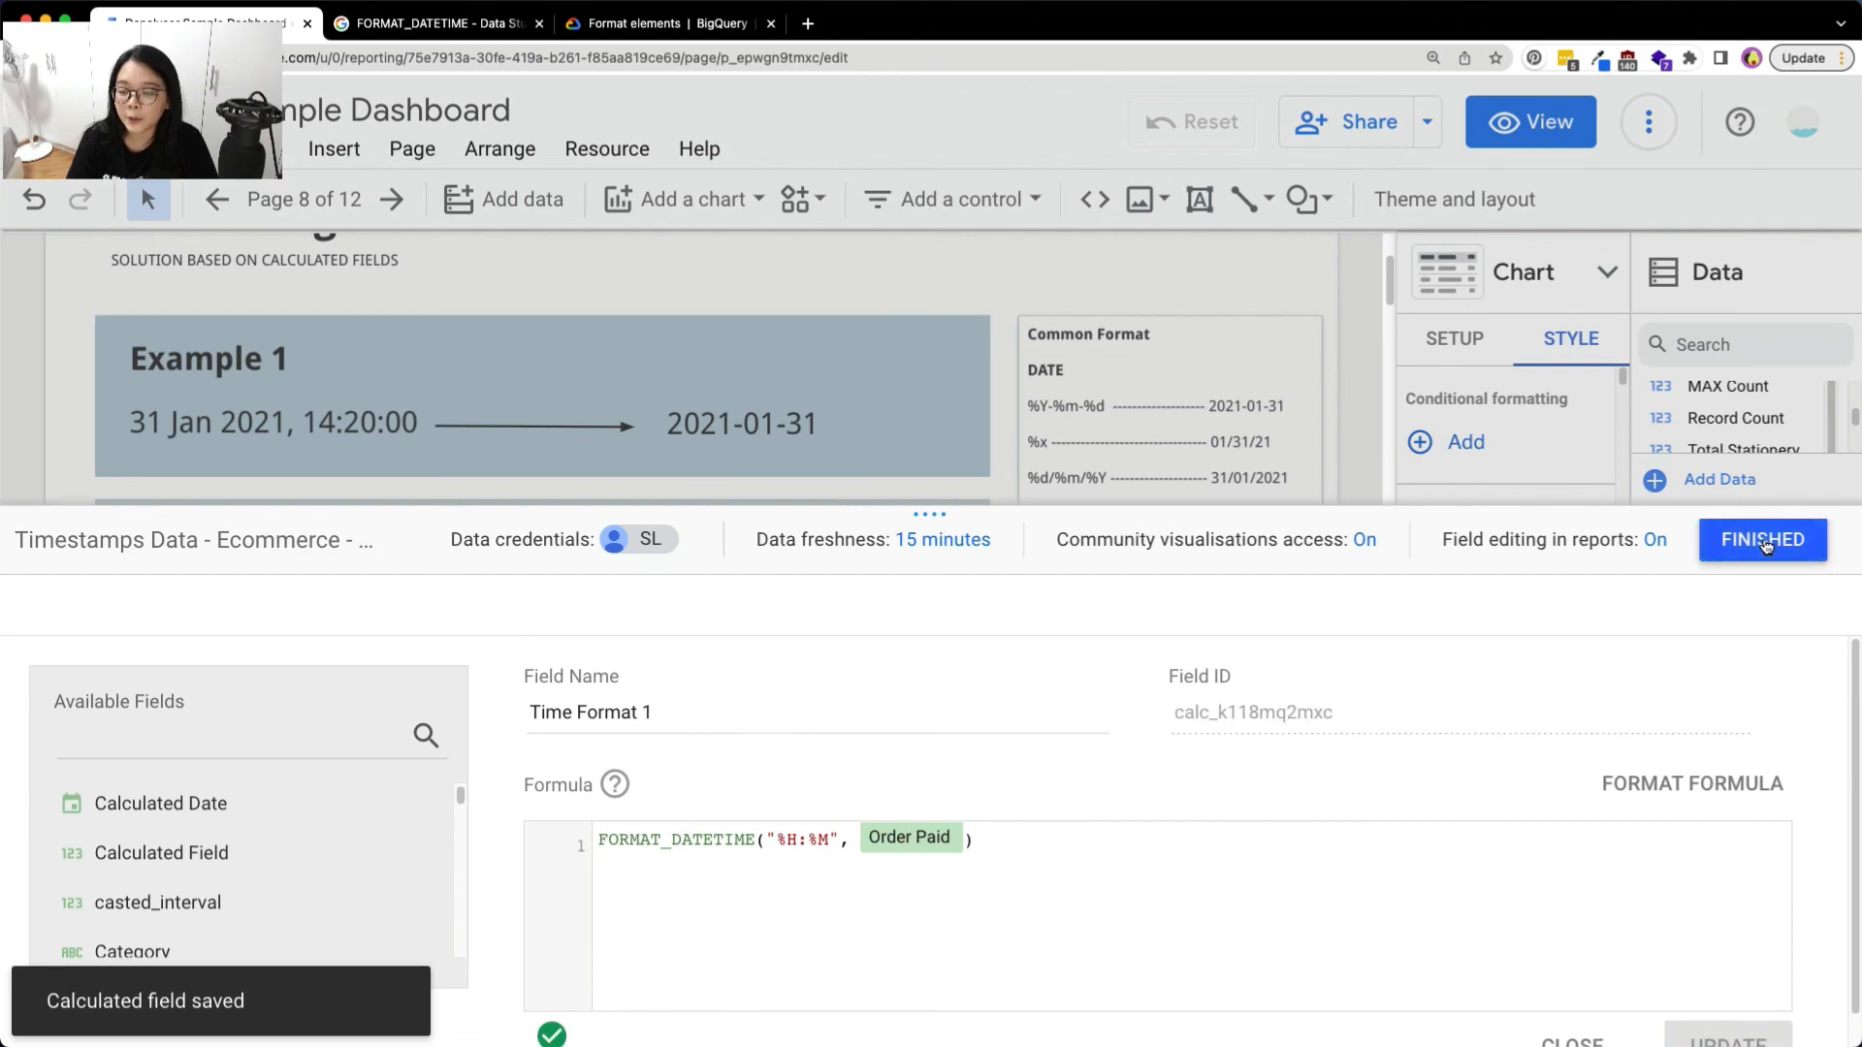
pyautogui.click(1761, 539)
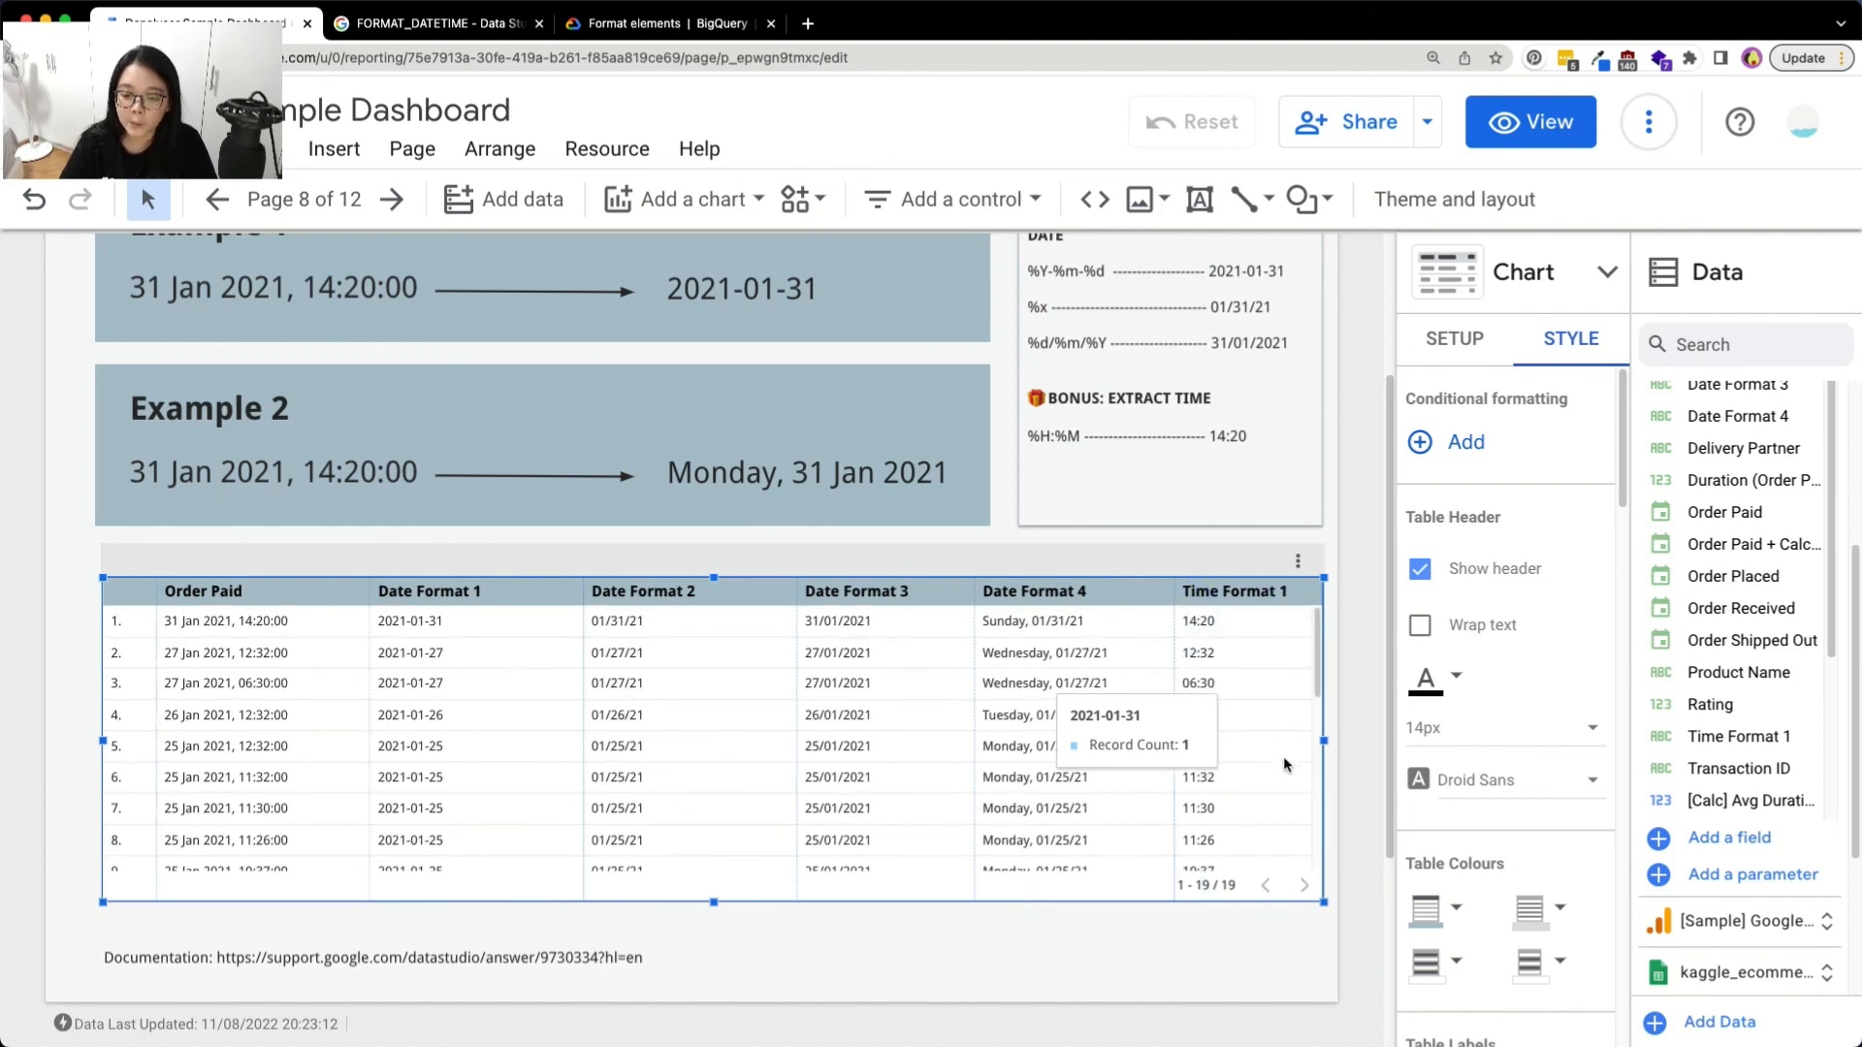
# Scroll to view the Time Format 1 column showing times like 14:20
pyautogui.scroll(-3)
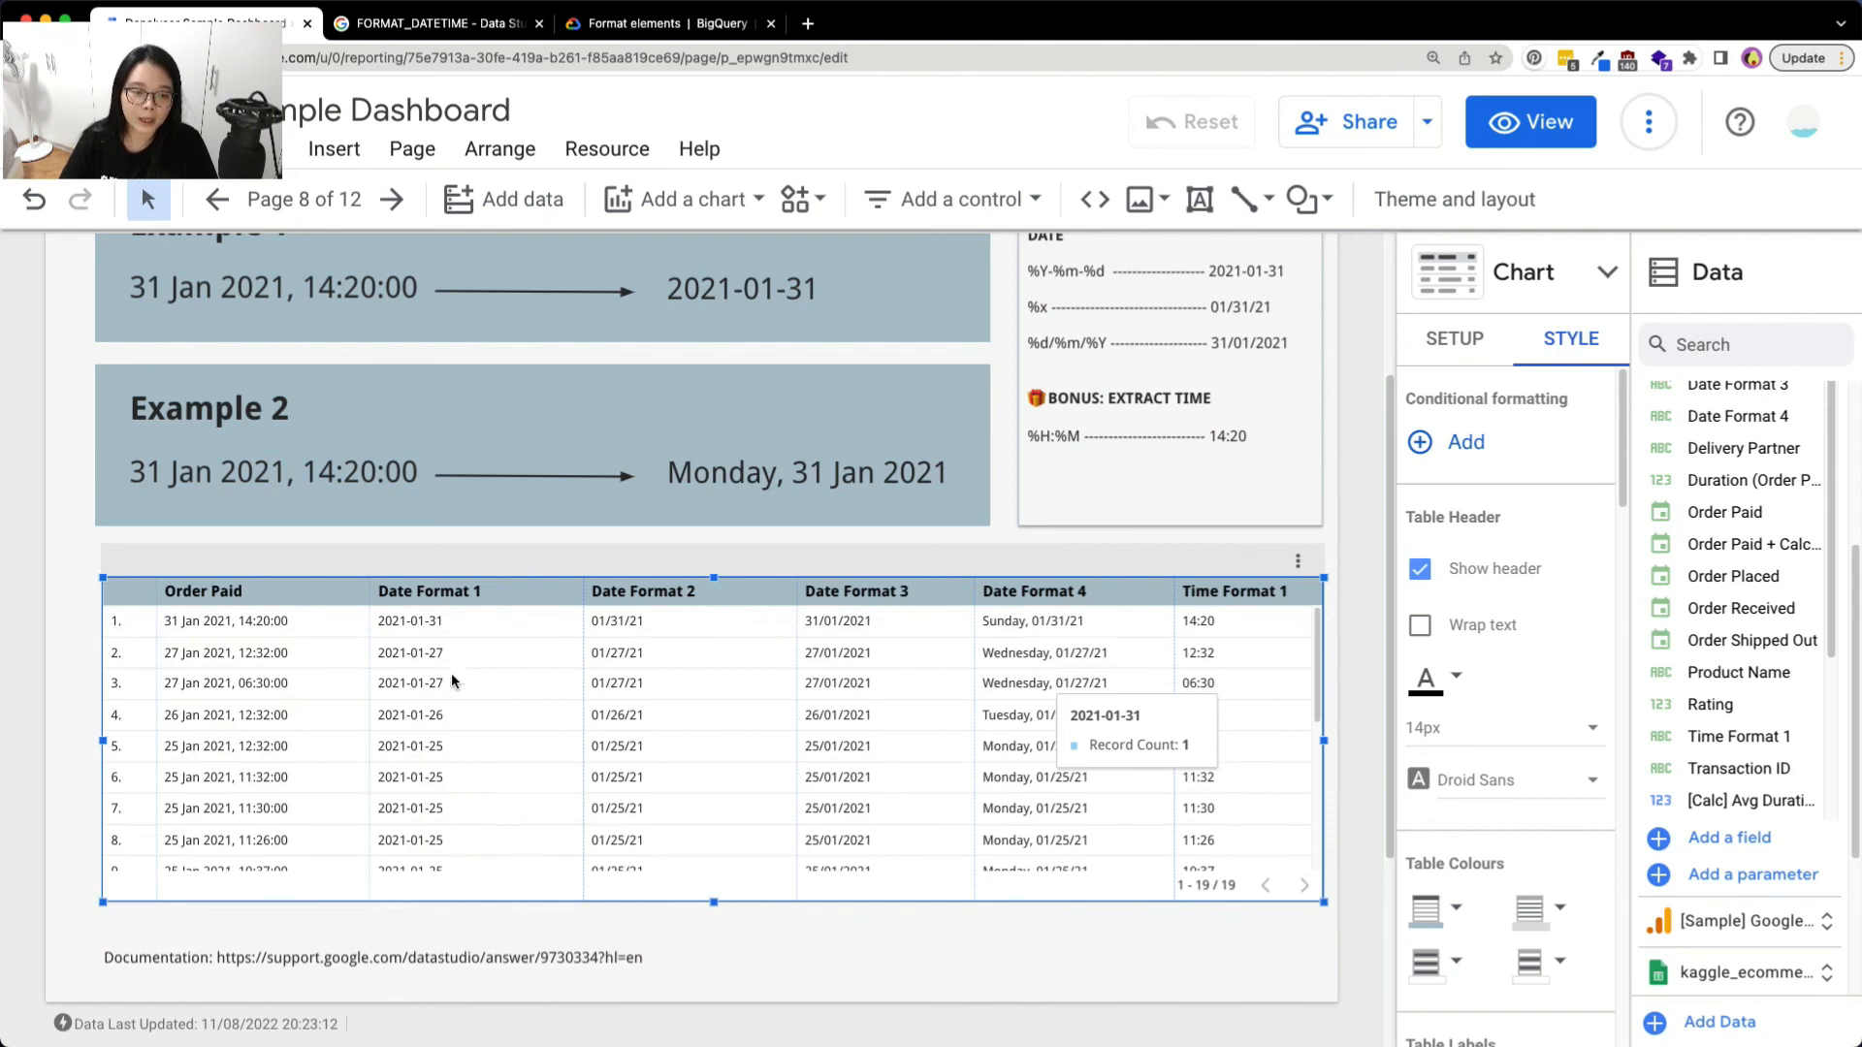
pyautogui.moveTo(772, 636)
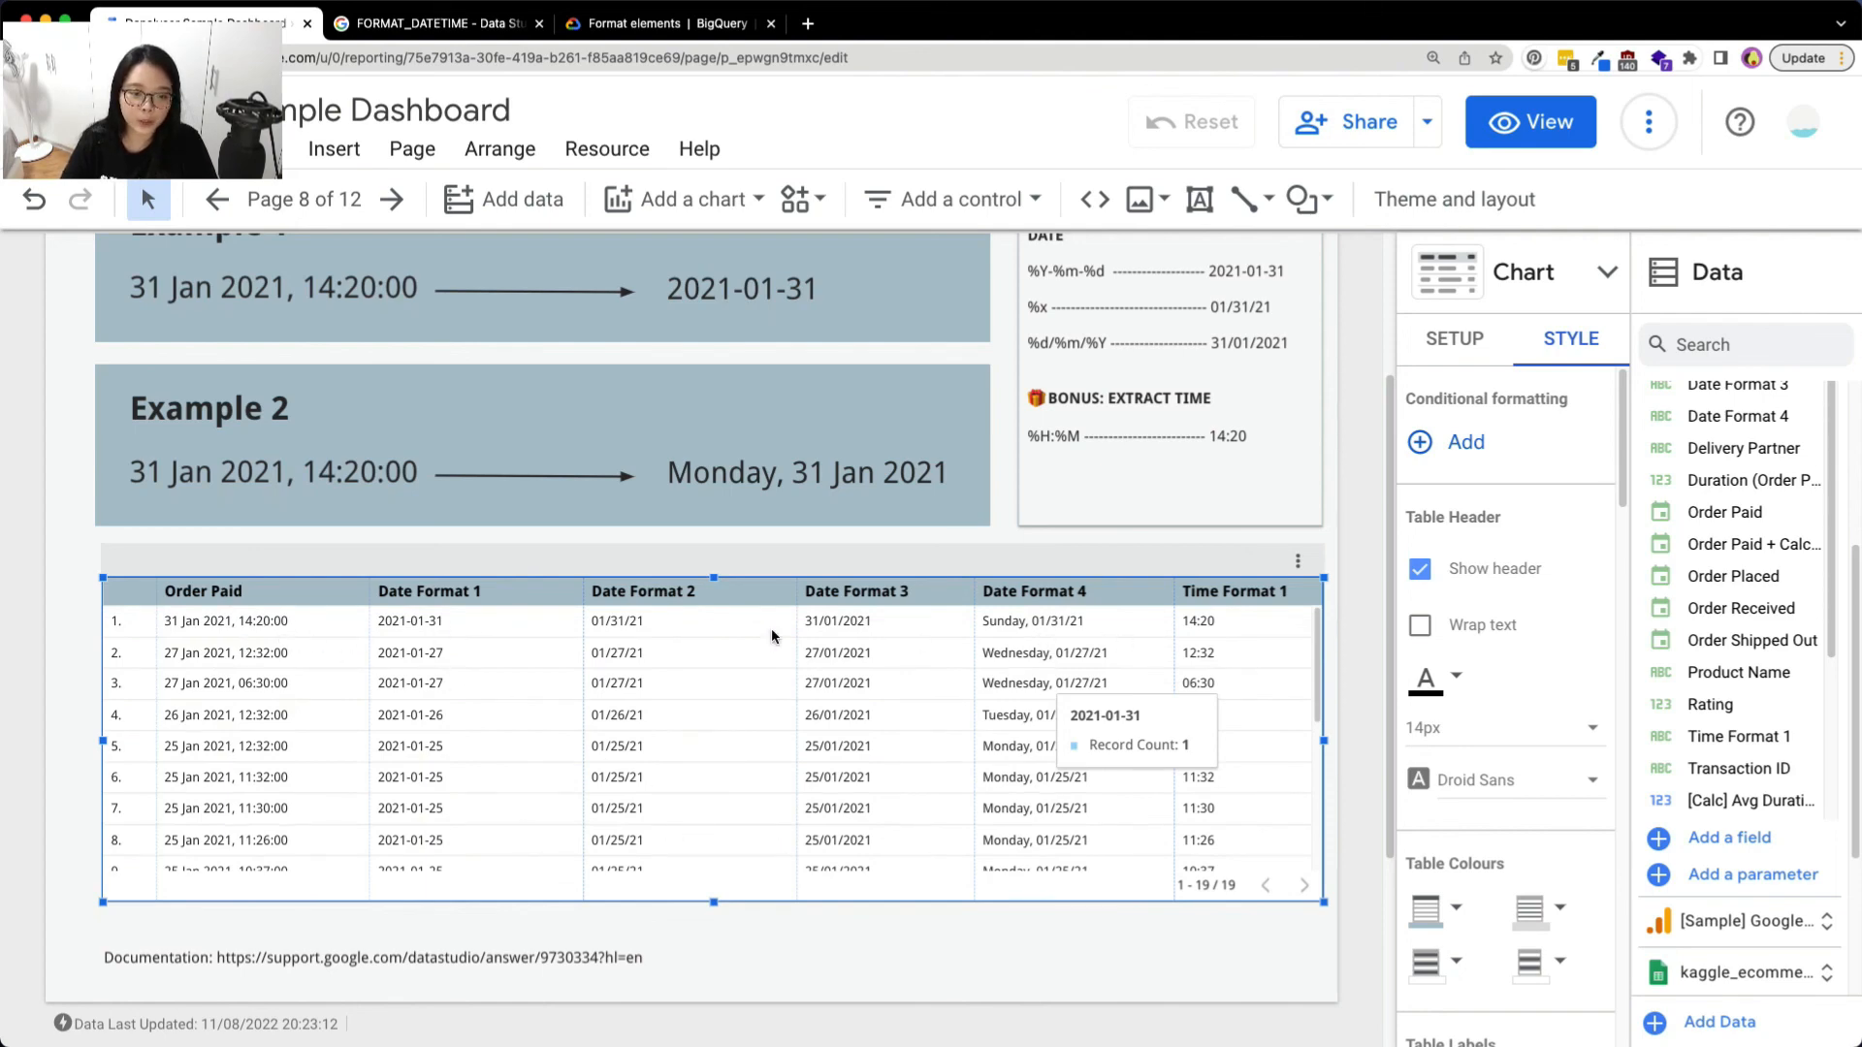
pyautogui.moveTo(1284, 638)
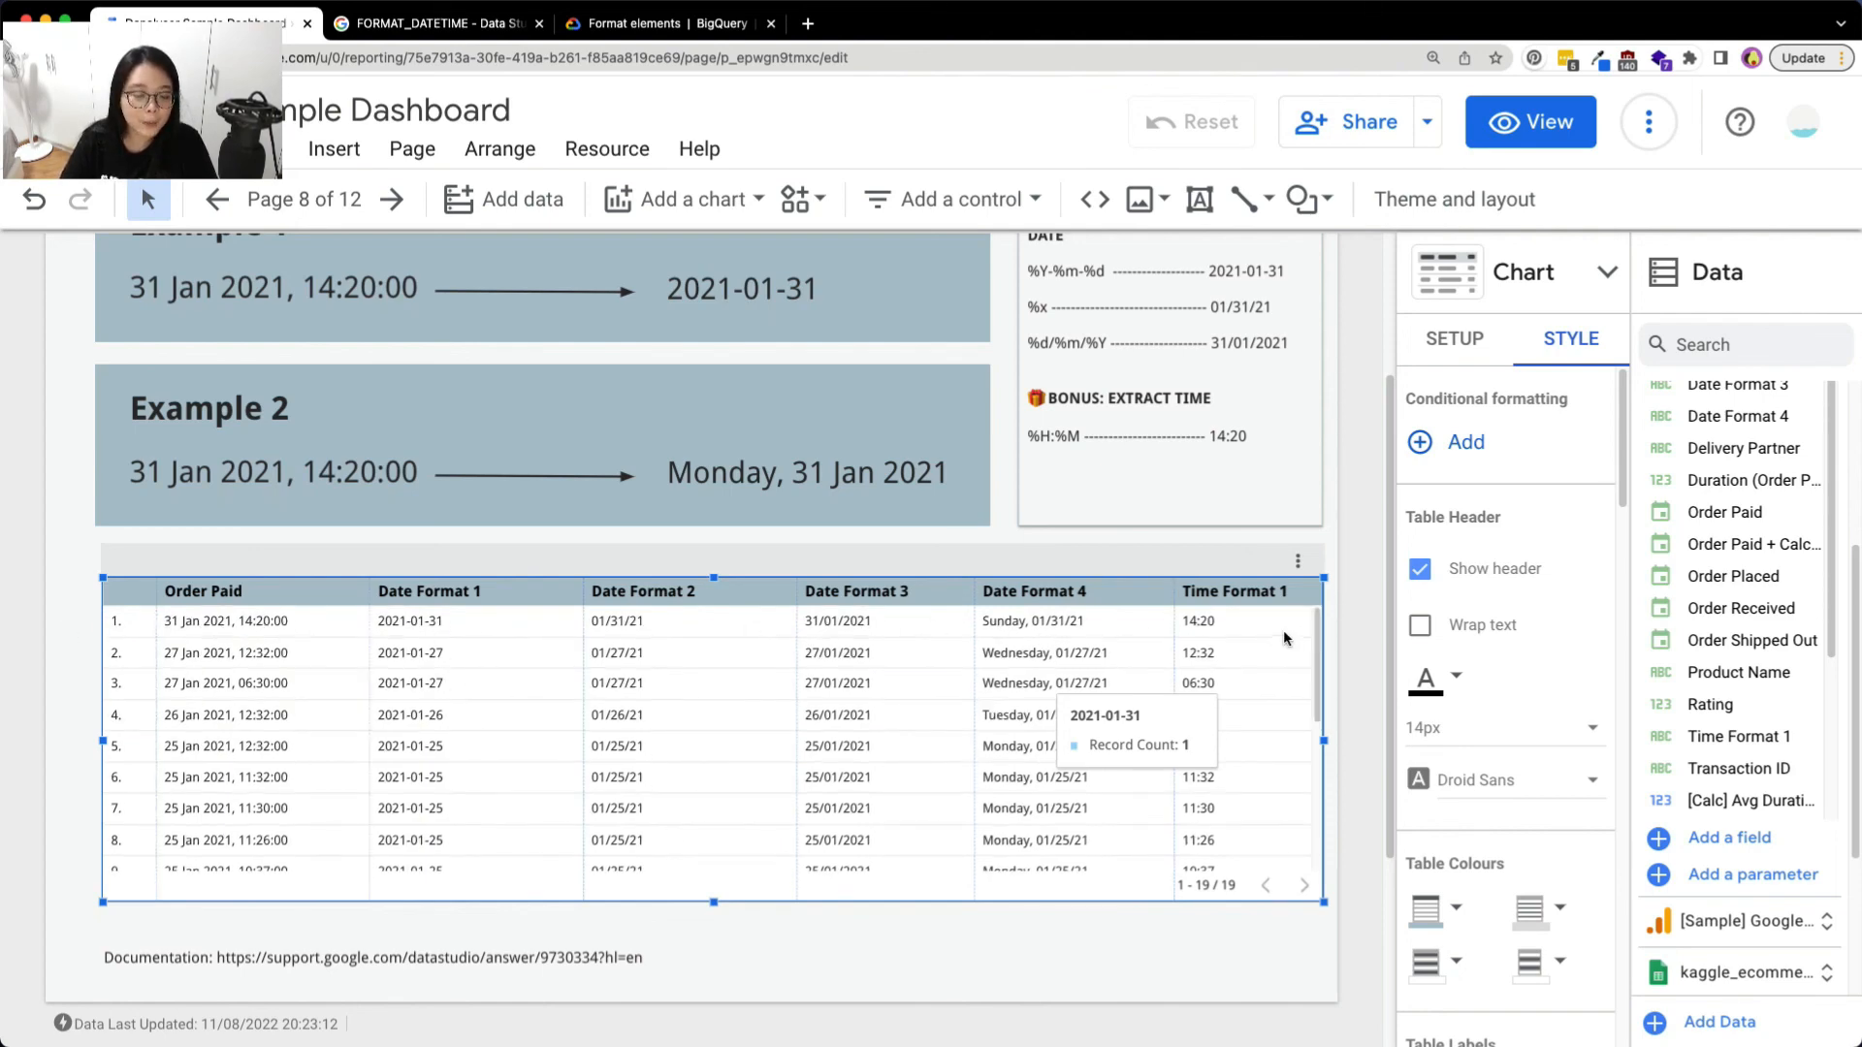